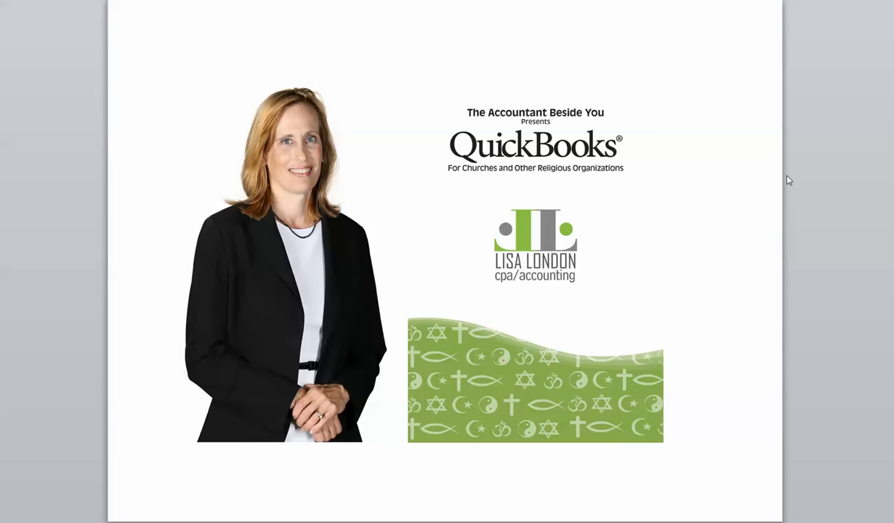
mouse_move(774, 184)
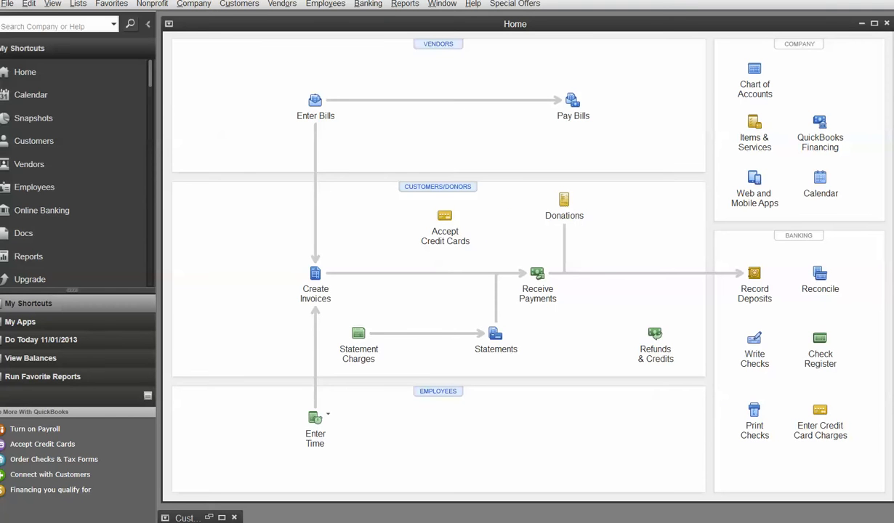
mouse_move(572, 224)
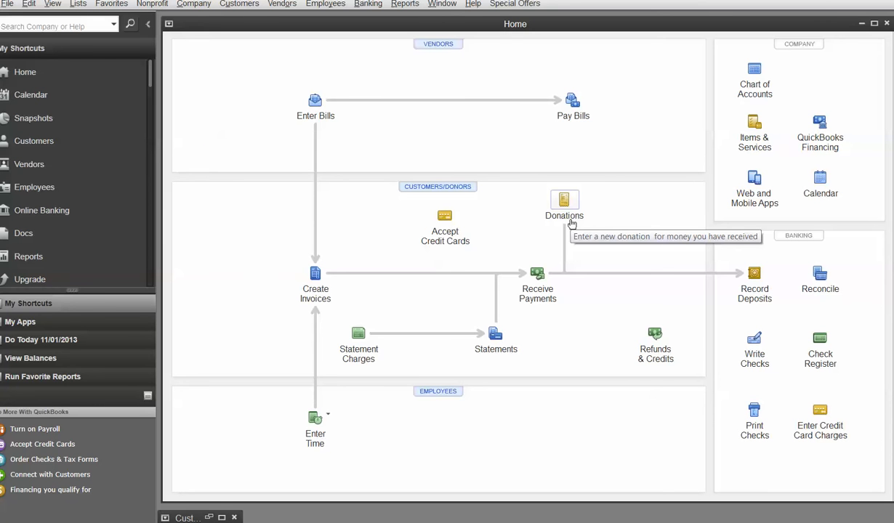
mouse_move(581, 226)
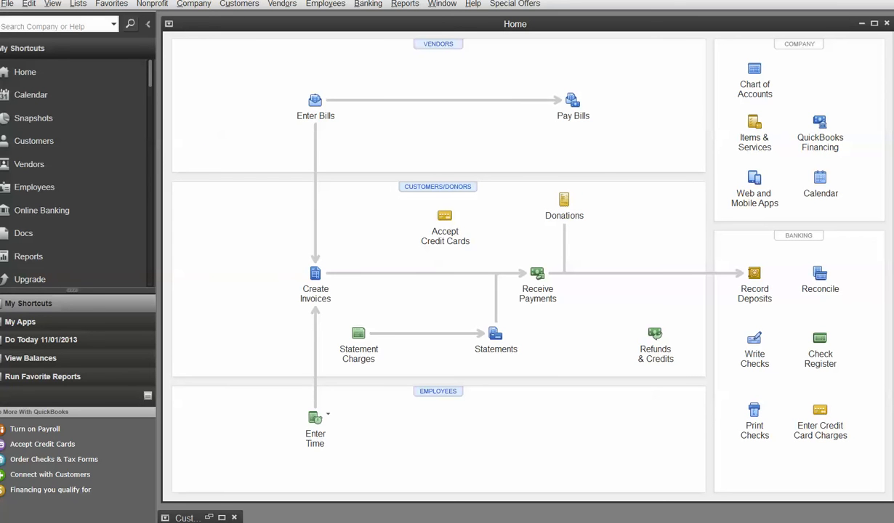
mouse_move(555, 229)
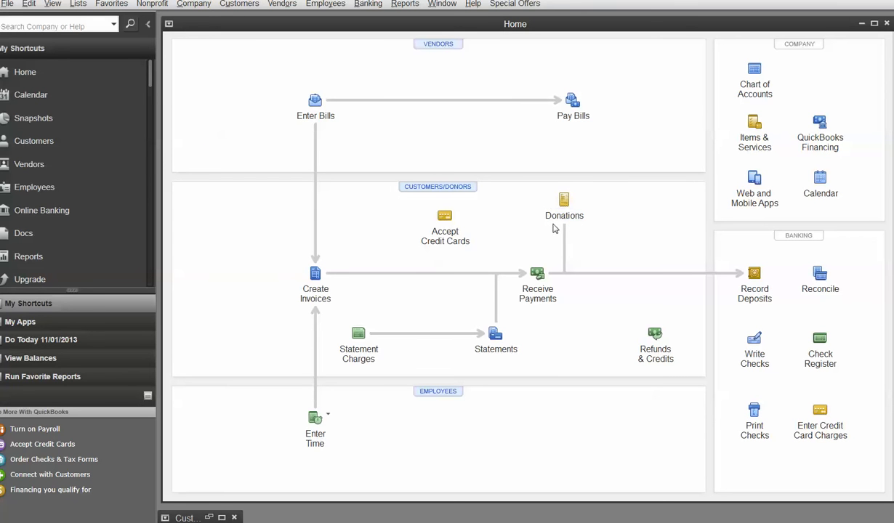
mouse_move(564, 200)
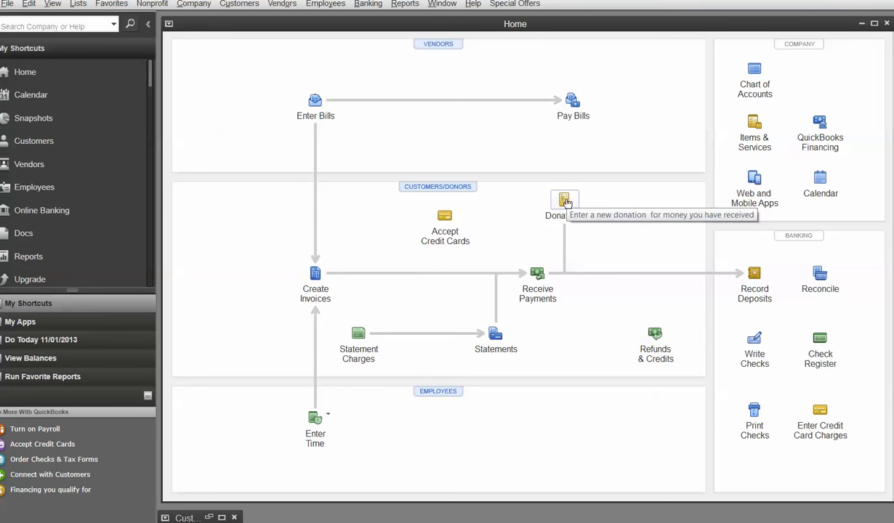
Step: Start a new donation, try the Custom Sales Receipt template, then return to Intuit Standard Donation
click(565, 200)
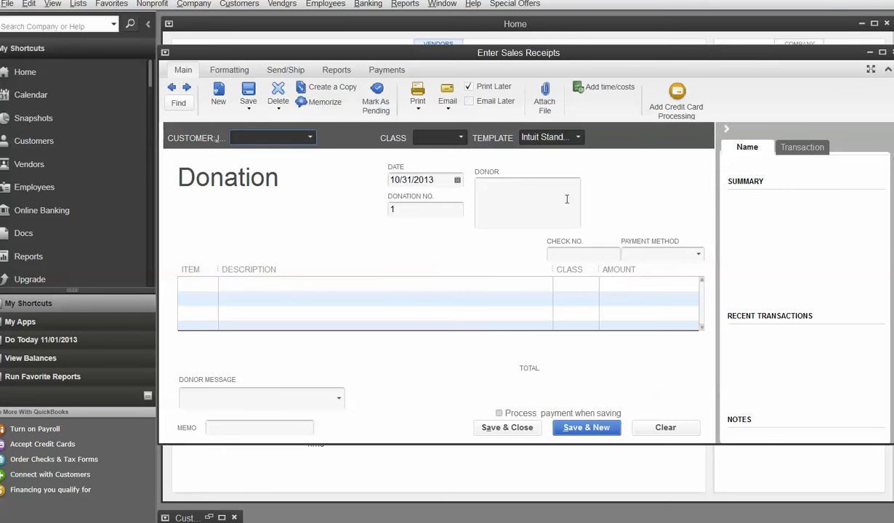
click(577, 136)
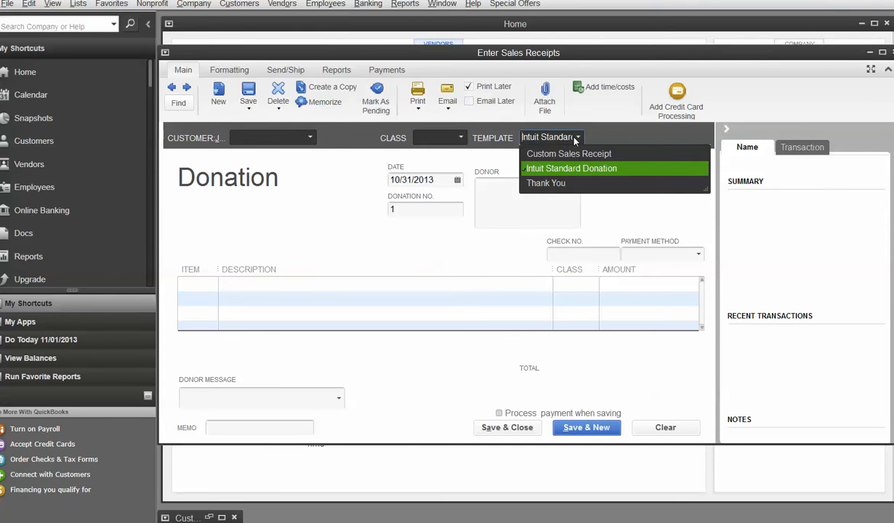
click(569, 154)
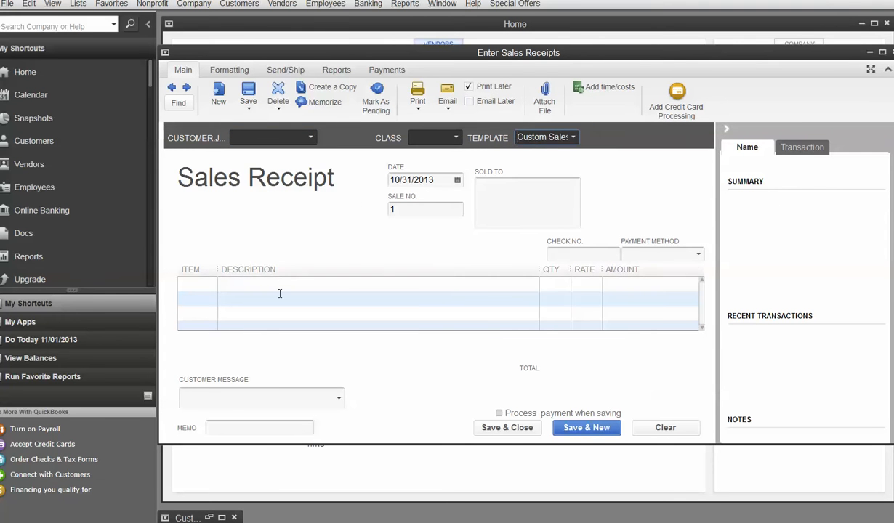
click(574, 137)
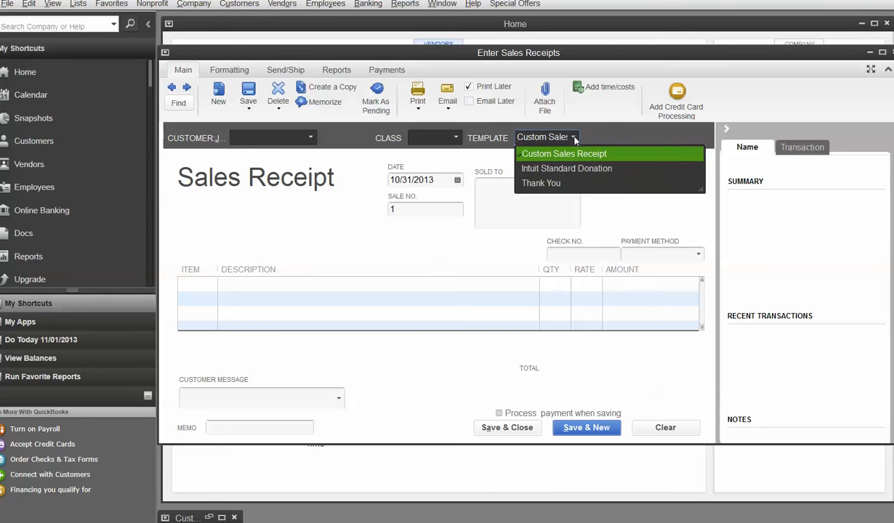
click(566, 168)
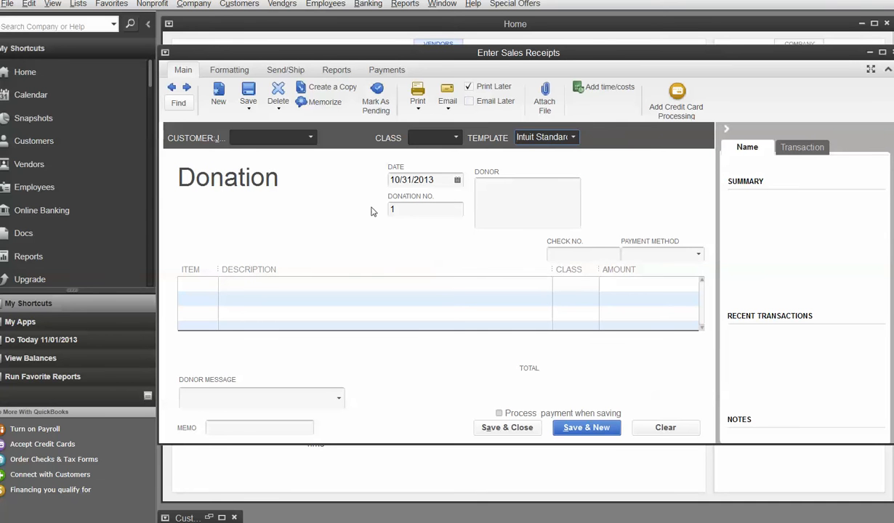
mouse_move(230, 257)
text(Smith)
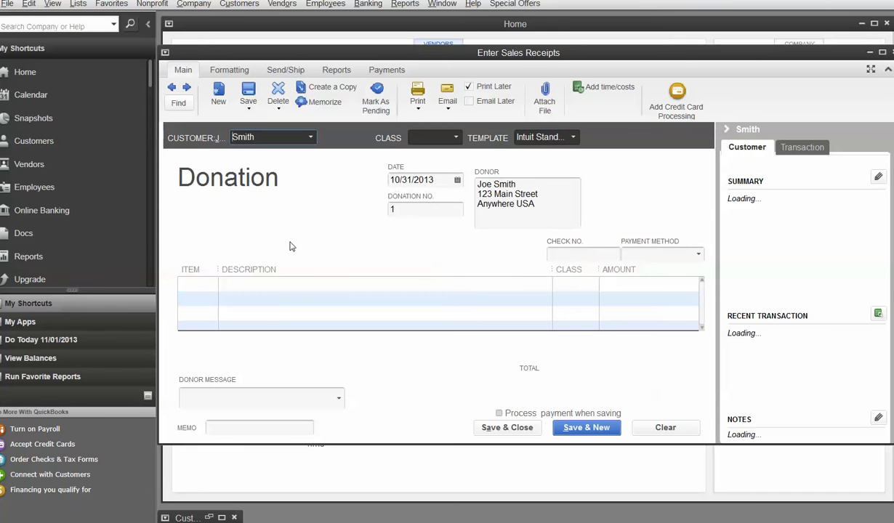
Step: Add the Donation item, enter check number 1234, and set the payment method to Check
click(197, 283)
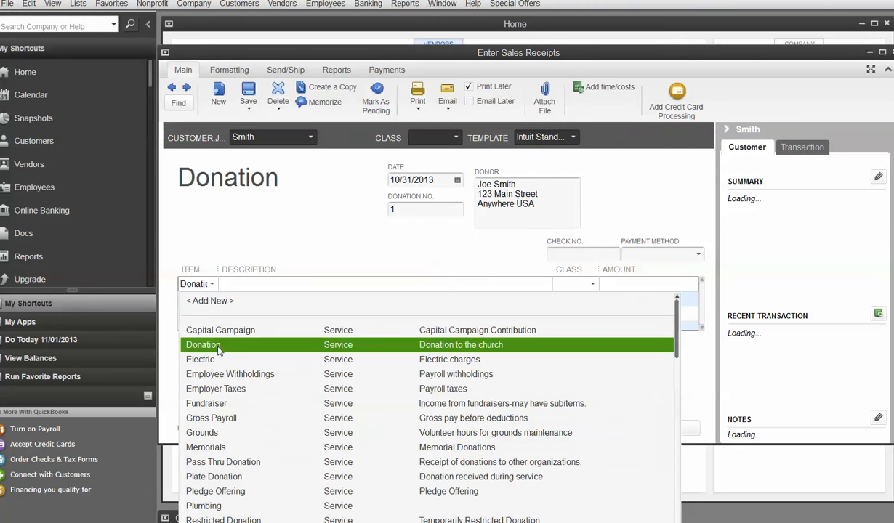
click(203, 344)
text(1000)
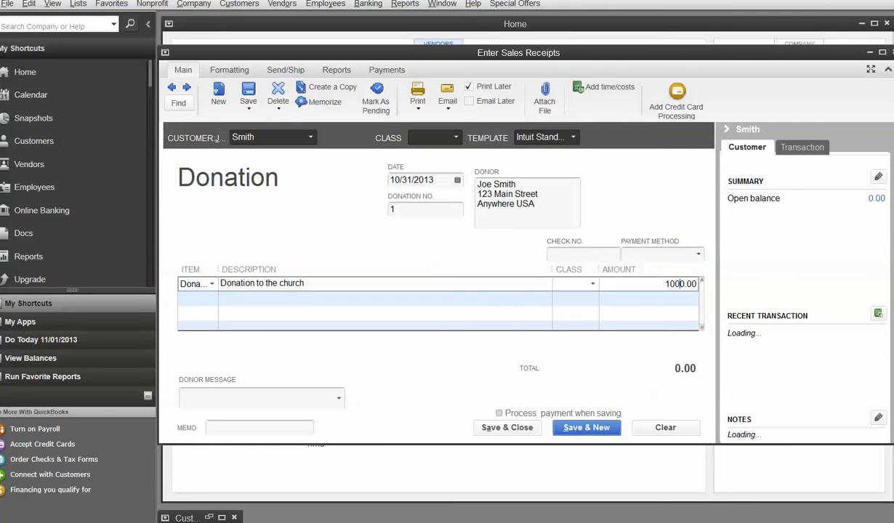
click(583, 253)
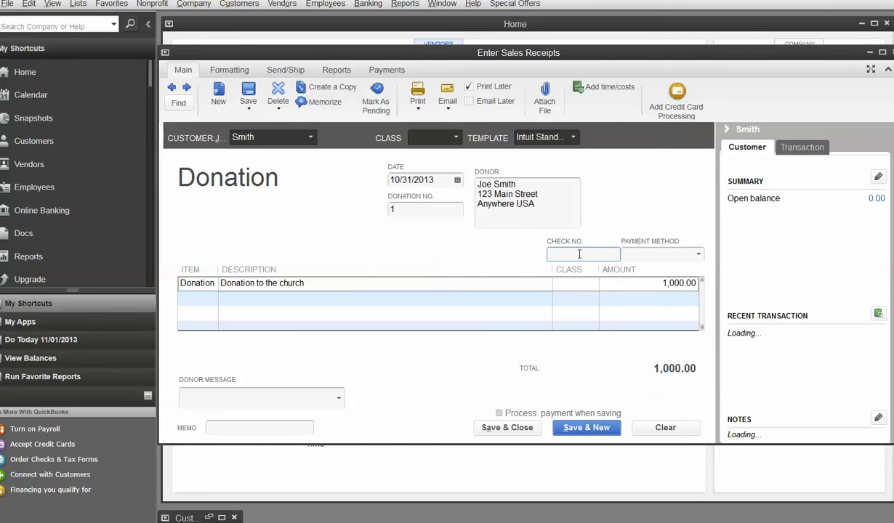
text(1234)
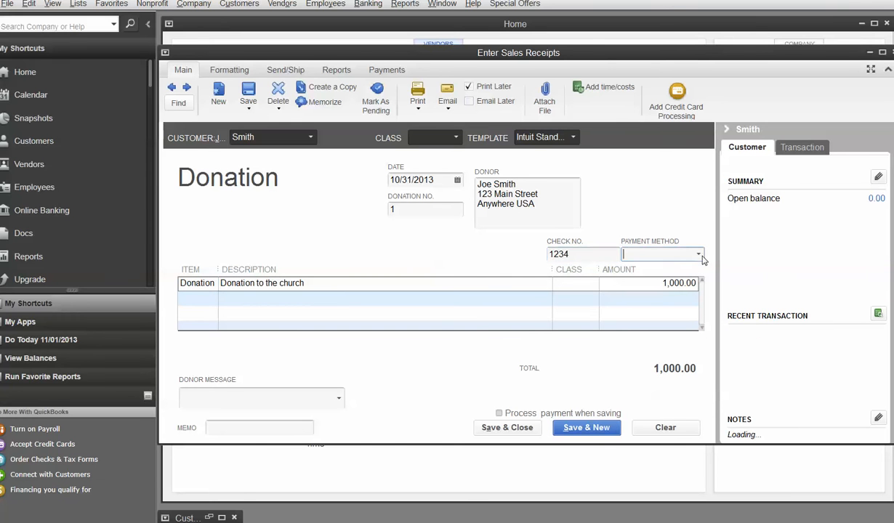
click(635, 254)
text(Check)
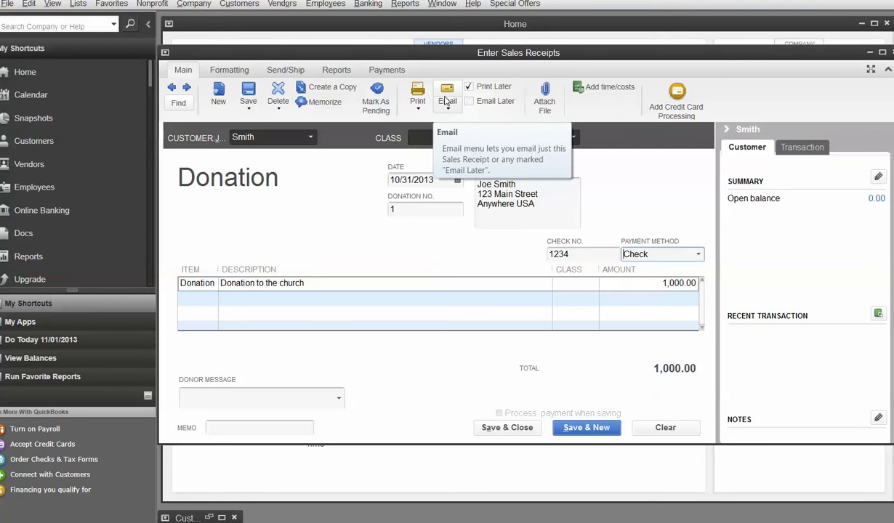
click(417, 99)
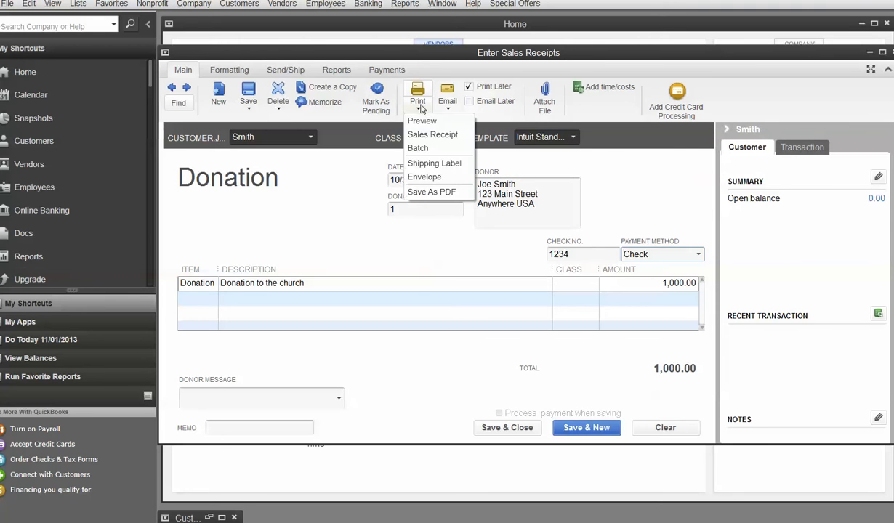
click(422, 121)
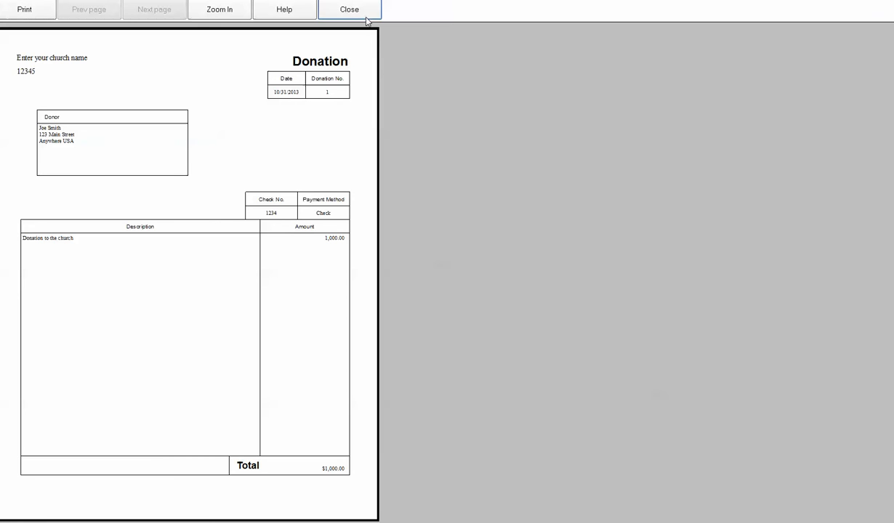
click(348, 9)
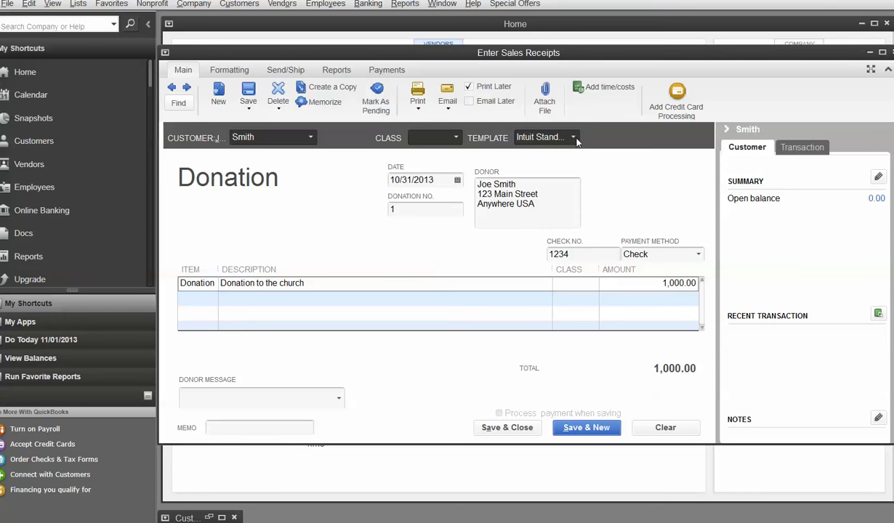
Step: Keep the Intuit Standard Donation template and open Manage Templates from Formatting
click(572, 138)
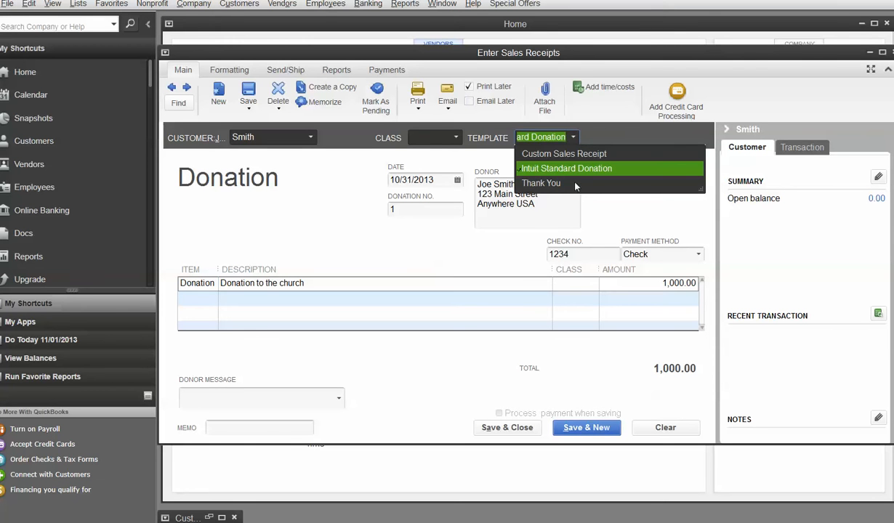
click(566, 168)
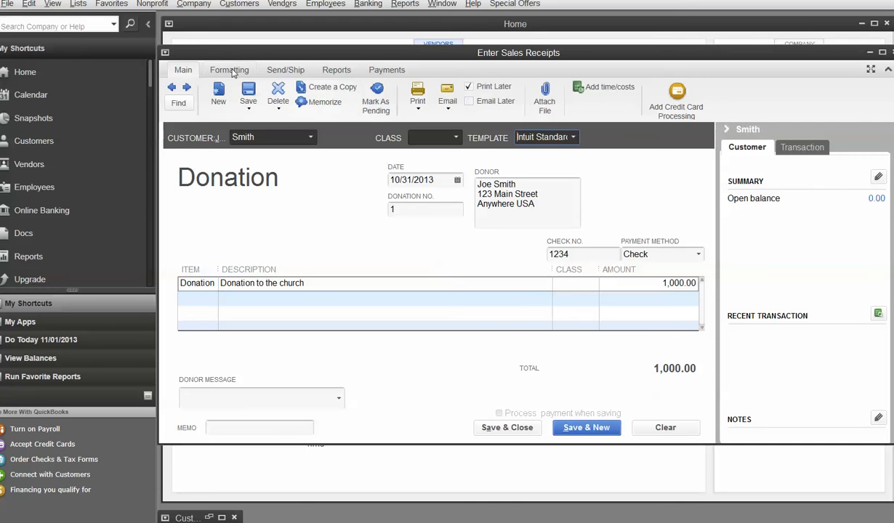
click(229, 70)
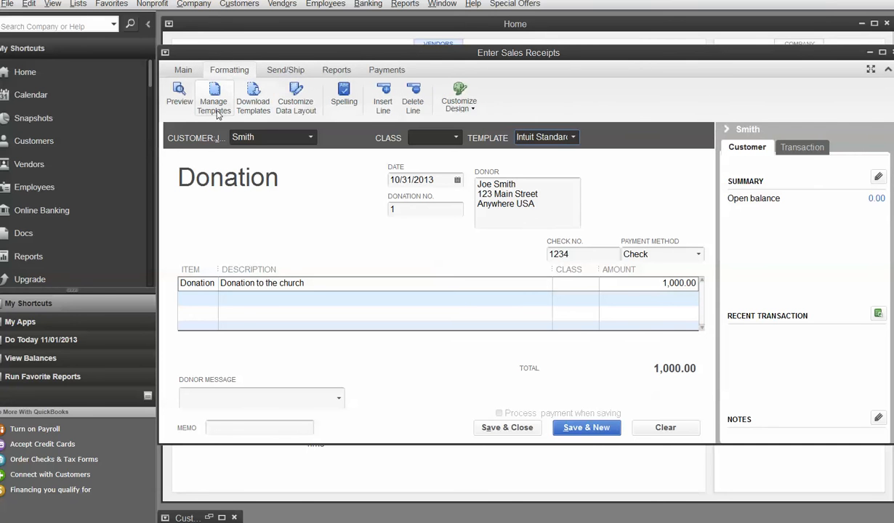
click(213, 98)
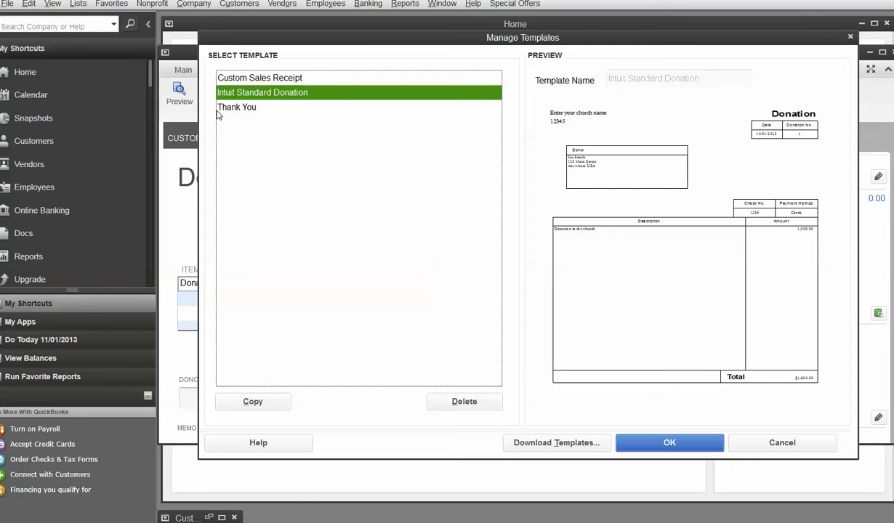
mouse_move(261, 352)
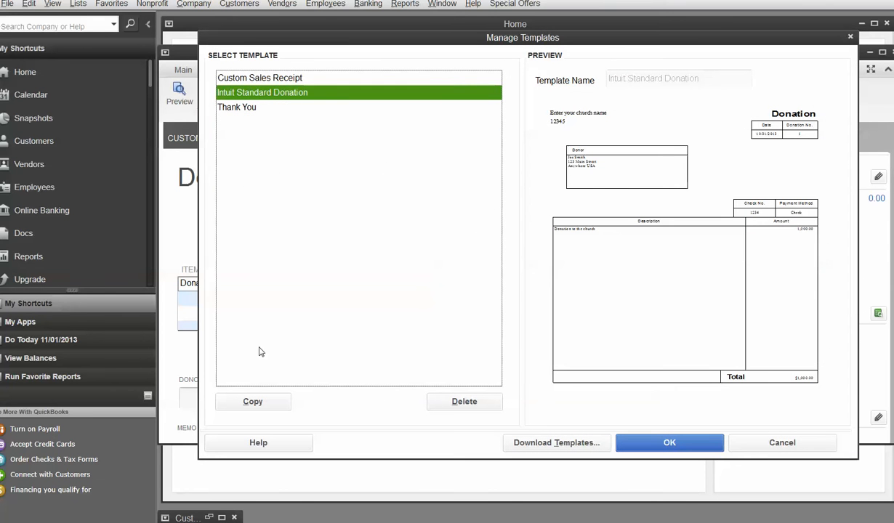
Step: Duplicate the Intuit Standard Donation template and name the copy 'Thanks'
click(252, 401)
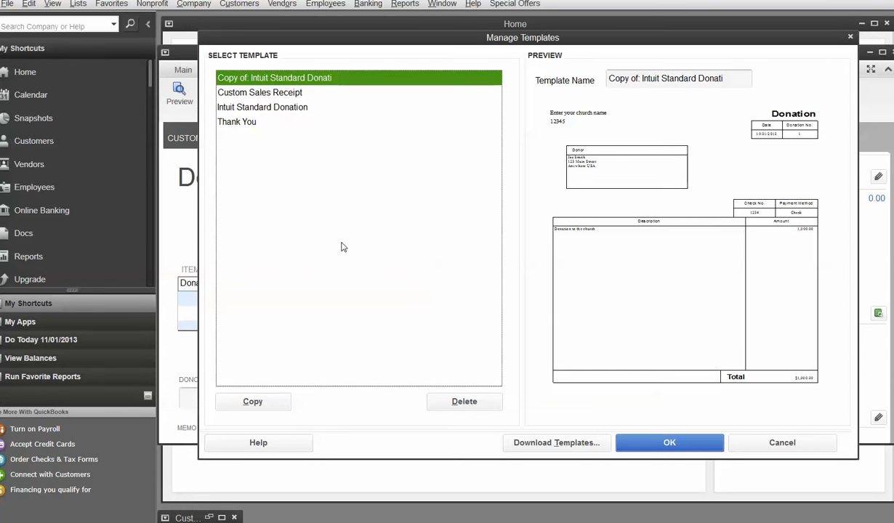
mouse_move(347, 243)
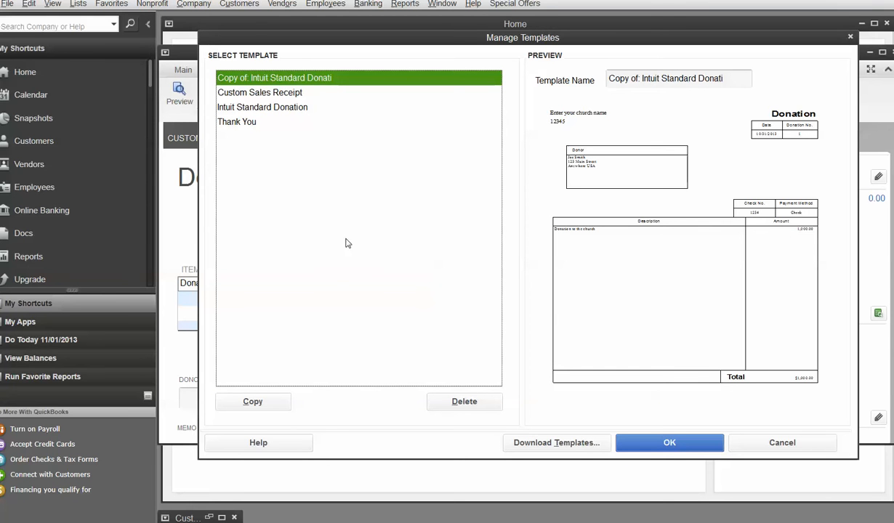
click(678, 79)
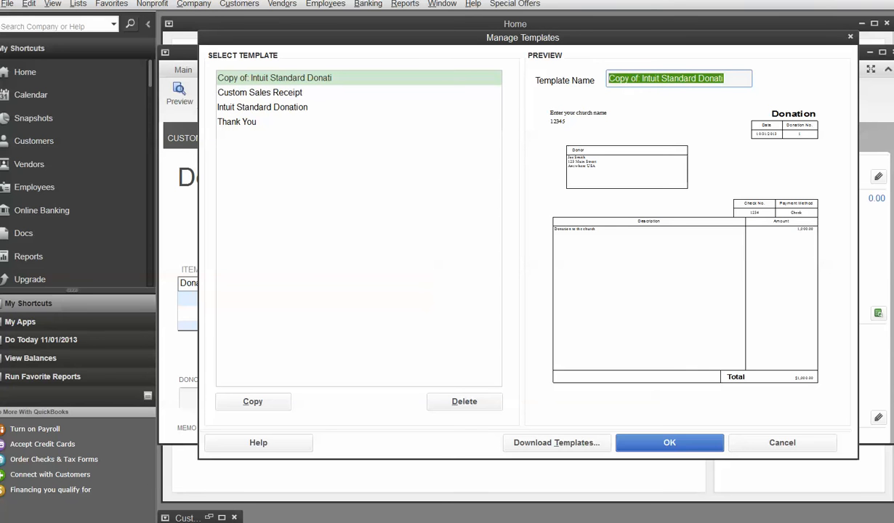
text(Thanks)
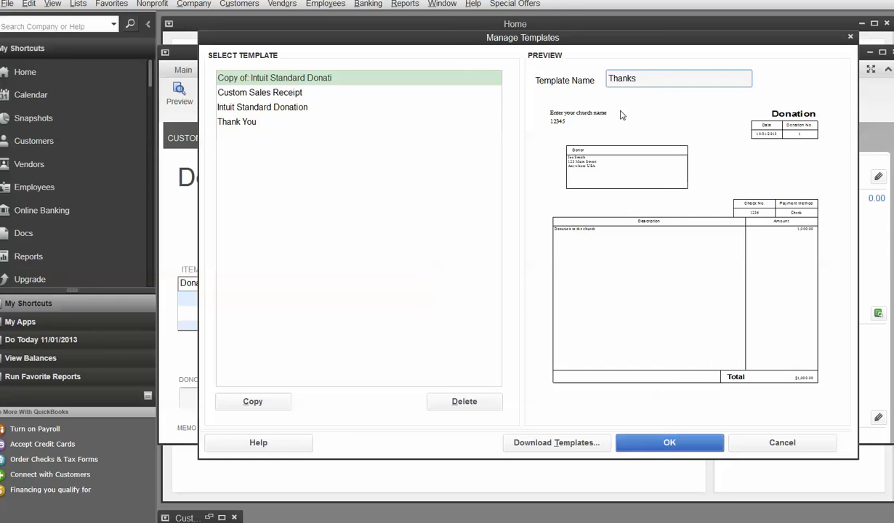
click(668, 442)
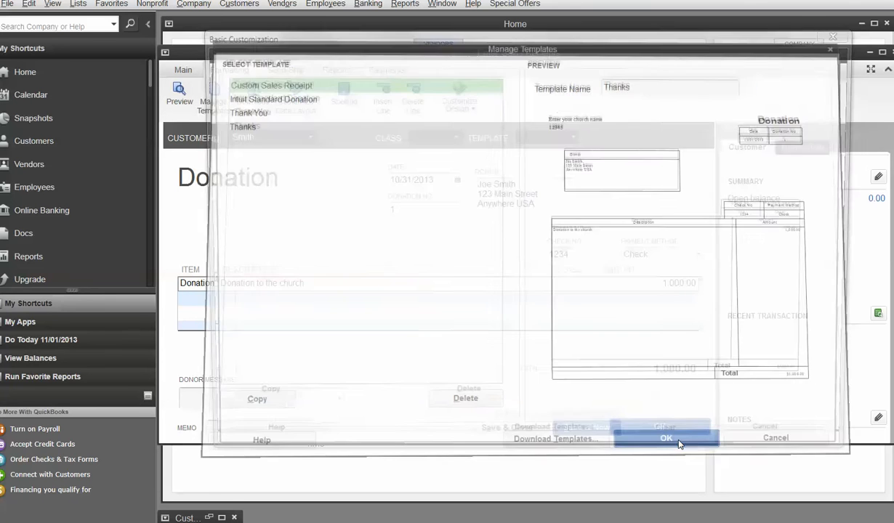
Step: Try adding a logo to the Thanks template, then cancel the image picker
click(665, 438)
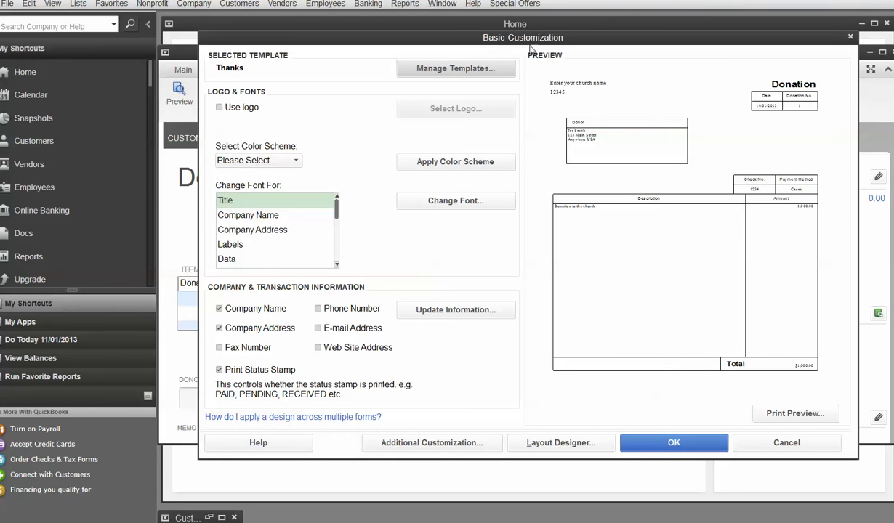
mouse_move(554, 117)
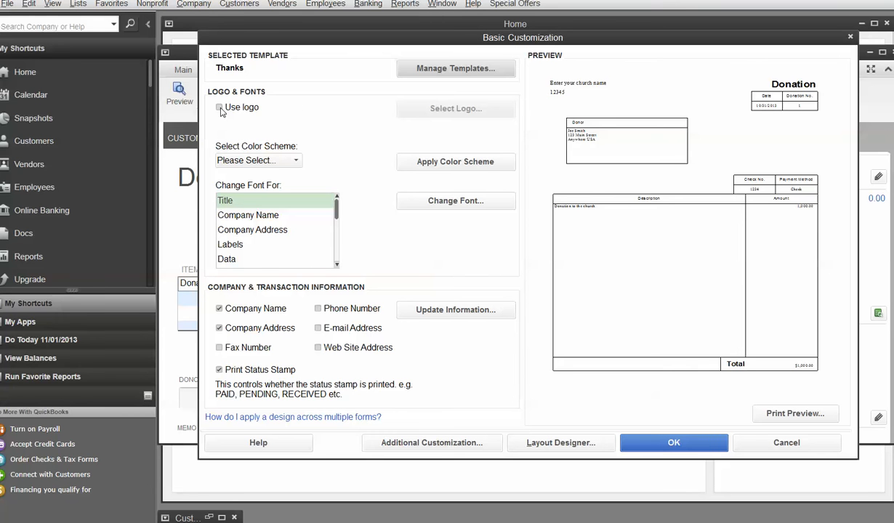
click(219, 107)
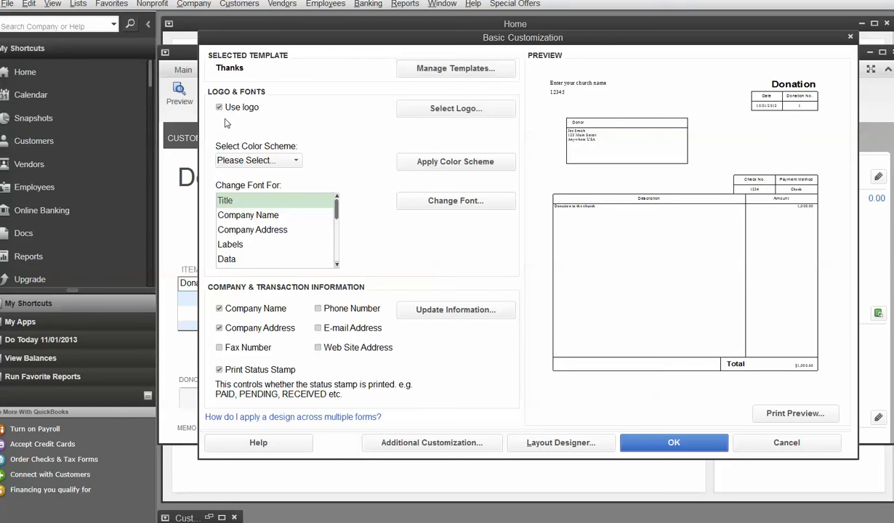
click(456, 108)
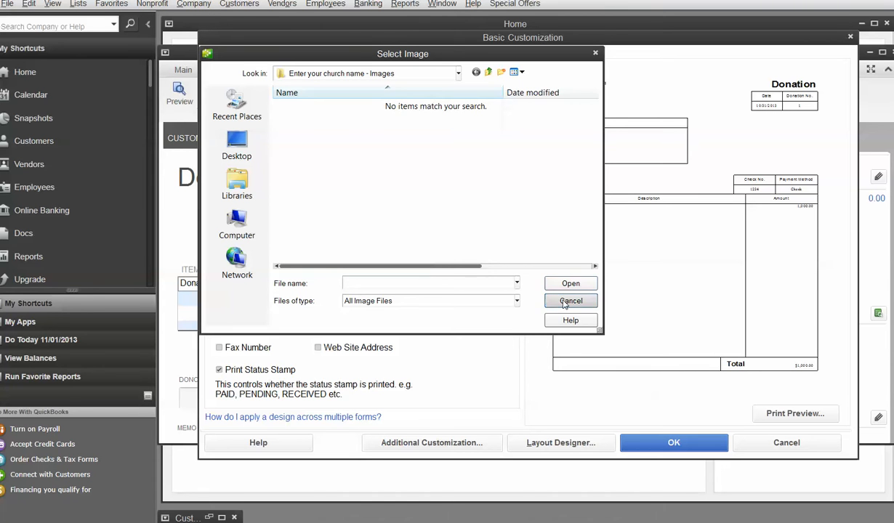
click(571, 301)
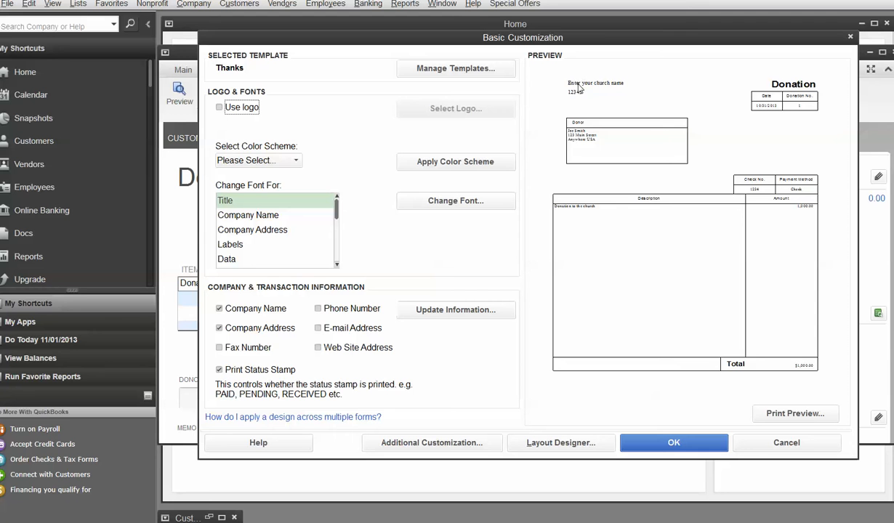
mouse_move(582, 102)
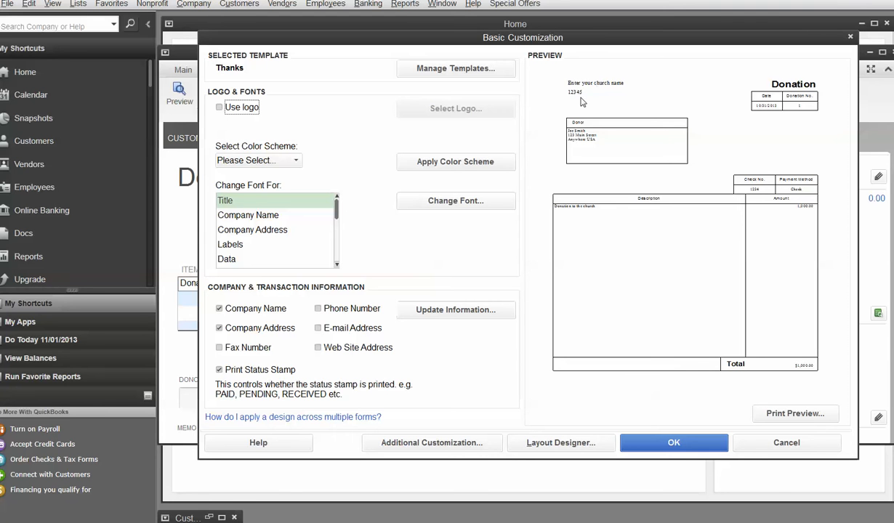
mouse_move(583, 104)
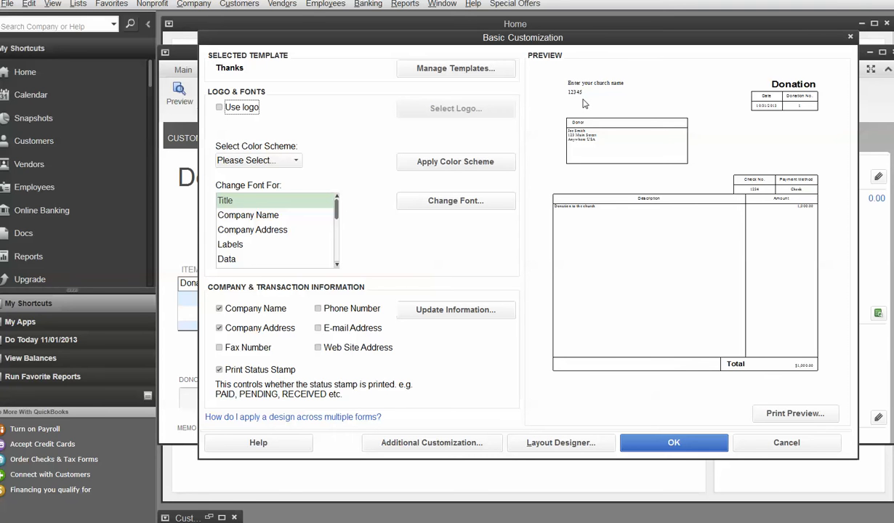
mouse_move(302, 170)
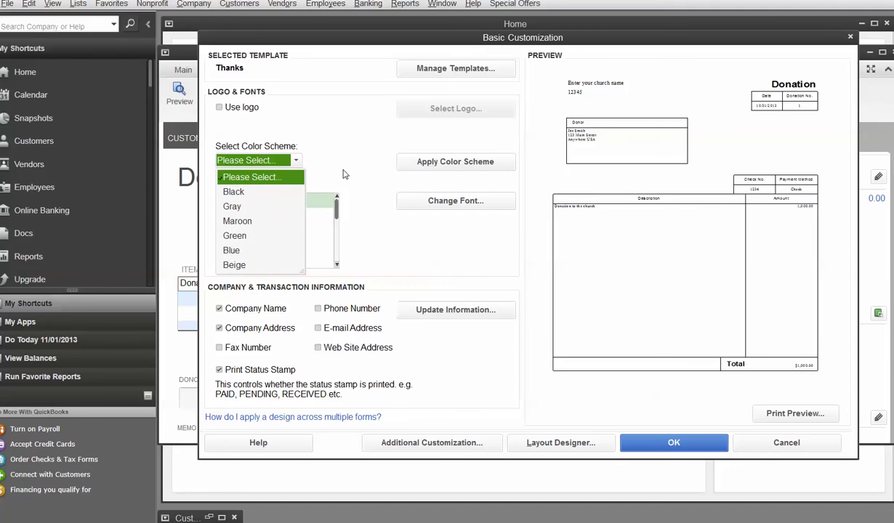
Step: Try the Maroon colour scheme on Thanks, then switch to Black
click(237, 221)
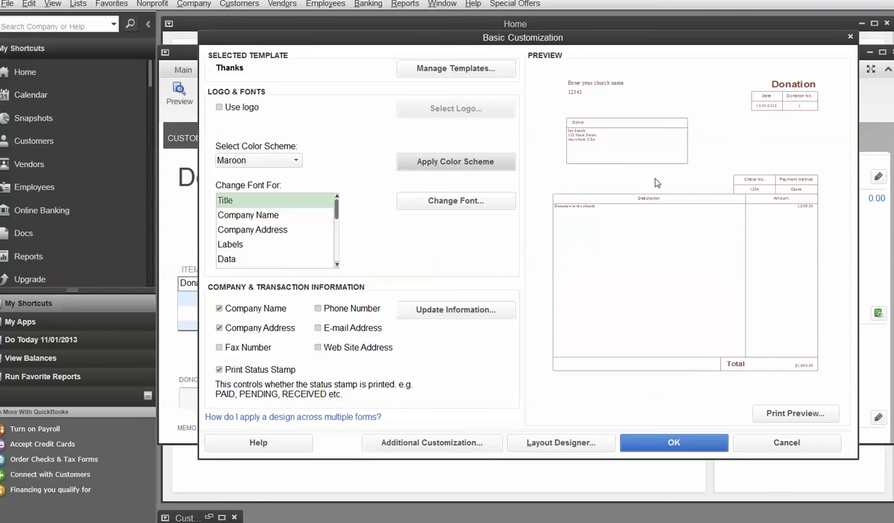
click(295, 160)
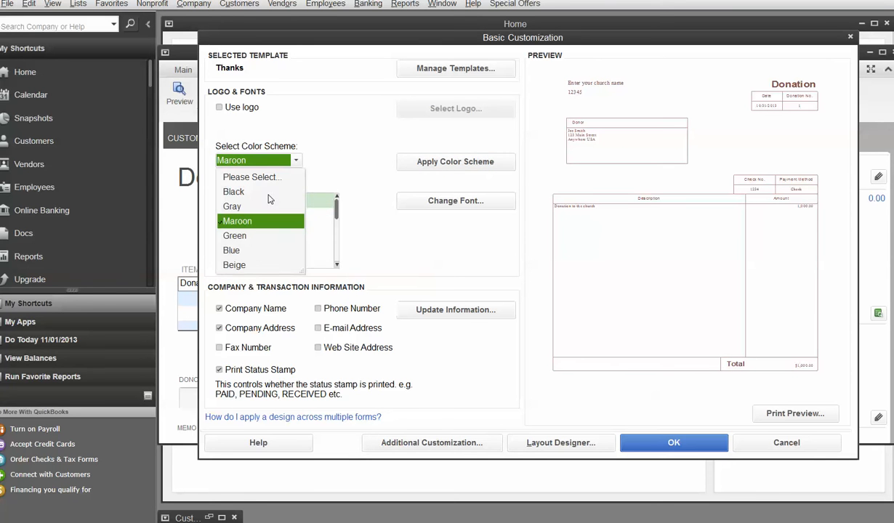
click(233, 191)
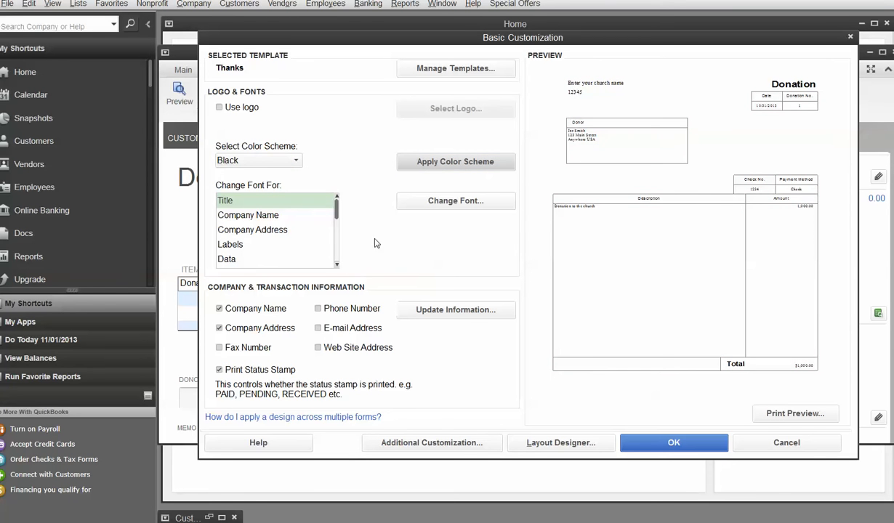
mouse_move(289, 213)
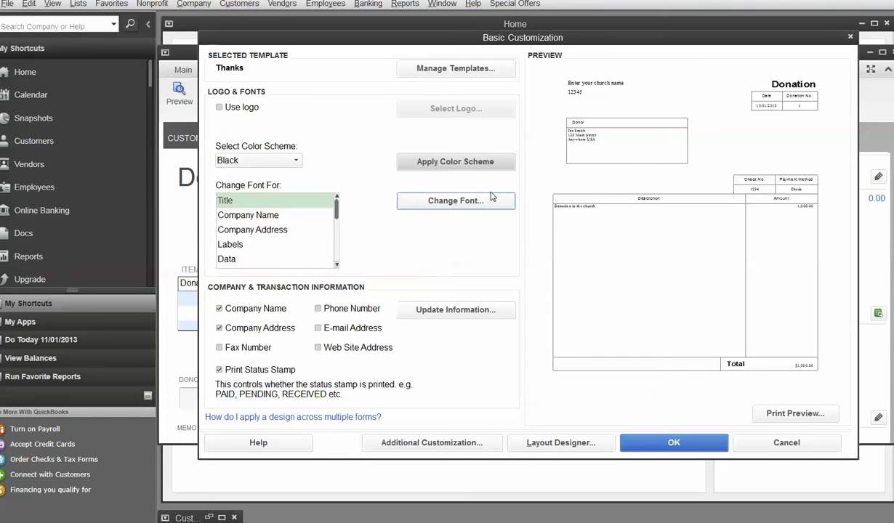
mouse_move(465, 216)
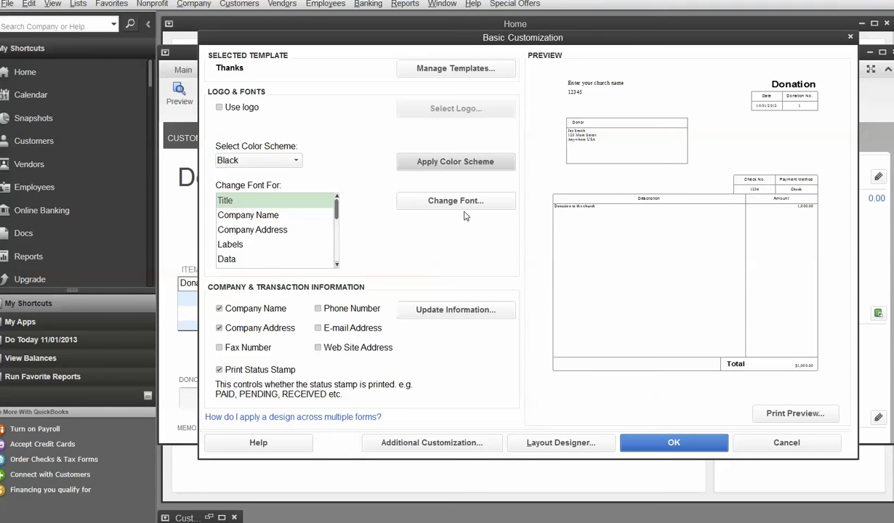
mouse_move(293, 311)
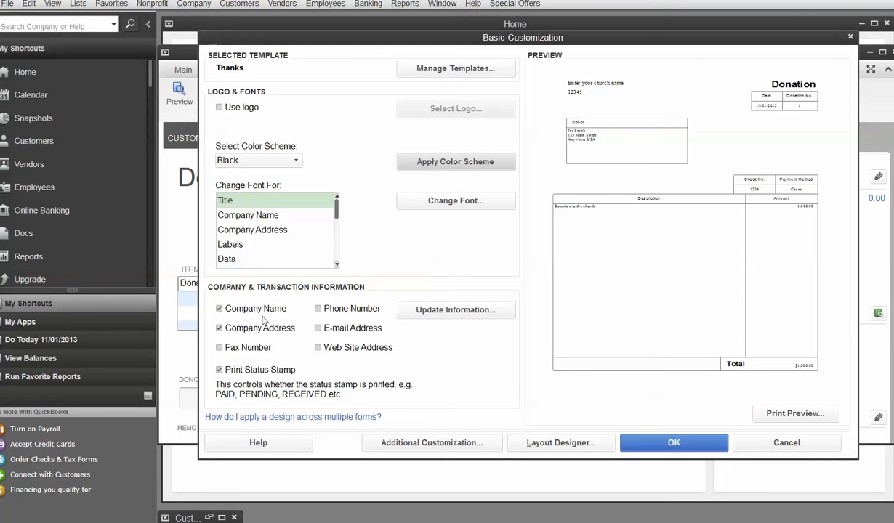
mouse_move(248, 312)
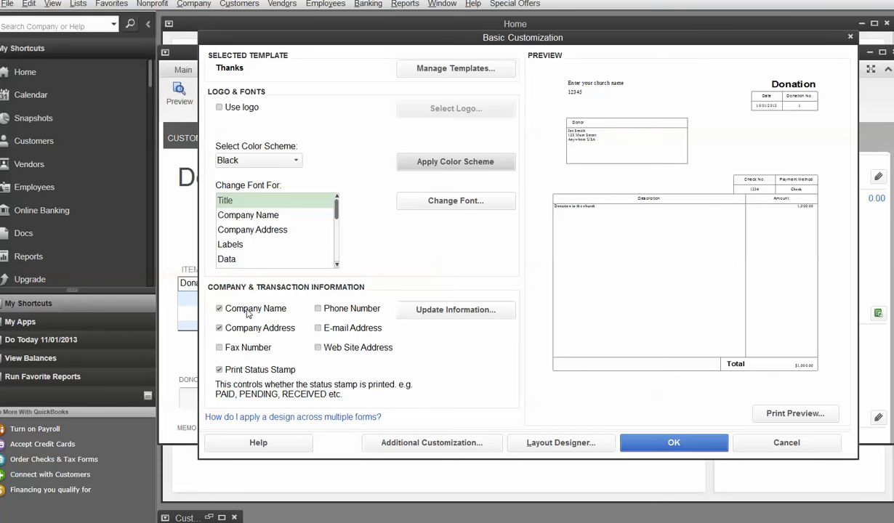
mouse_move(259, 312)
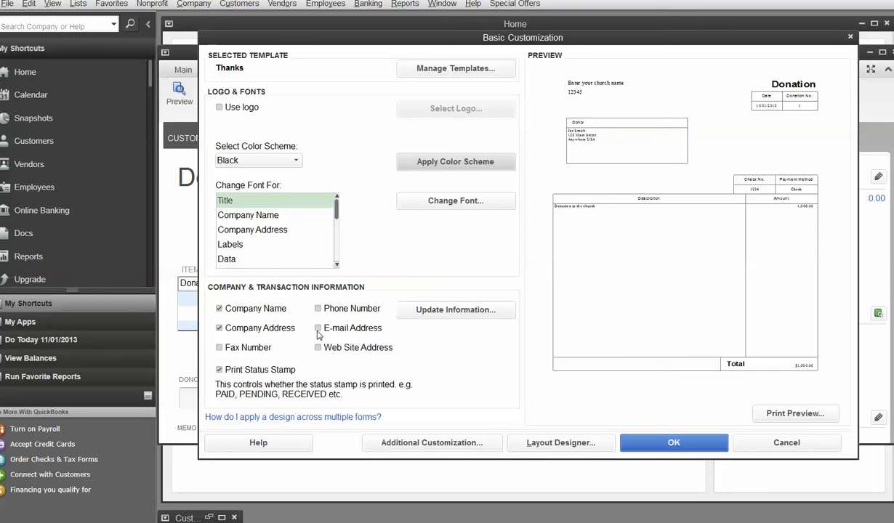
Step: Briefly add the e-mail address, suppress the overlap warning, and turn off Print Status Stamp
click(559, 443)
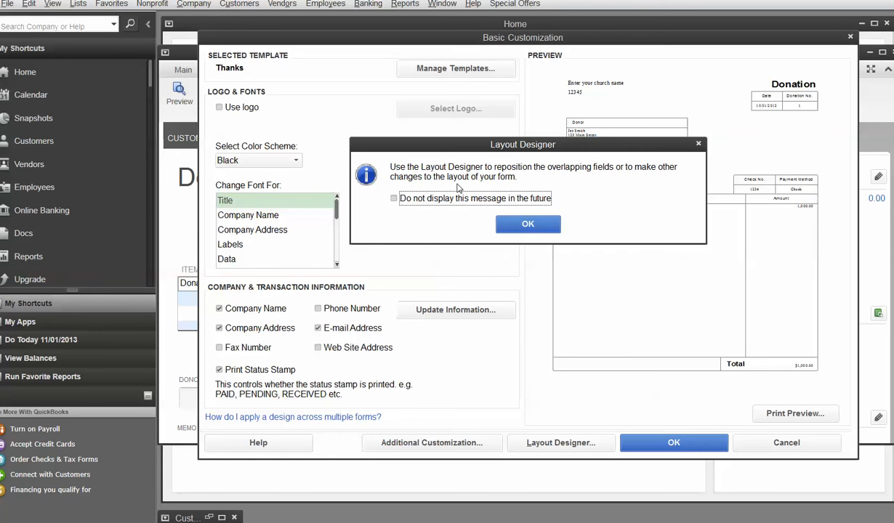
mouse_move(538, 160)
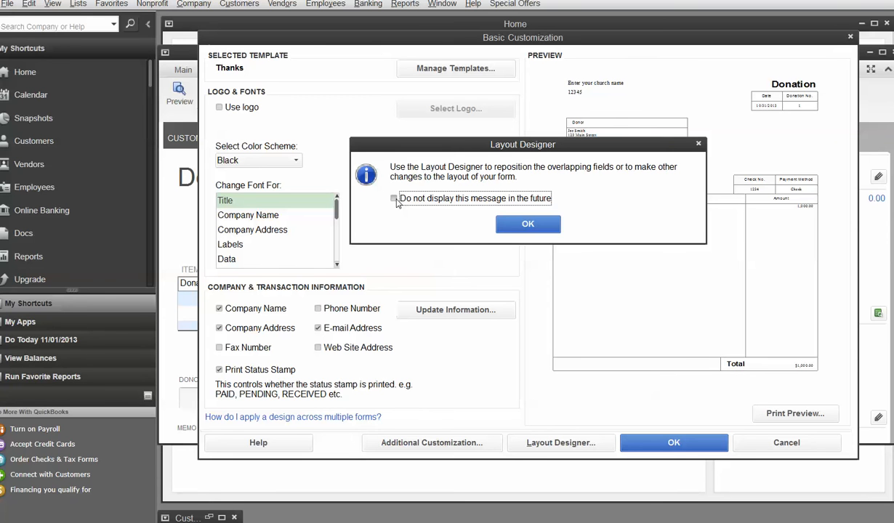
click(527, 224)
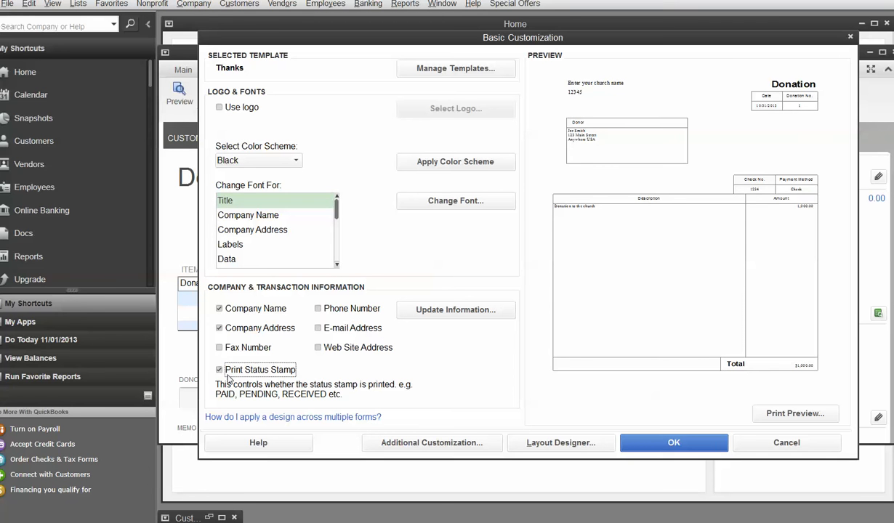
click(219, 369)
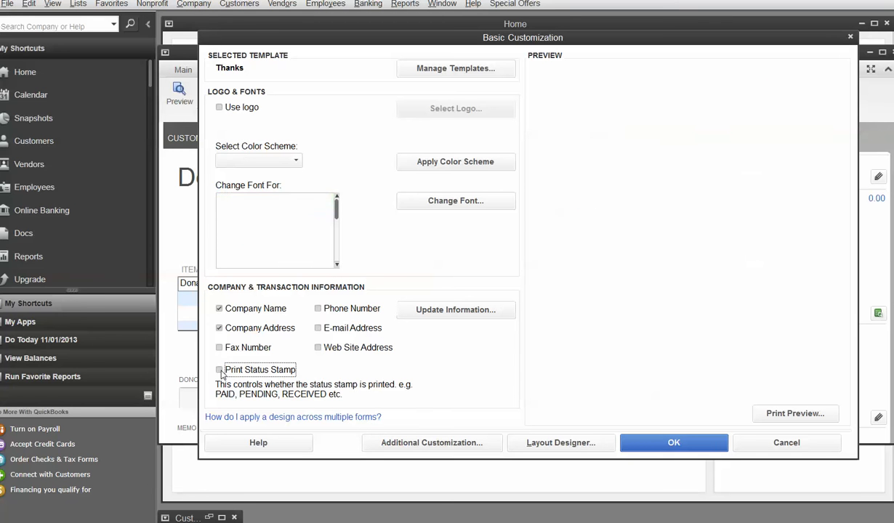
click(259, 160)
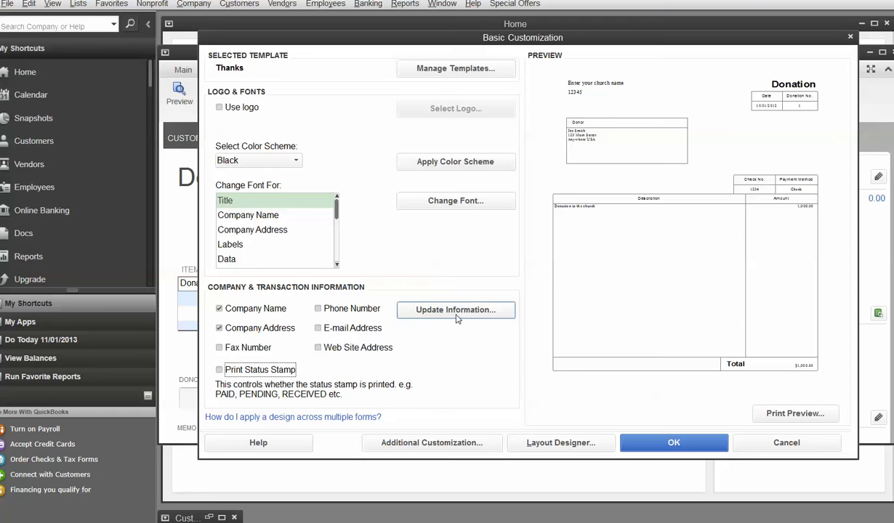
Step: Review the company contact details in Company Information, then close the dialog
click(455, 310)
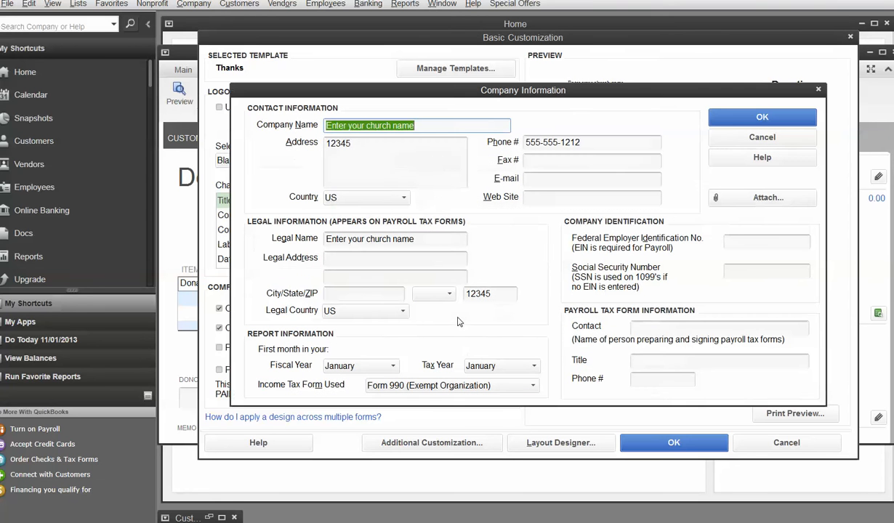
mouse_move(318, 131)
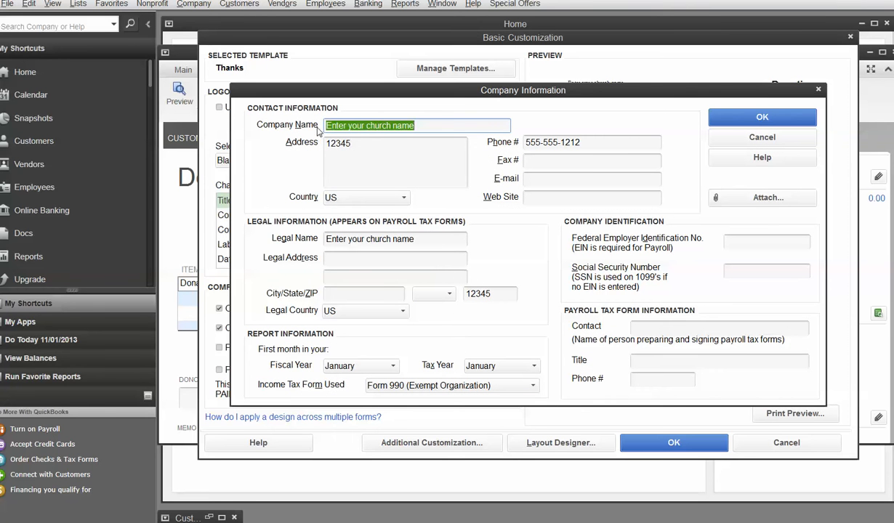
mouse_move(560, 330)
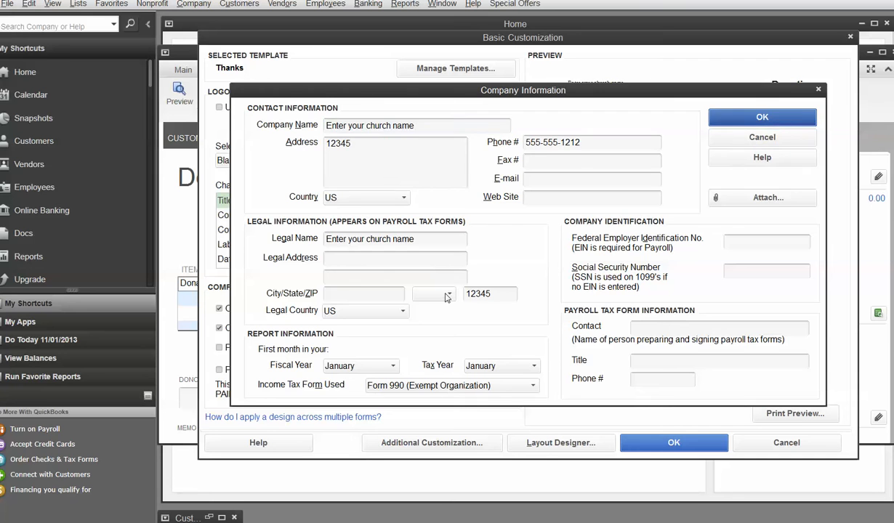
click(762, 117)
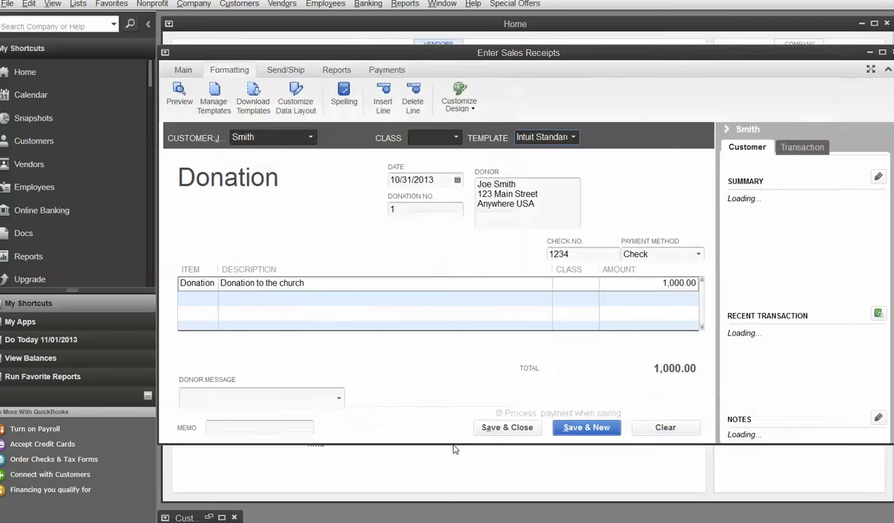
Step: Hide the Donation title, sale number, check number and payment method on screen and print
click(296, 101)
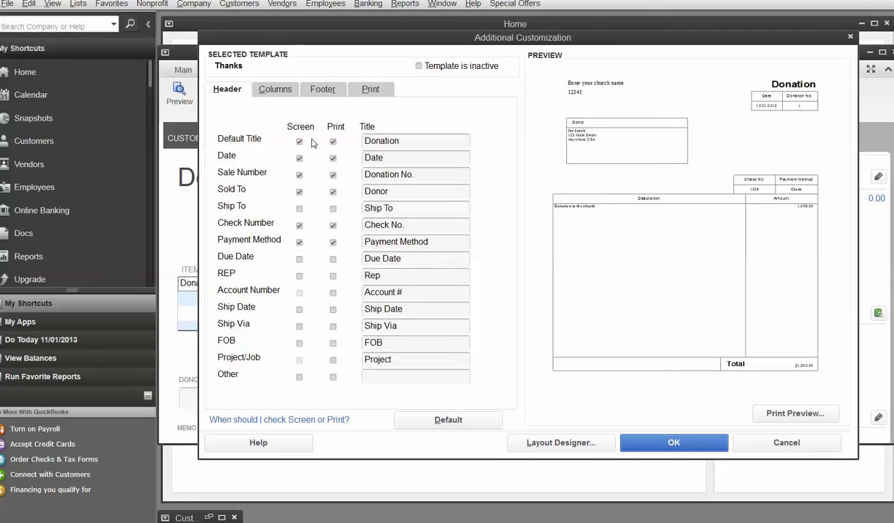
mouse_move(287, 232)
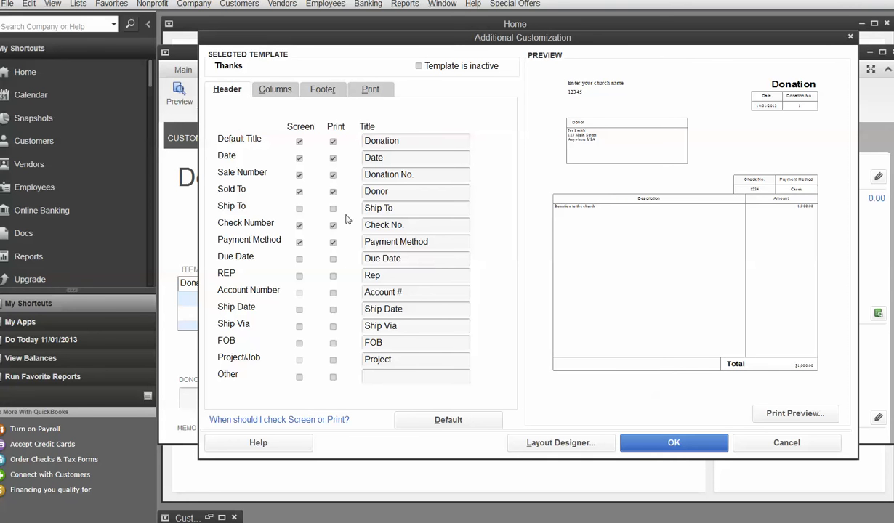
mouse_move(353, 250)
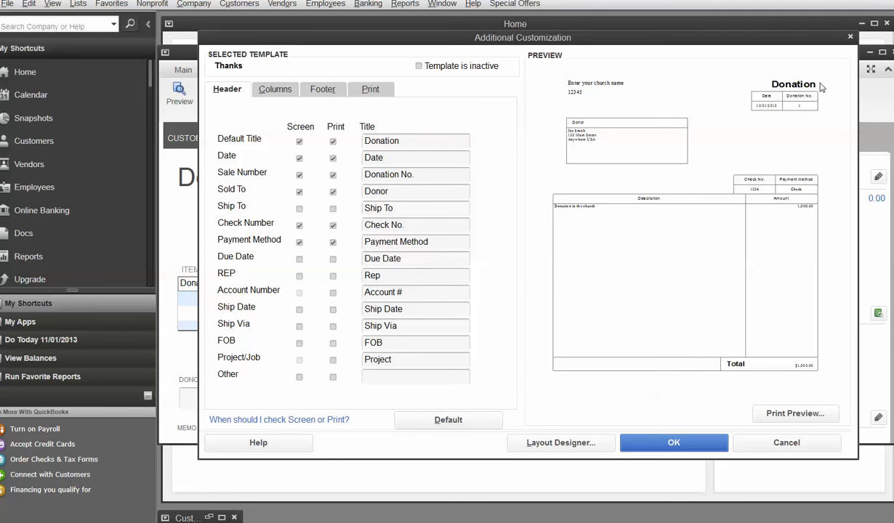
click(333, 141)
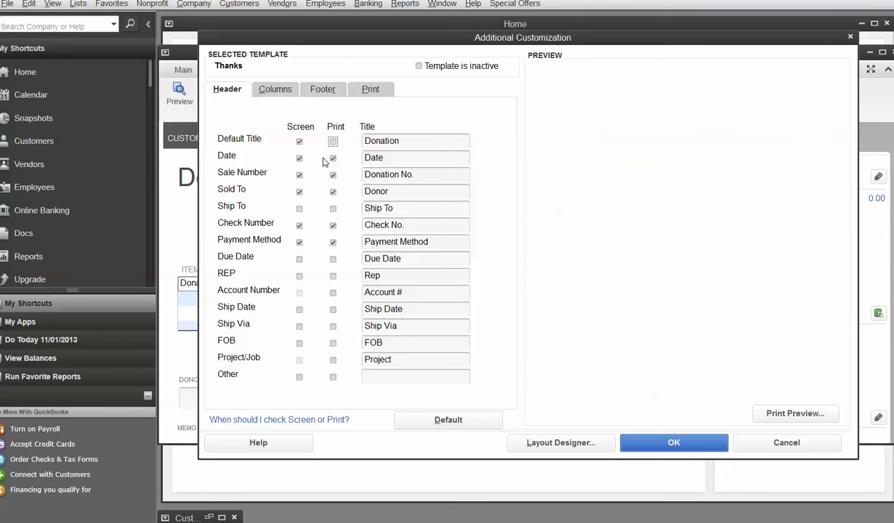
click(299, 141)
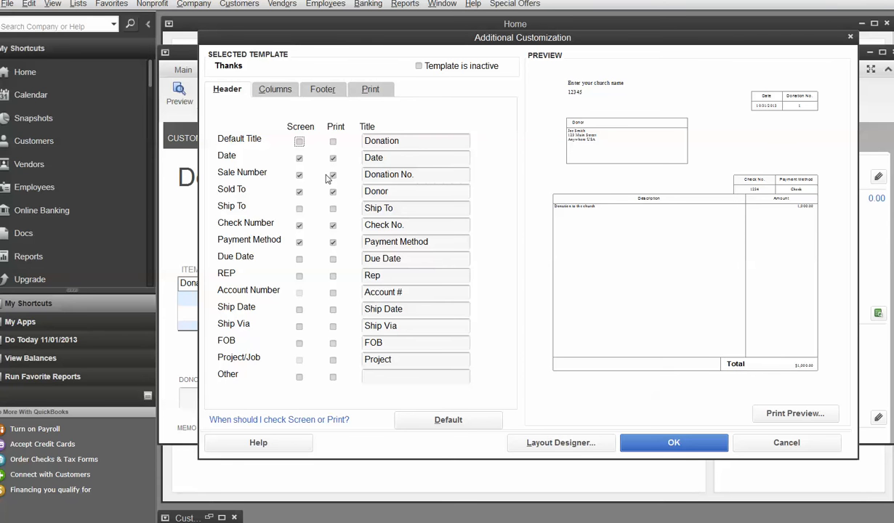
mouse_move(296, 182)
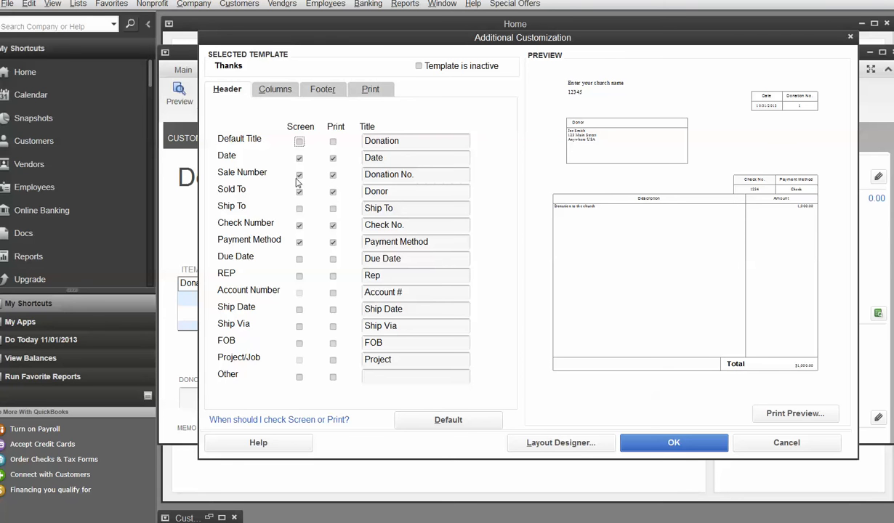
click(333, 174)
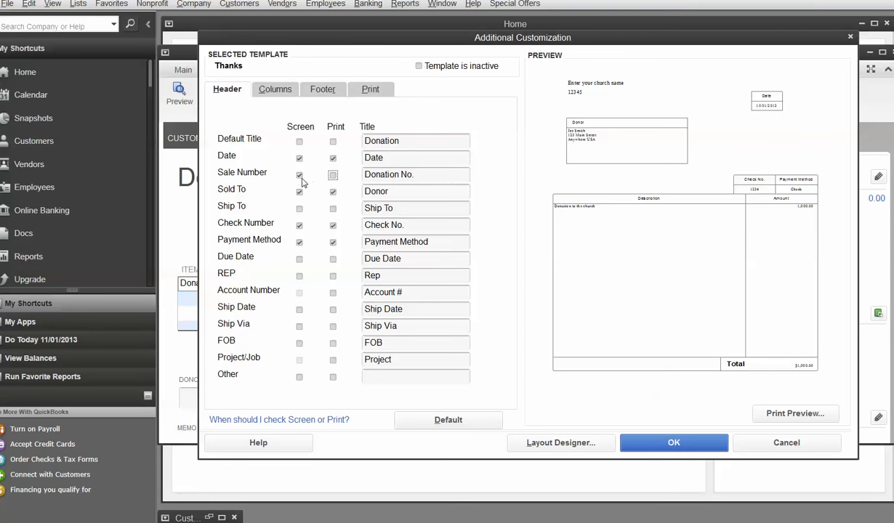
click(299, 175)
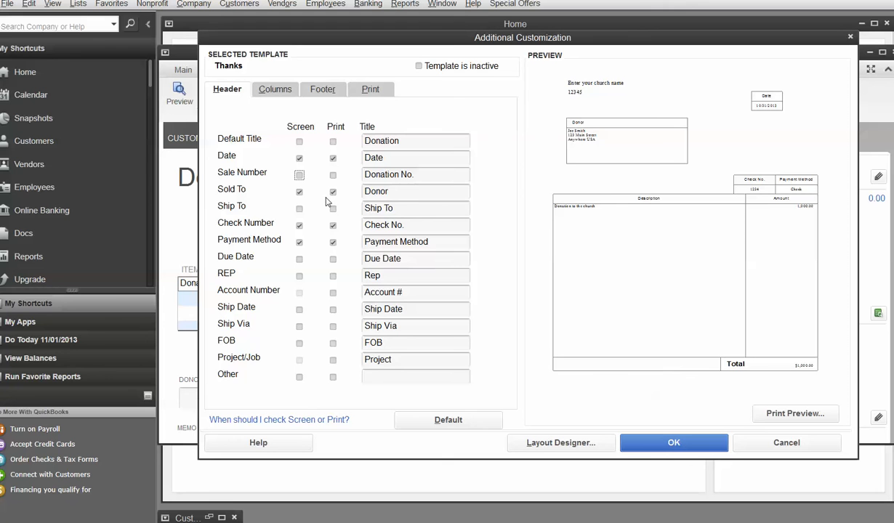
mouse_move(572, 135)
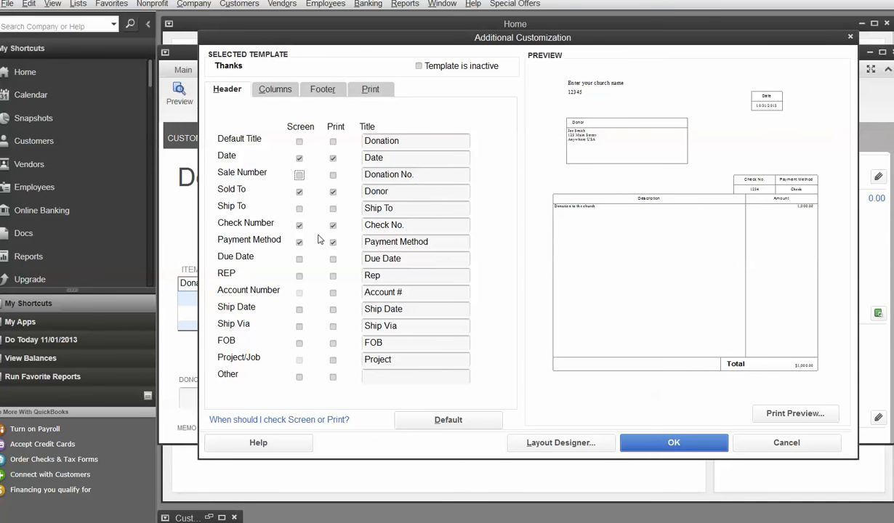
click(299, 224)
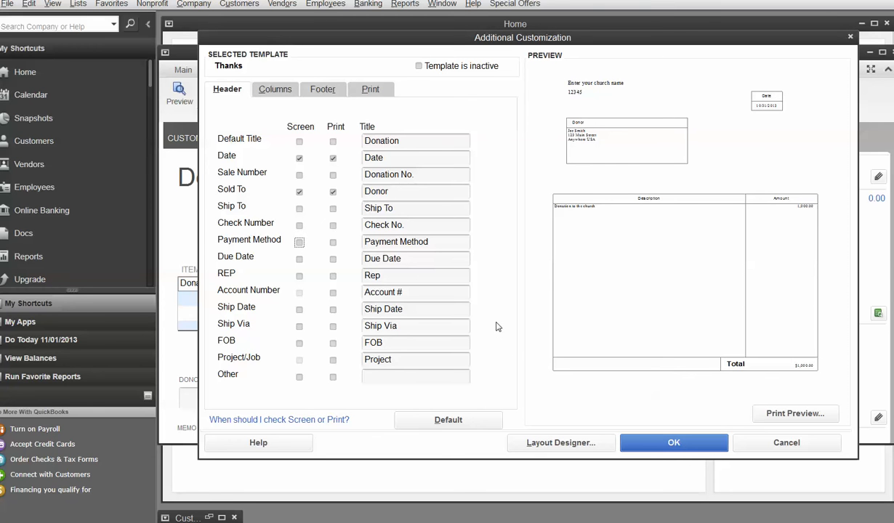
mouse_move(794, 92)
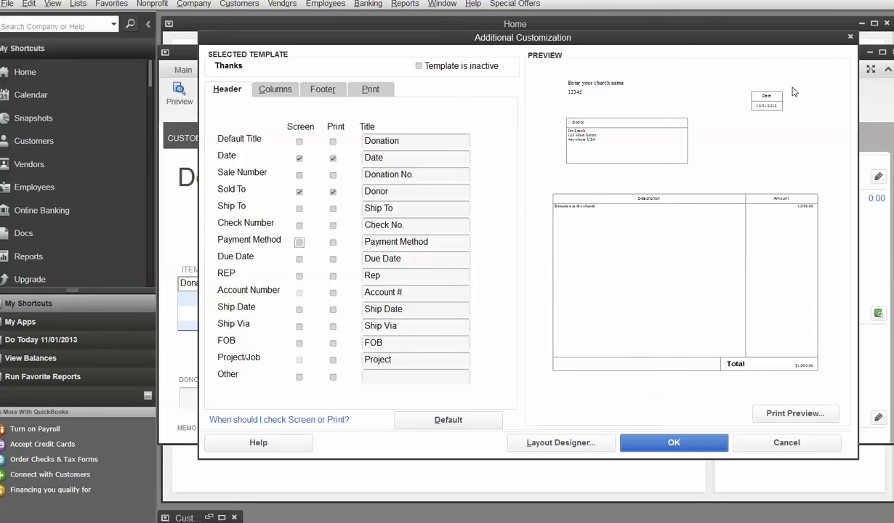
mouse_move(591, 138)
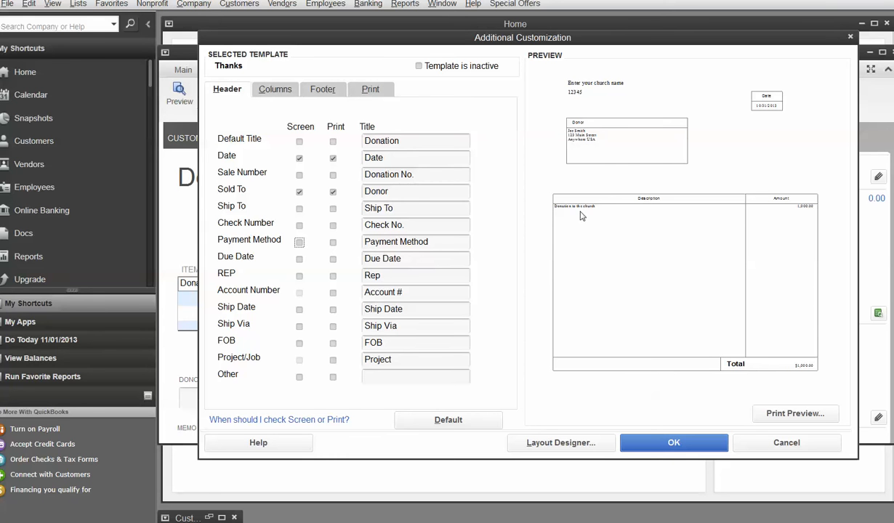
mouse_move(805, 216)
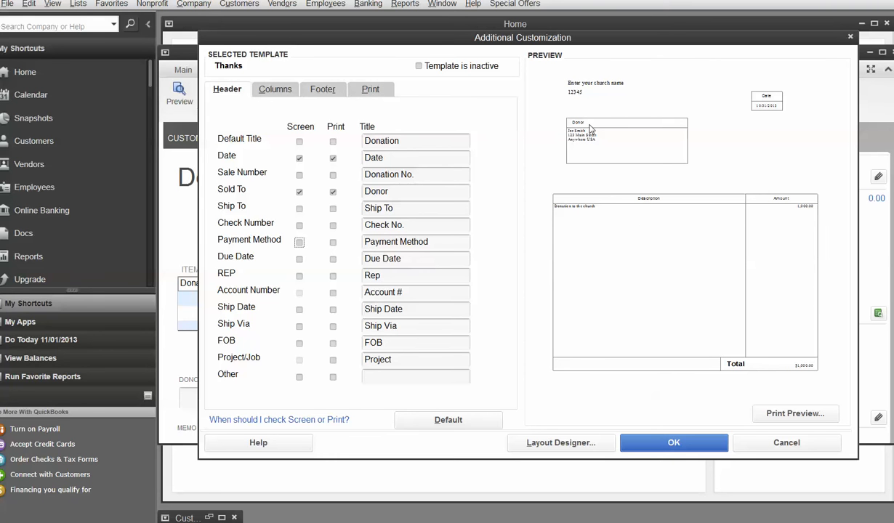
Step: Clear the Donor and Date header title labels on the Thanks template
double_click(415, 190)
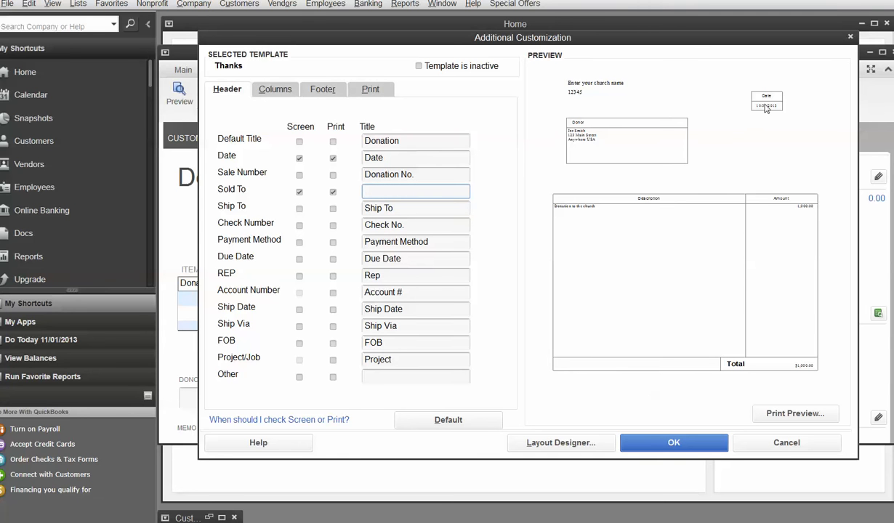
click(415, 158)
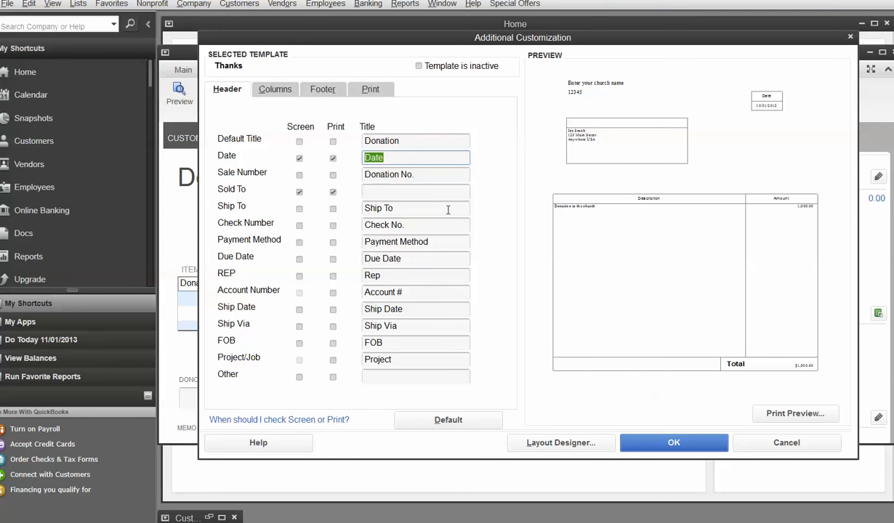
click(416, 157)
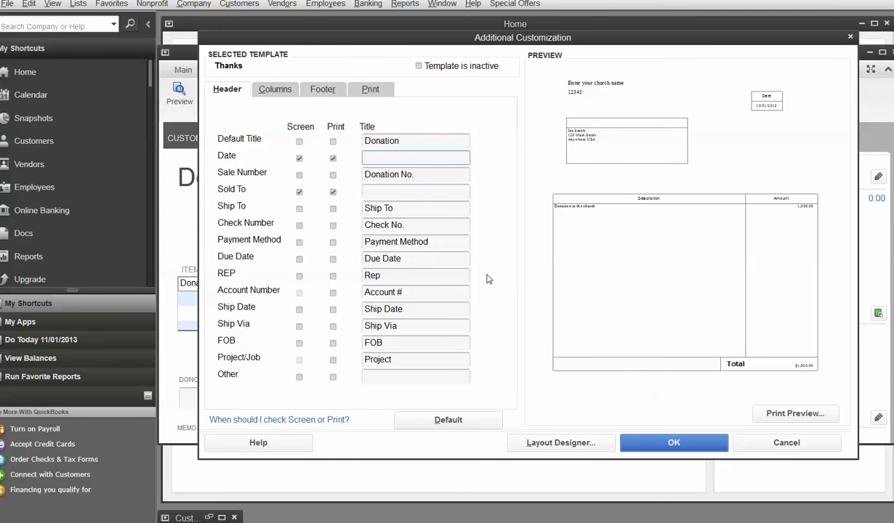
mouse_move(505, 276)
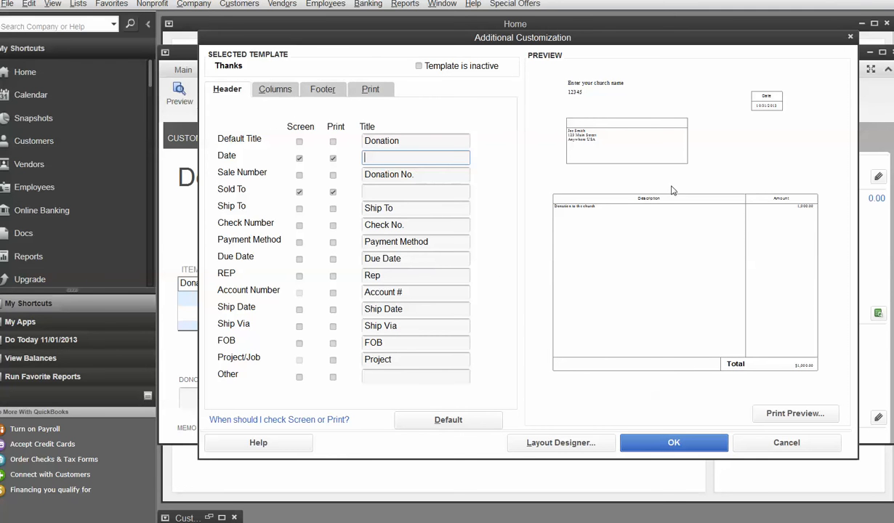
mouse_move(758, 206)
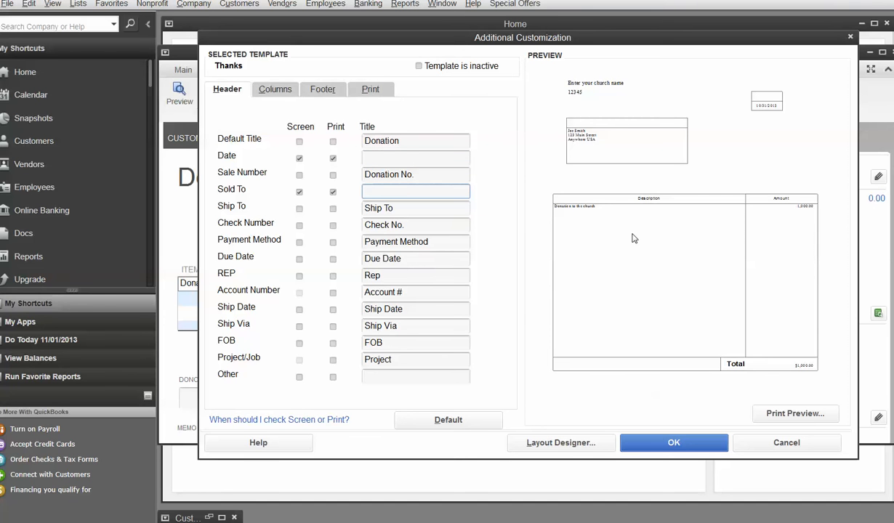
mouse_move(308, 131)
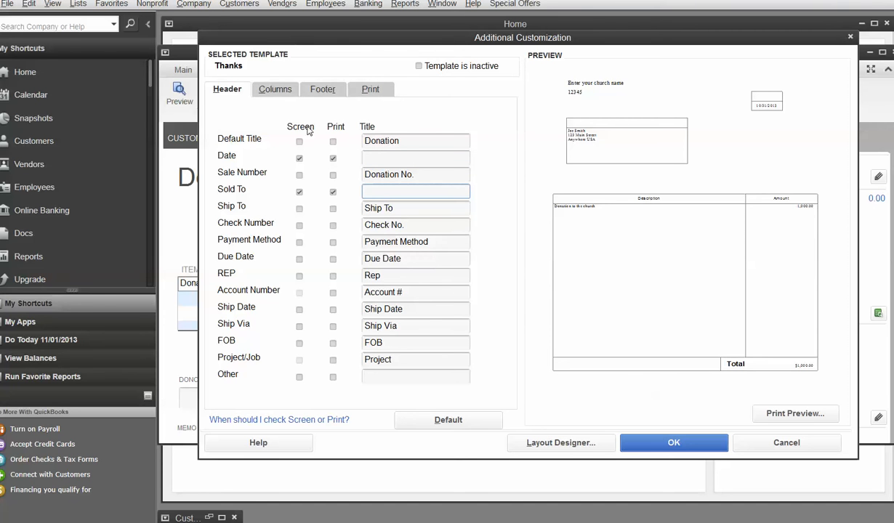
Step: Hide the Description column on screen and print, and hide the Class column
click(274, 88)
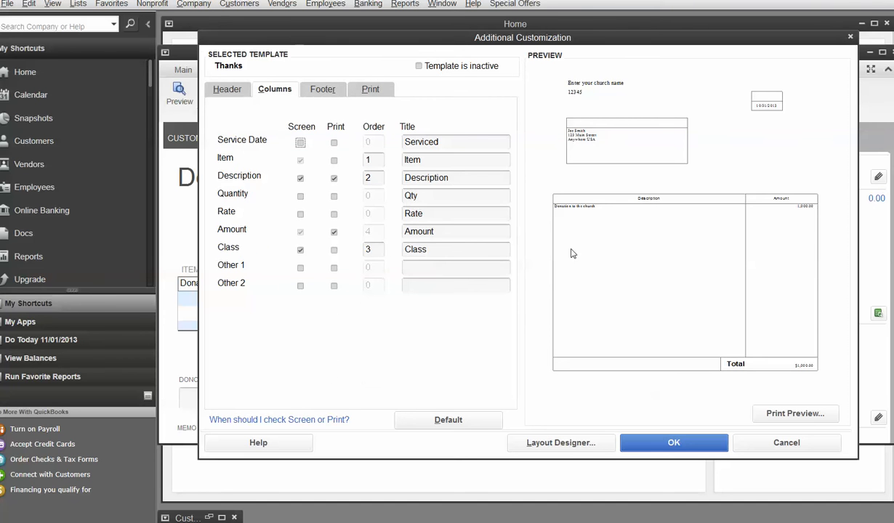
mouse_move(774, 204)
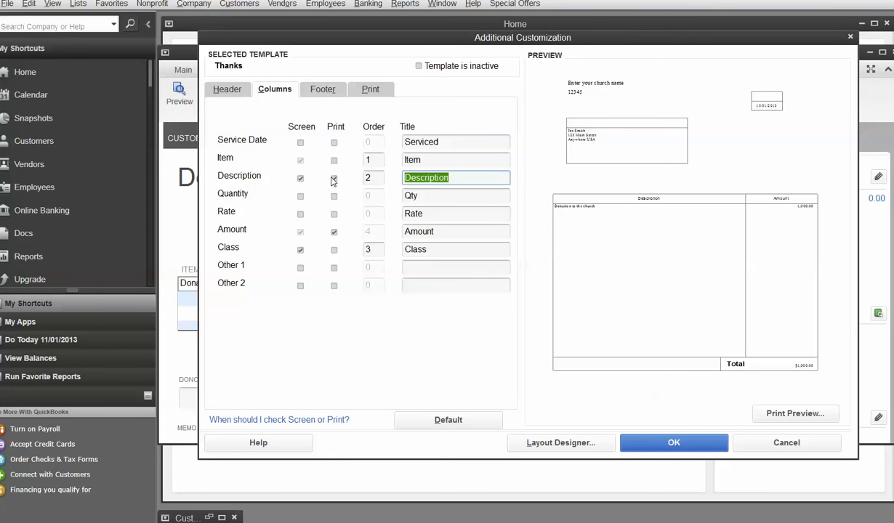
click(334, 178)
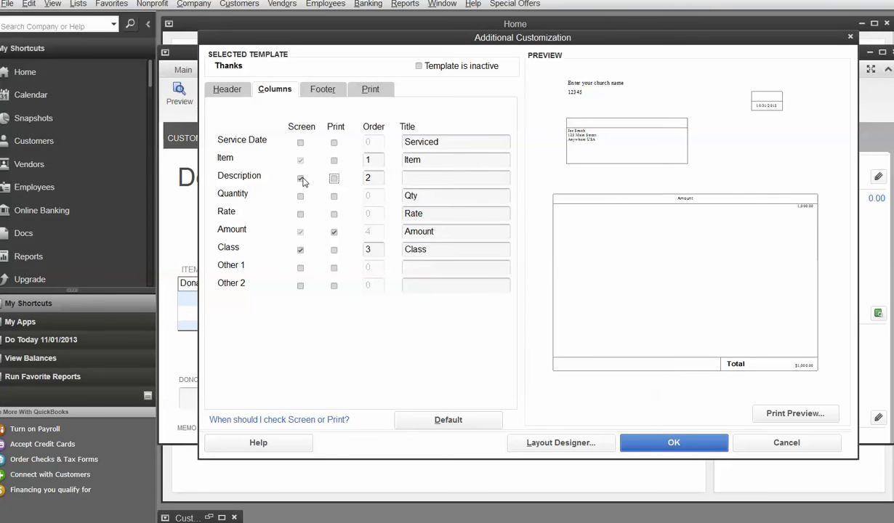
click(300, 178)
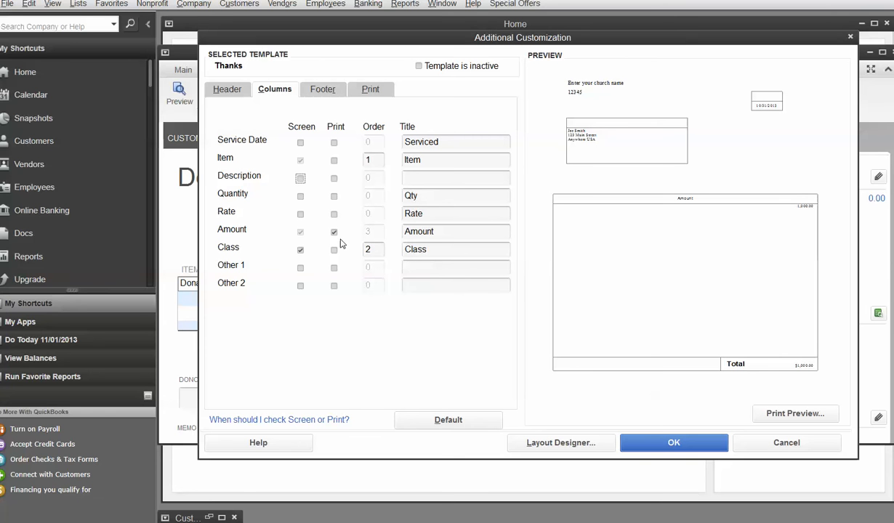
click(455, 231)
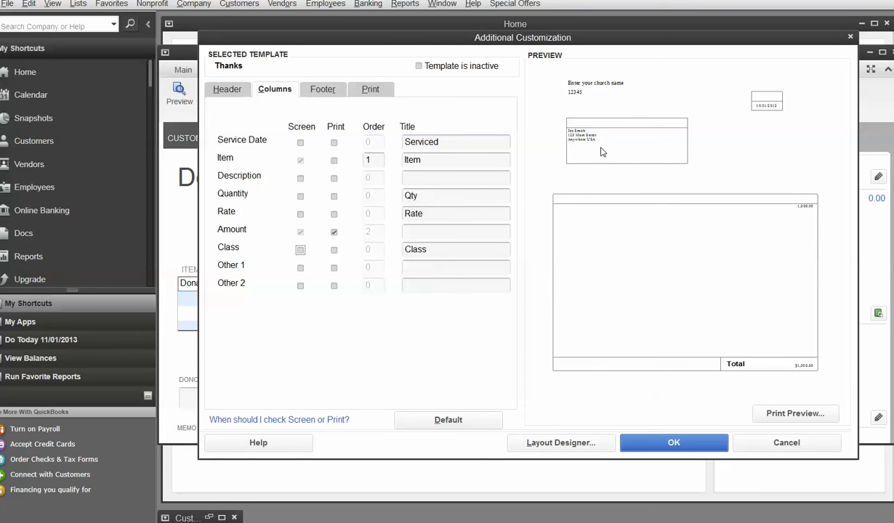
mouse_move(809, 224)
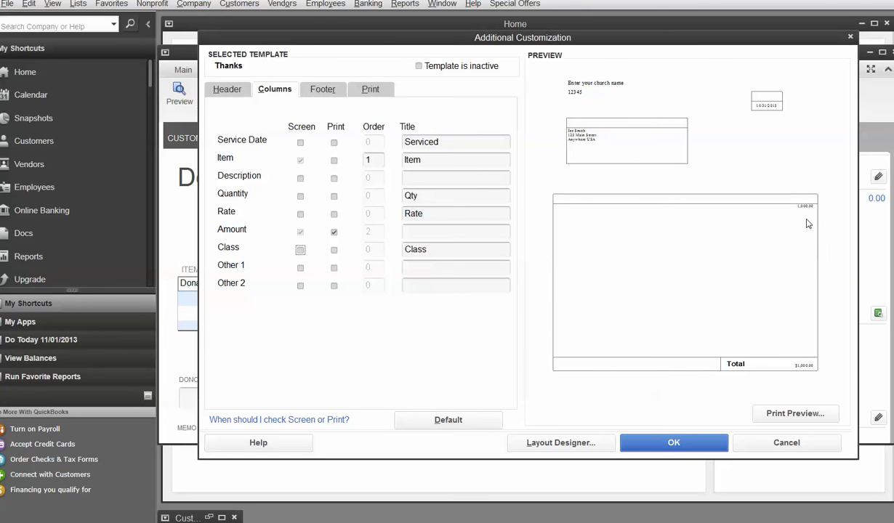
mouse_move(626, 347)
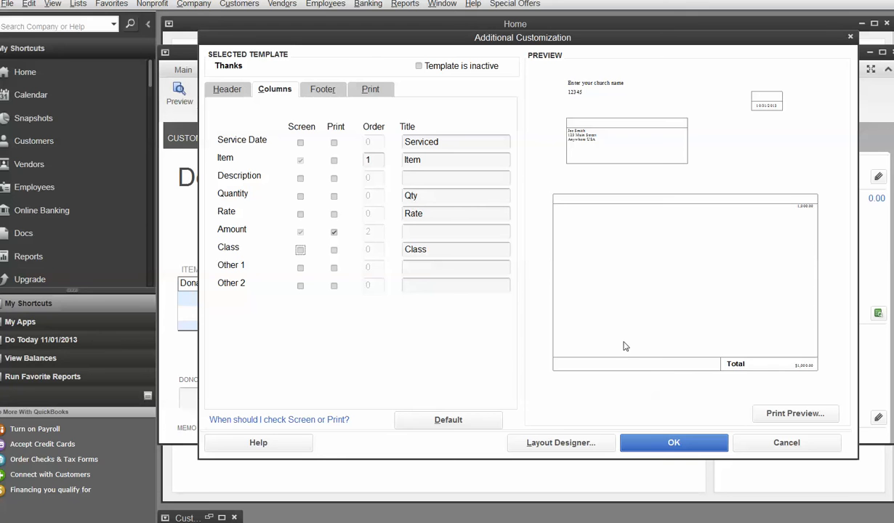
mouse_move(322, 89)
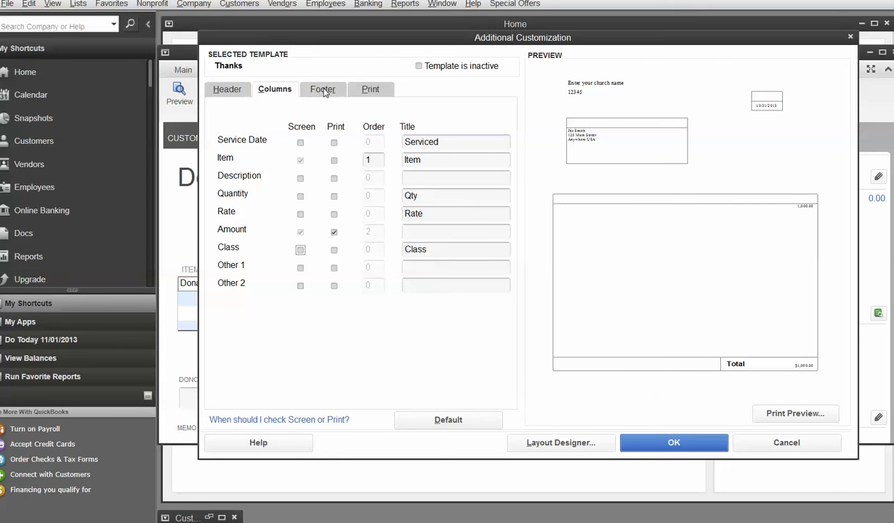
click(322, 88)
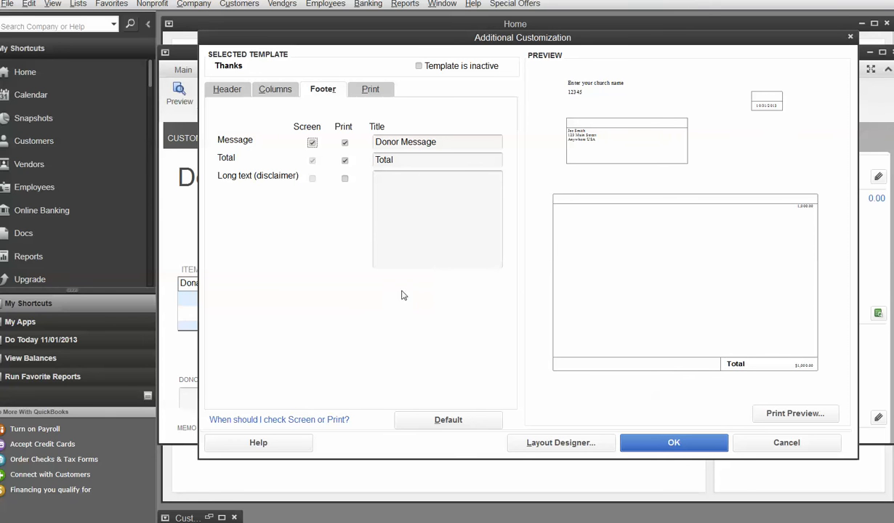
mouse_move(458, 153)
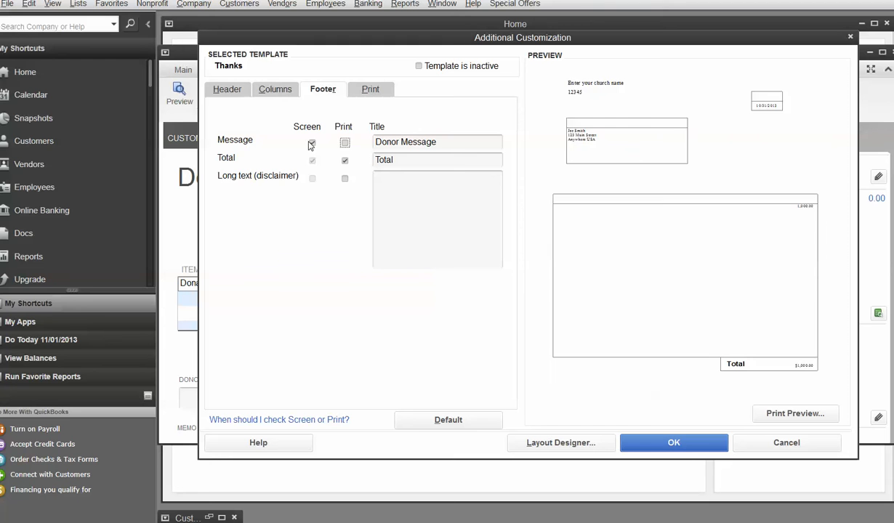
Step: Drop the footer Message from screen and print, returning to header settings
click(312, 142)
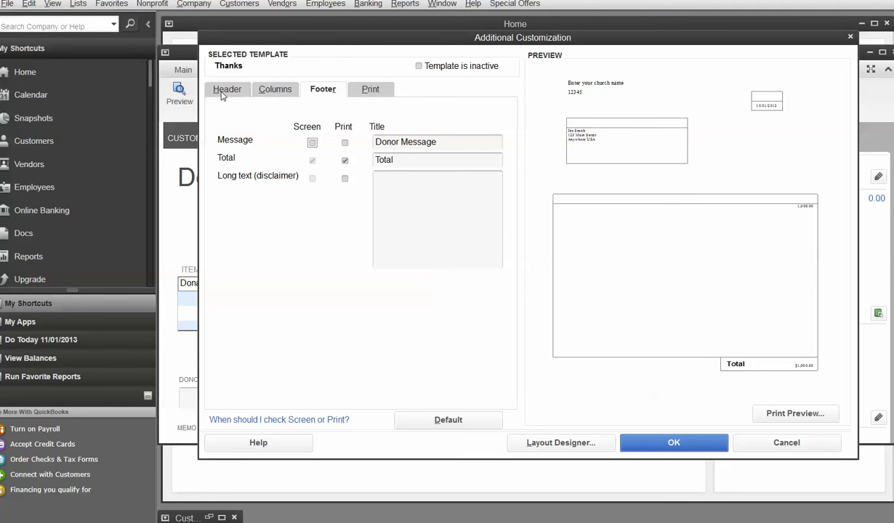
click(227, 89)
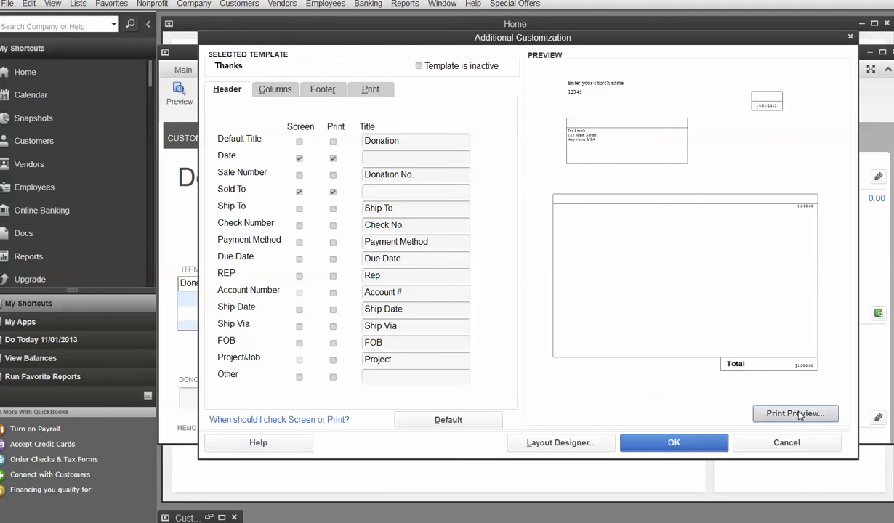
click(795, 413)
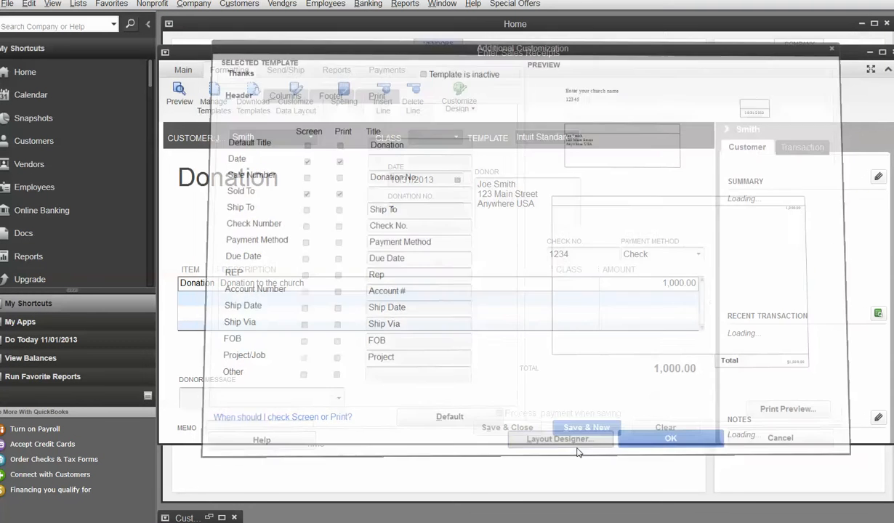
Step: In Layout Designer, uncheck the Date label's right and bottom borders
click(558, 438)
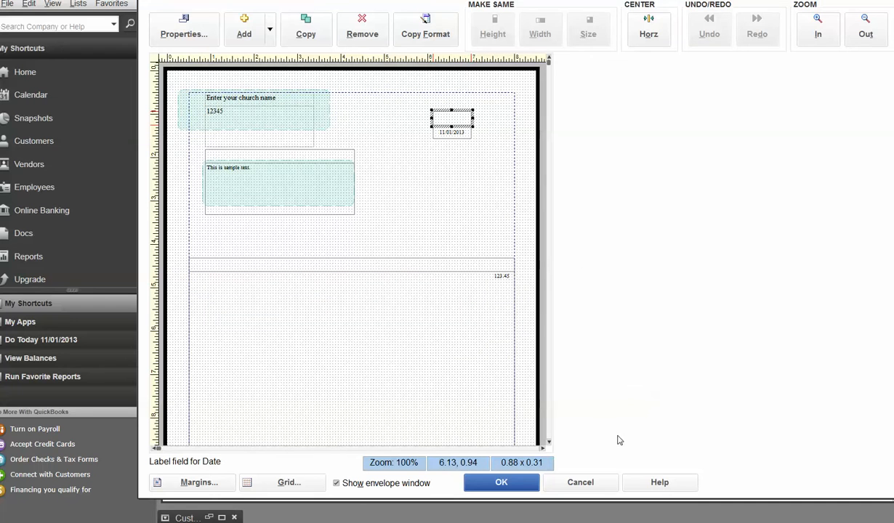
mouse_move(686, 397)
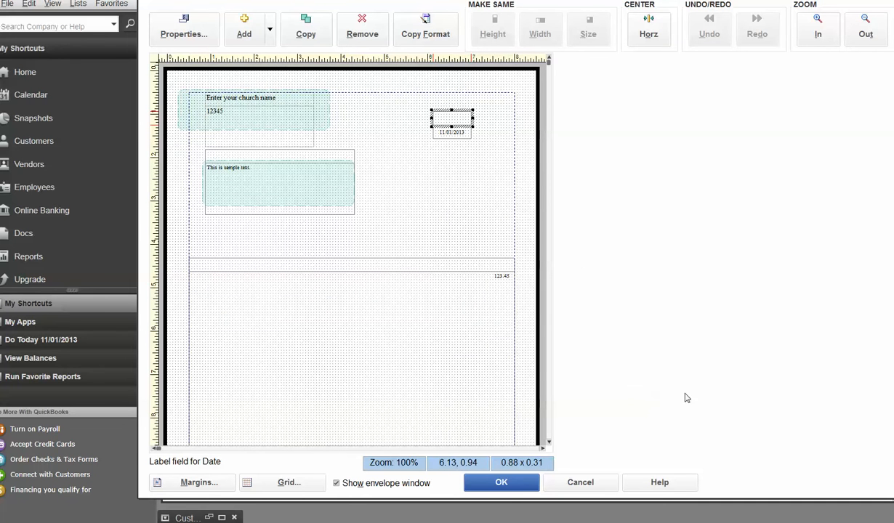
mouse_move(409, 158)
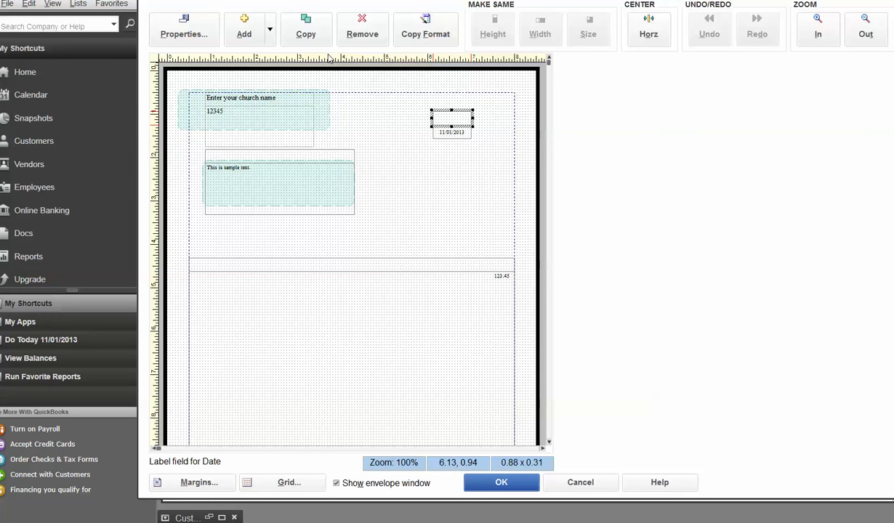
right_click(451, 122)
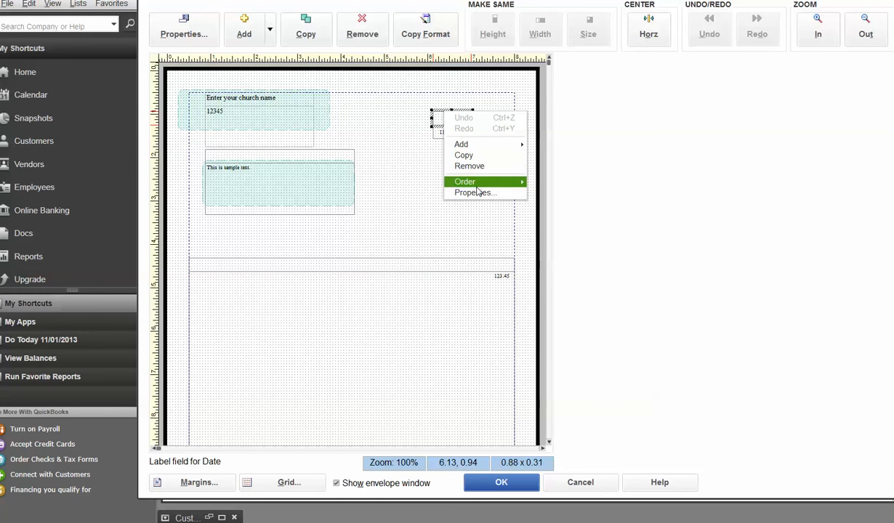
click(474, 192)
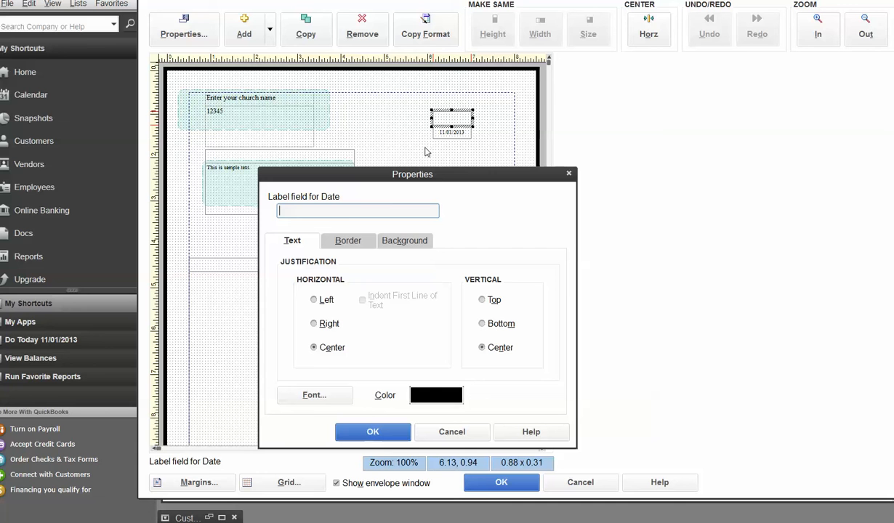
mouse_move(342, 266)
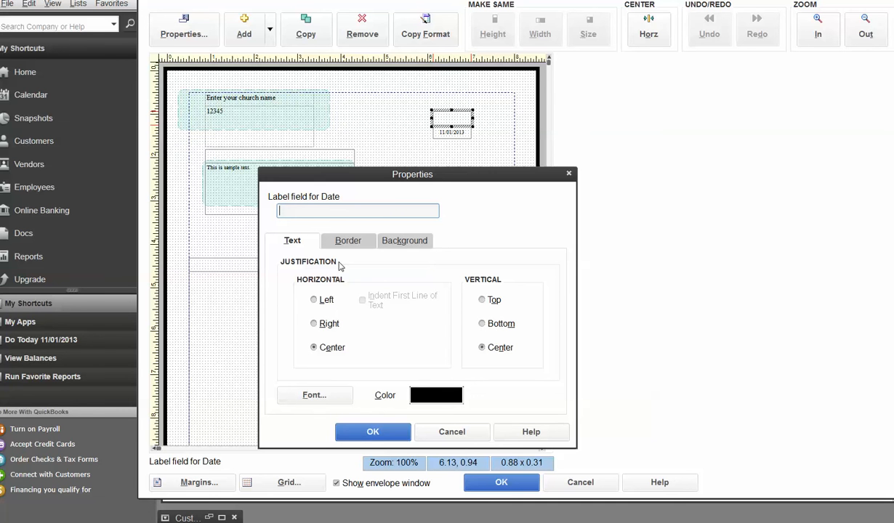
mouse_move(292, 241)
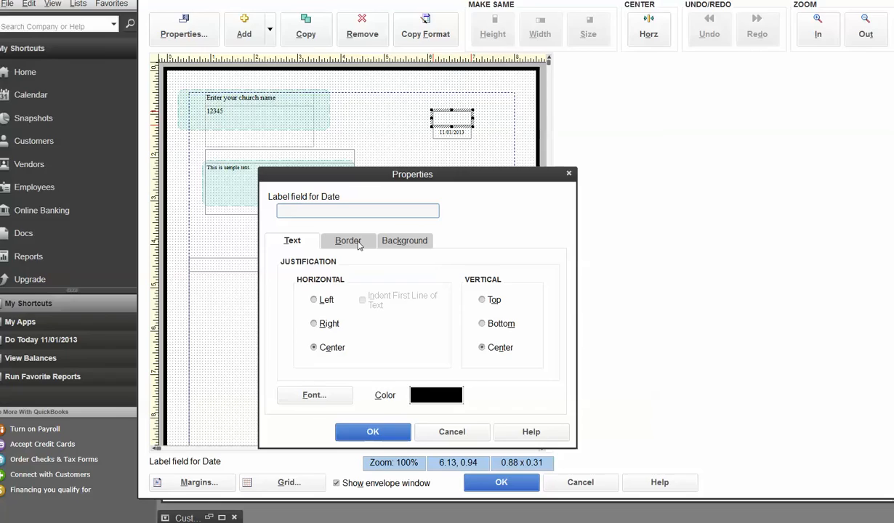
click(347, 241)
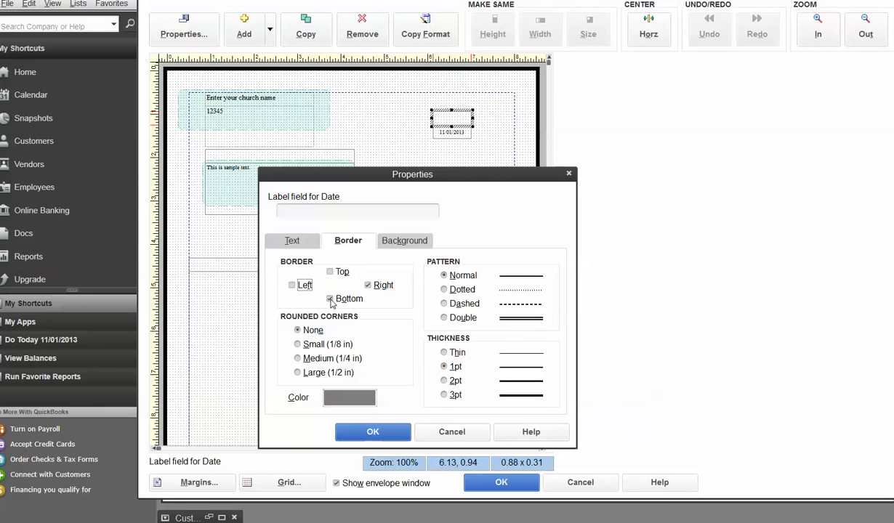
click(368, 285)
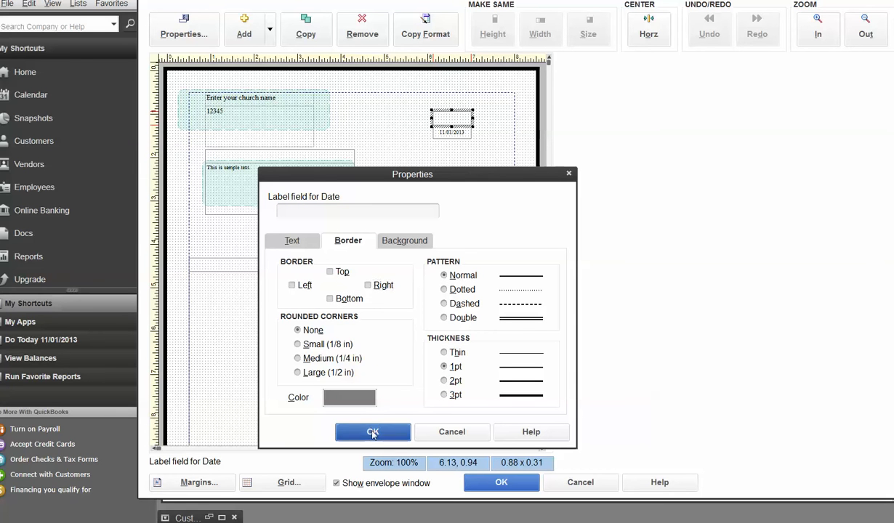
click(373, 431)
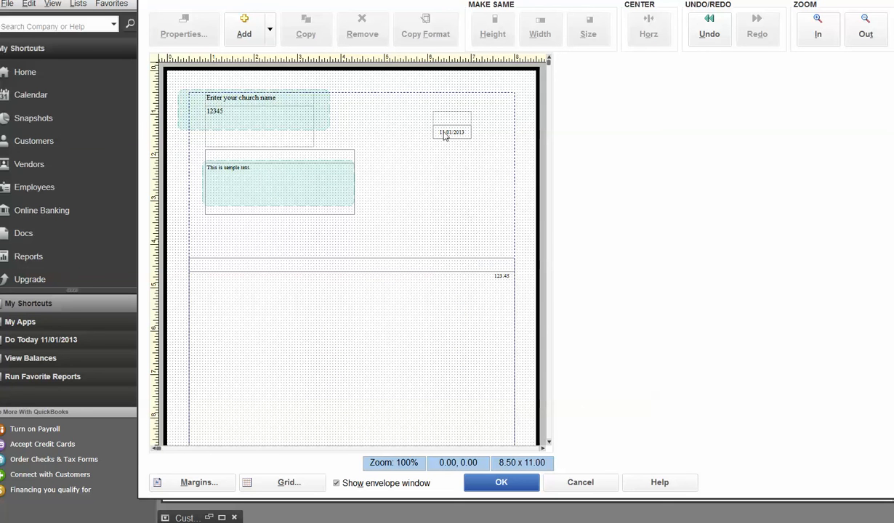
Step: Leave the Date data field with all borders unchecked in its Properties
click(452, 132)
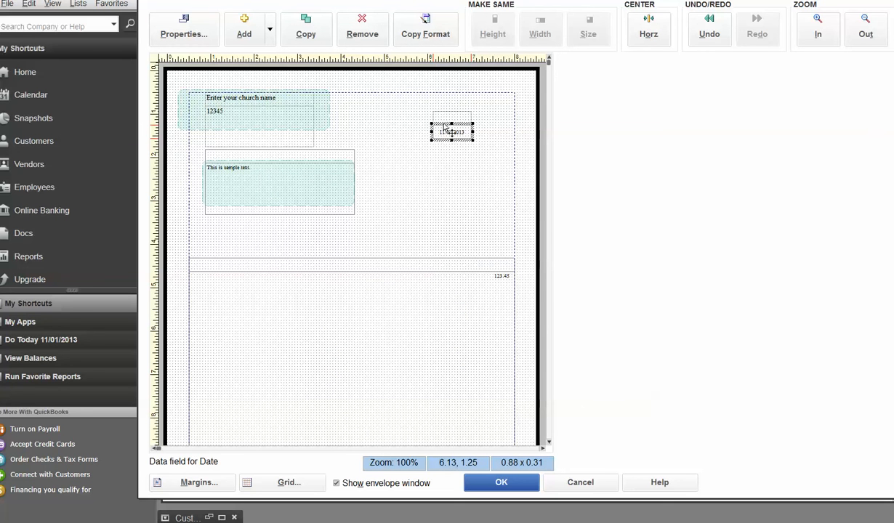
right_click(452, 131)
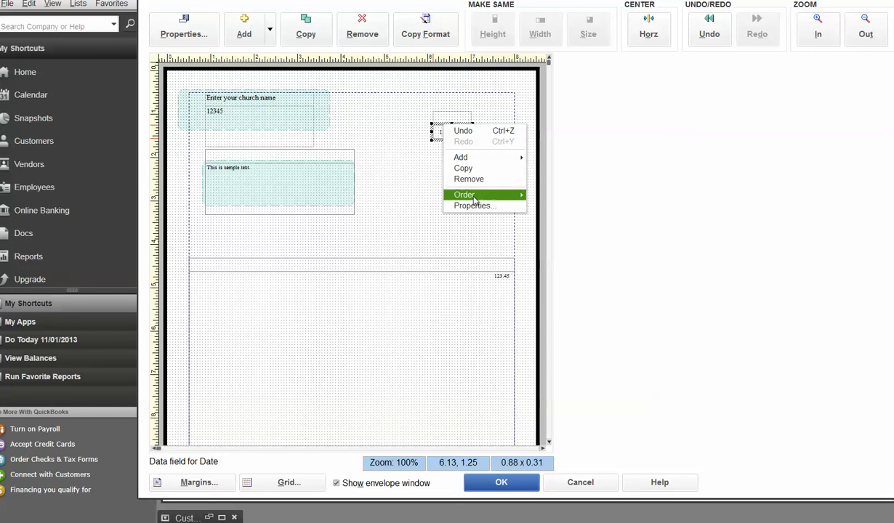
click(473, 205)
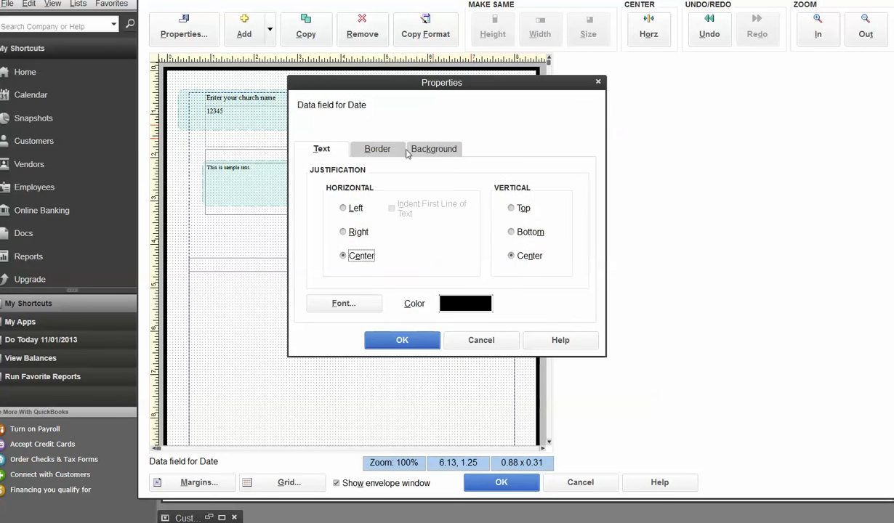
click(377, 149)
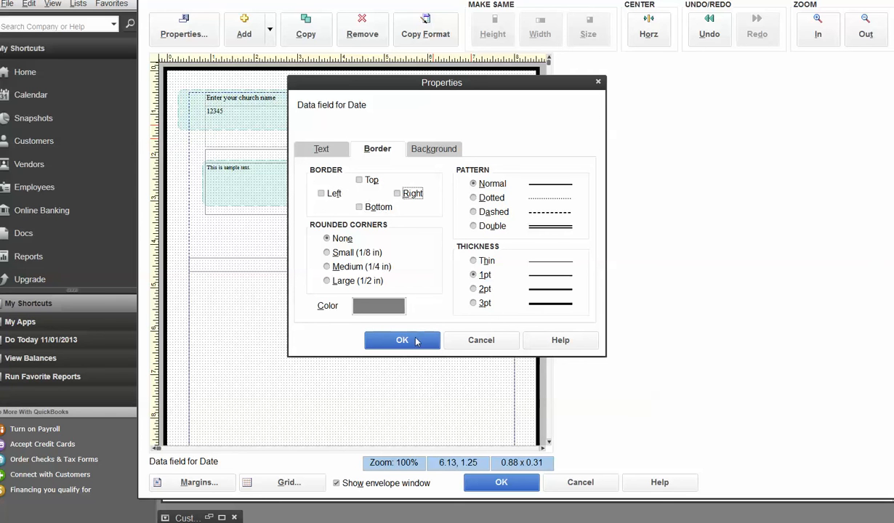
click(402, 339)
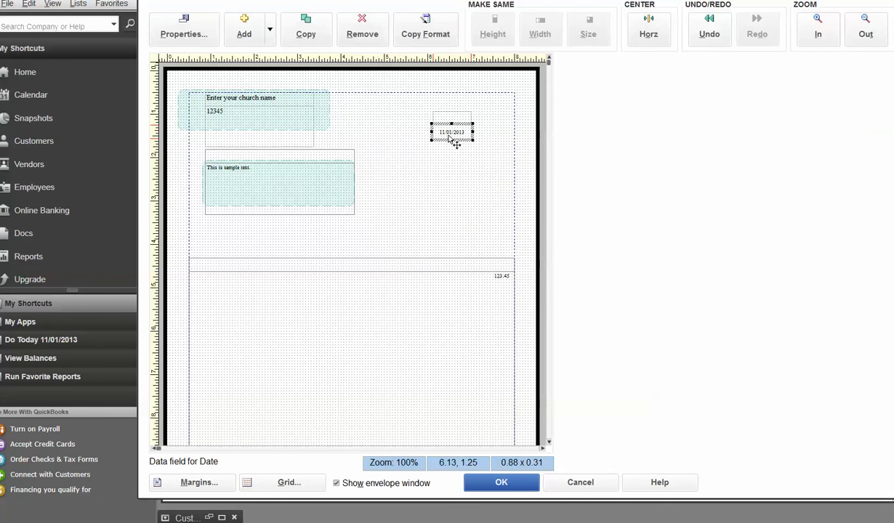
click(305, 121)
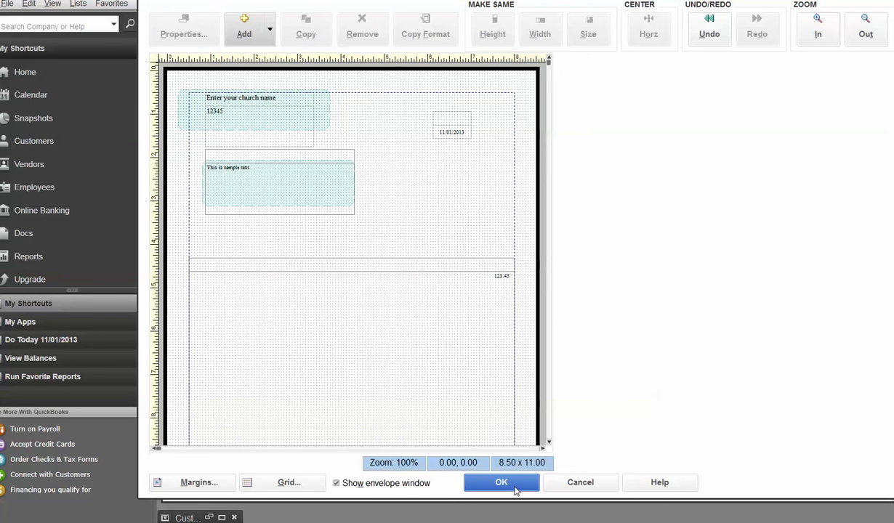
Step: Apply the layout changes and preview Joe Smith's $1,000 Thanks receipt
click(500, 482)
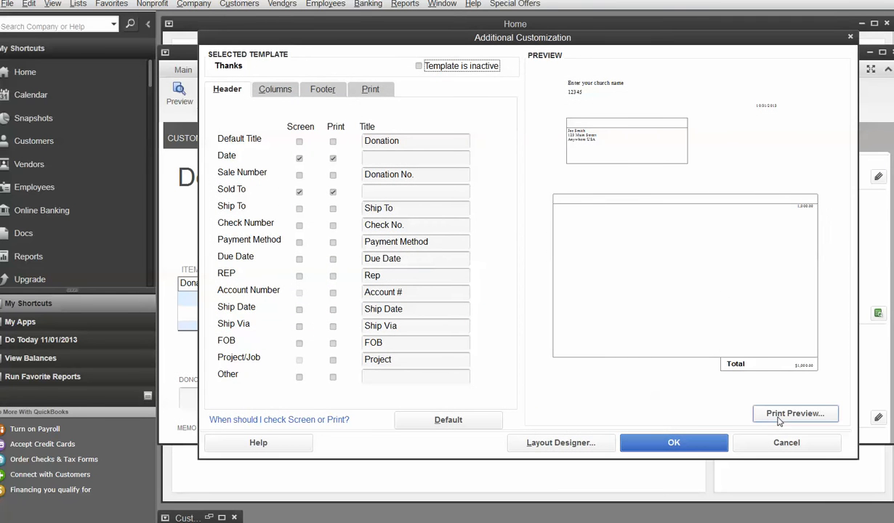
click(795, 412)
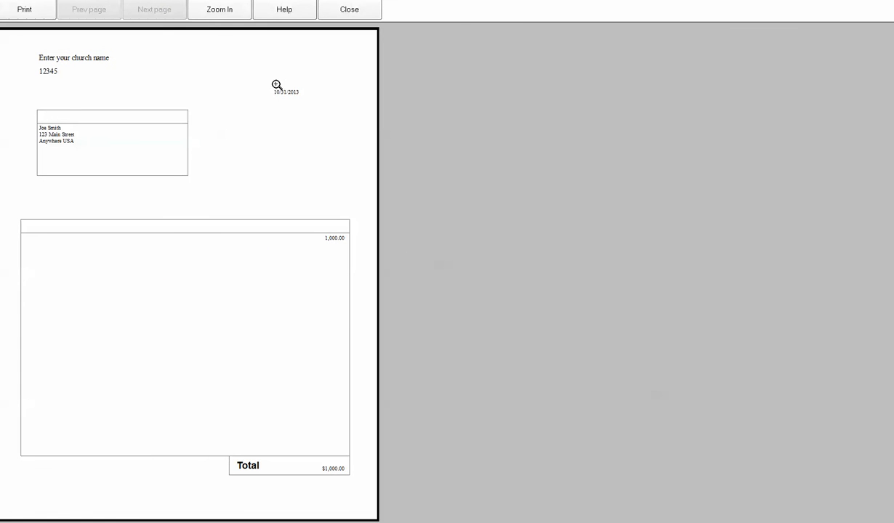
mouse_move(291, 95)
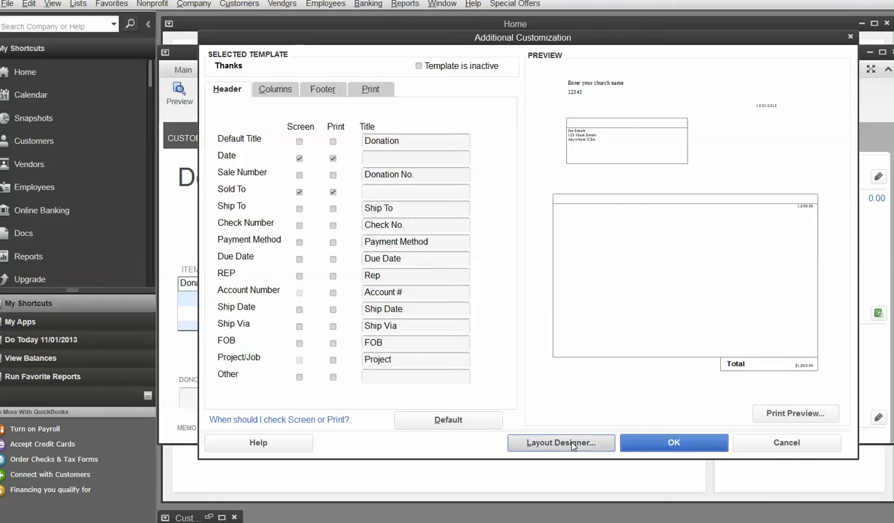
Step: Reopen Layout Designer, verify the company name field has no borders, then select Sold To
click(560, 443)
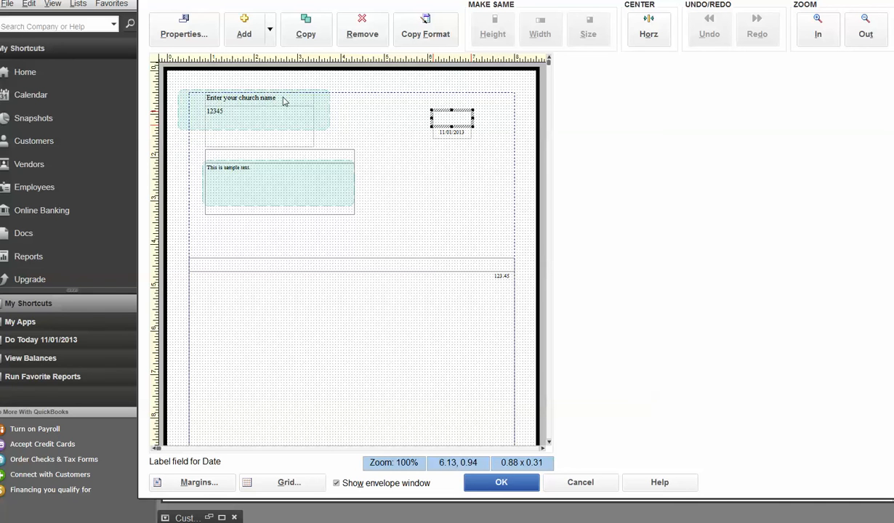
right_click(261, 97)
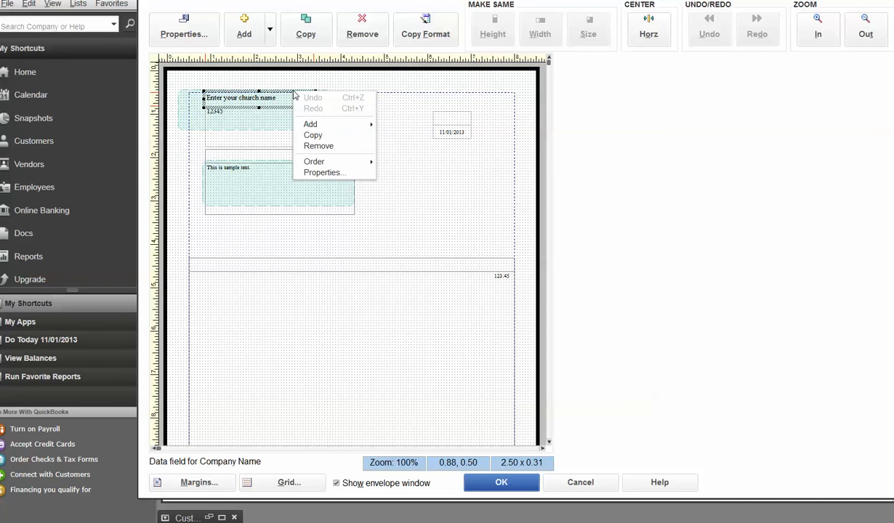
click(323, 175)
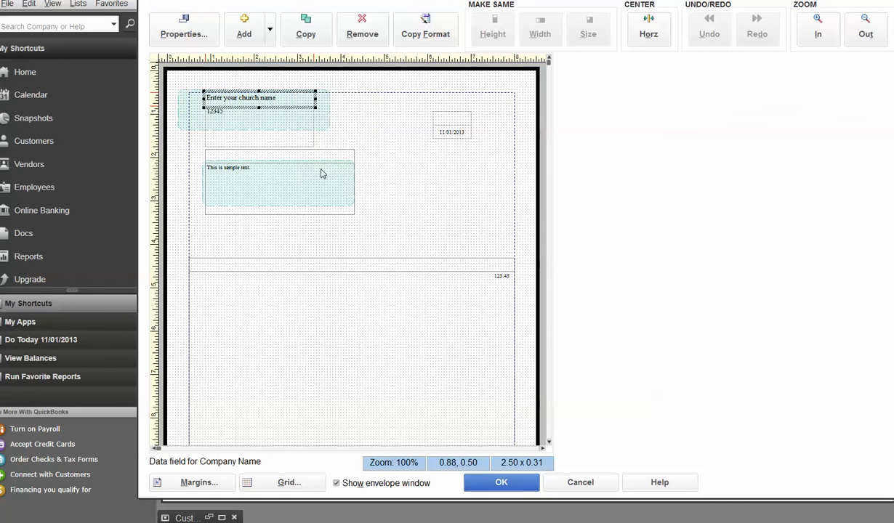
click(183, 29)
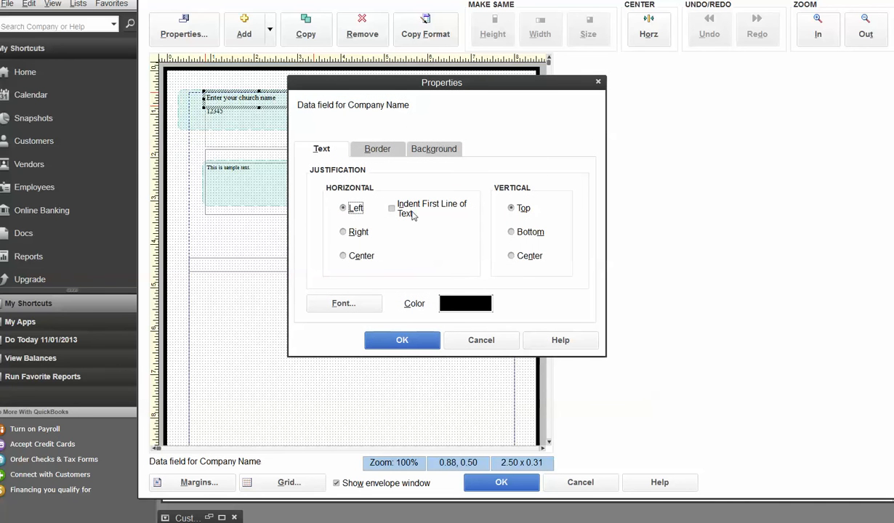
click(377, 148)
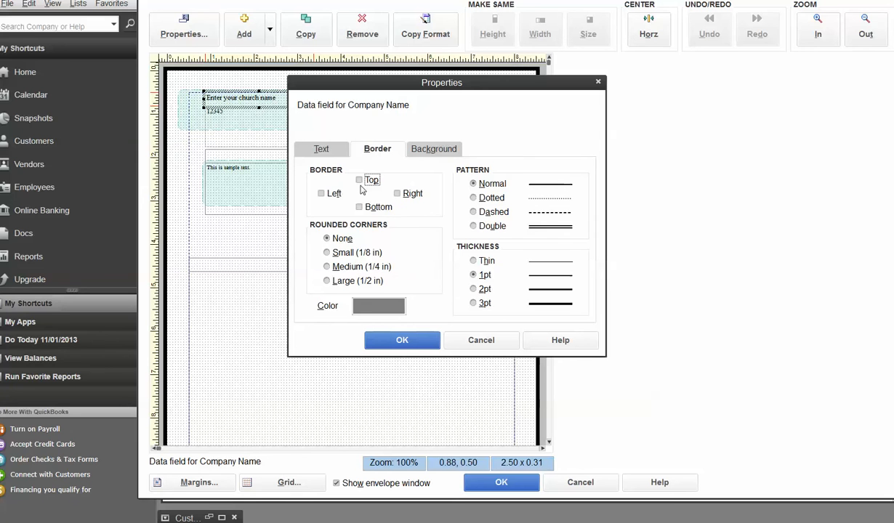
click(401, 341)
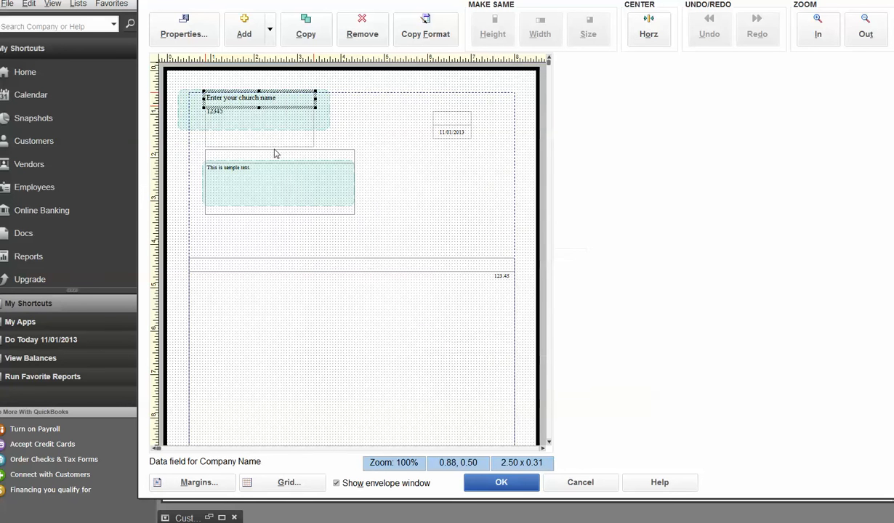
click(279, 182)
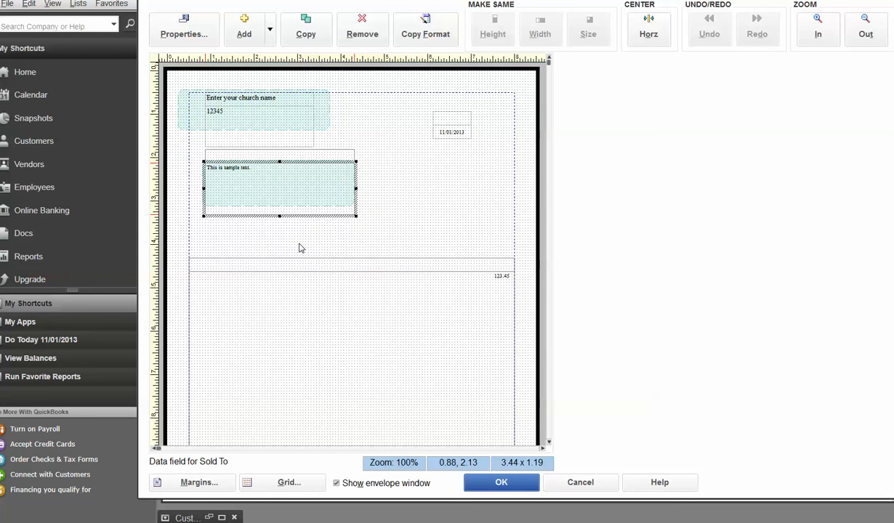
click(184, 29)
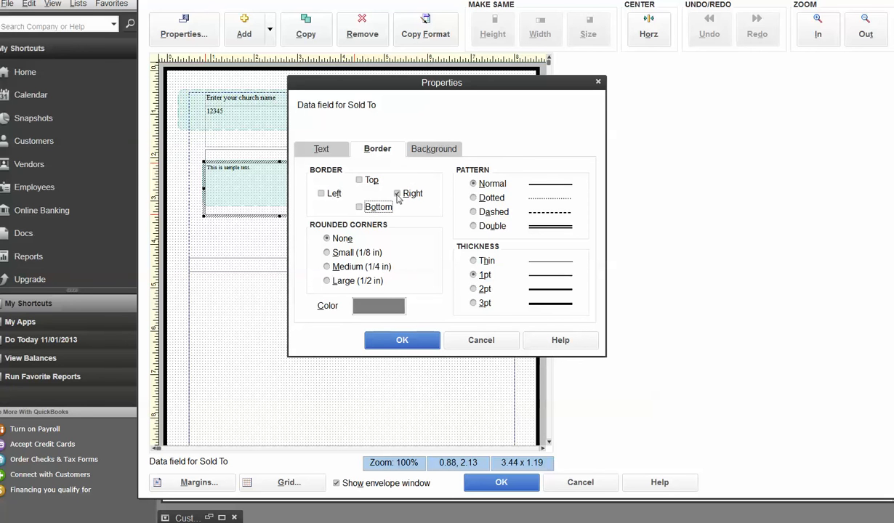
click(402, 340)
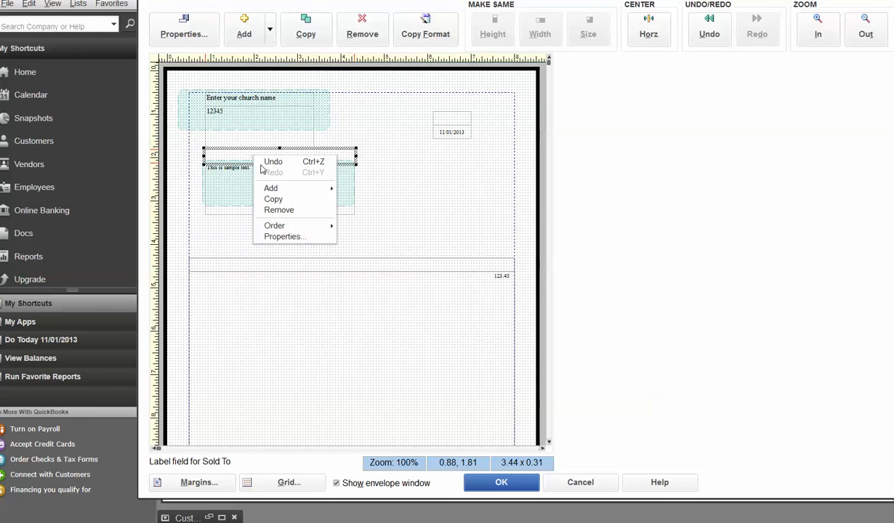
click(285, 236)
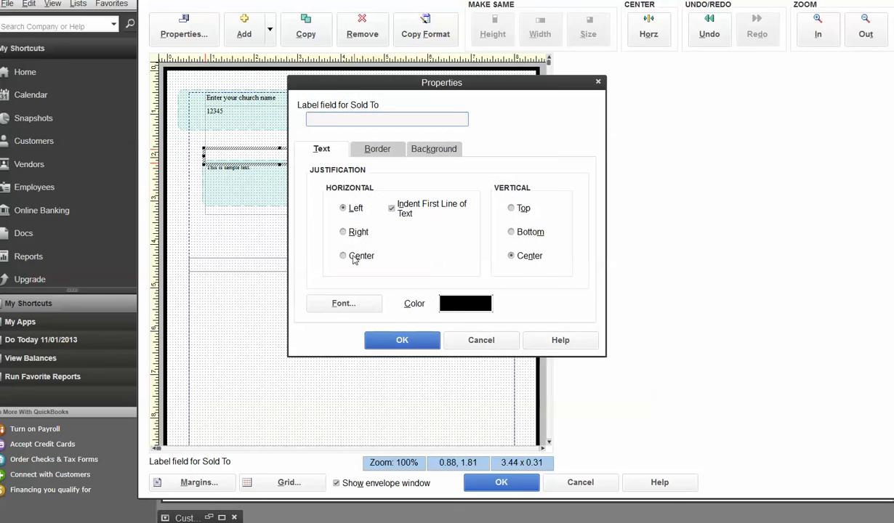
click(402, 341)
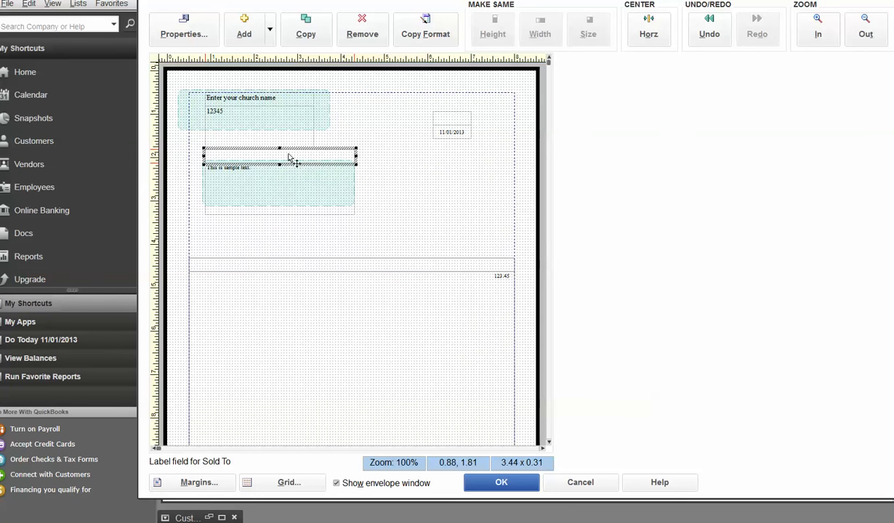
click(451, 120)
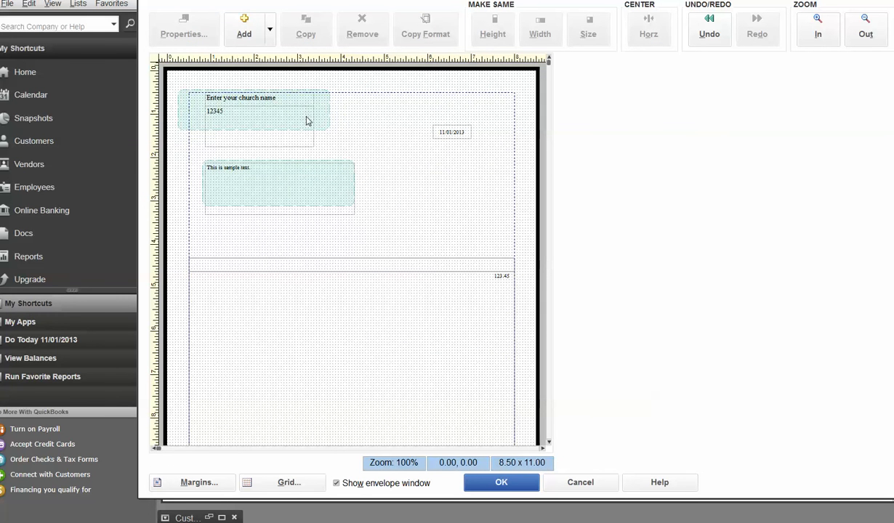
mouse_move(284, 191)
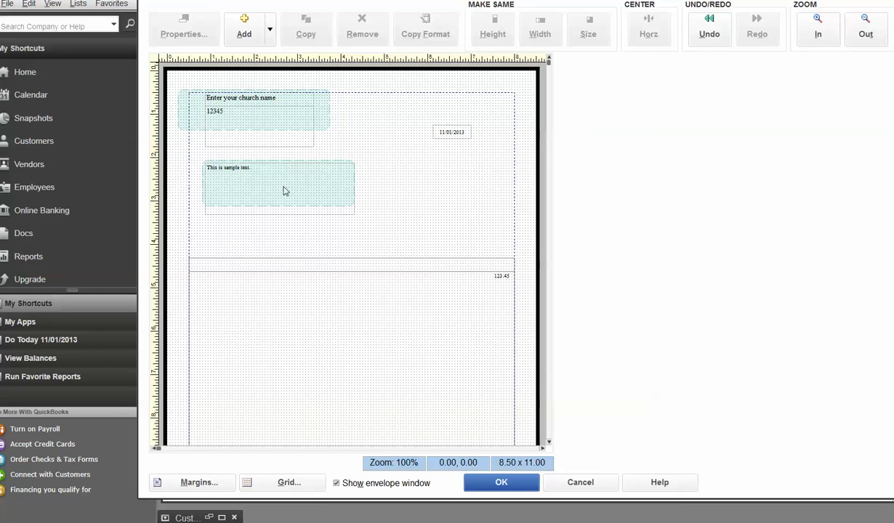
right_click(279, 187)
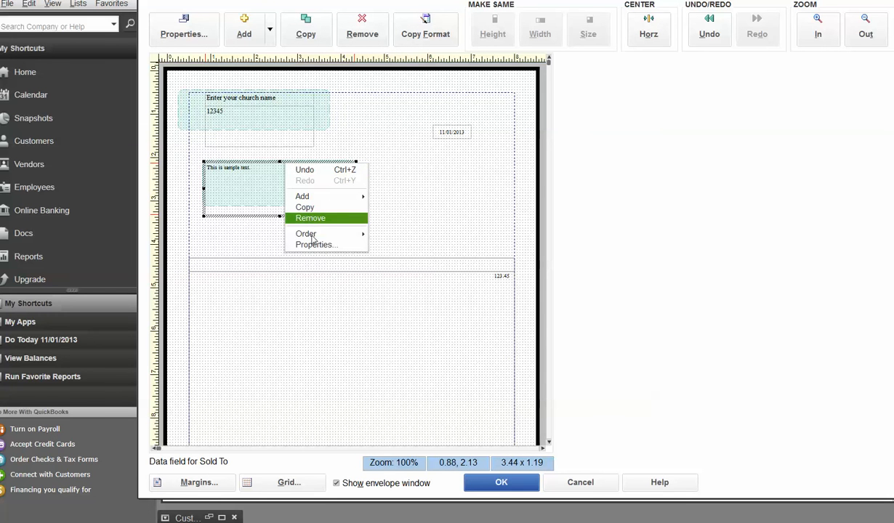
click(316, 244)
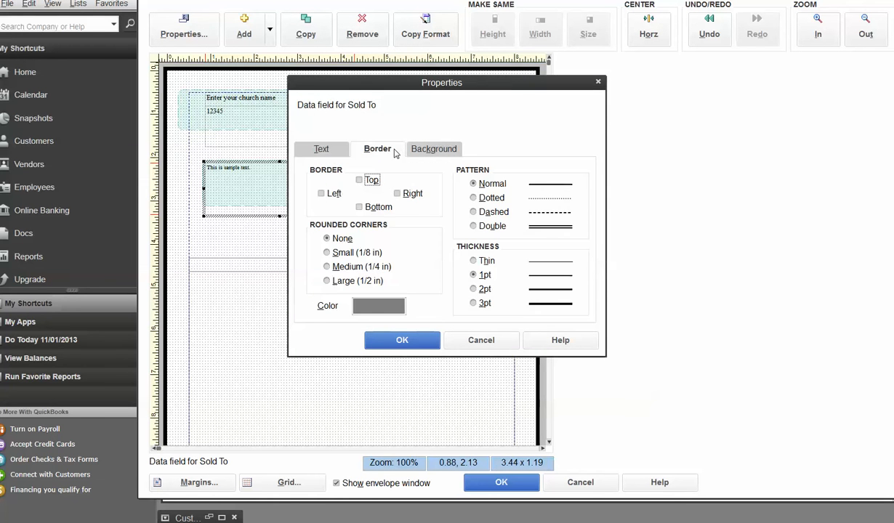
click(402, 341)
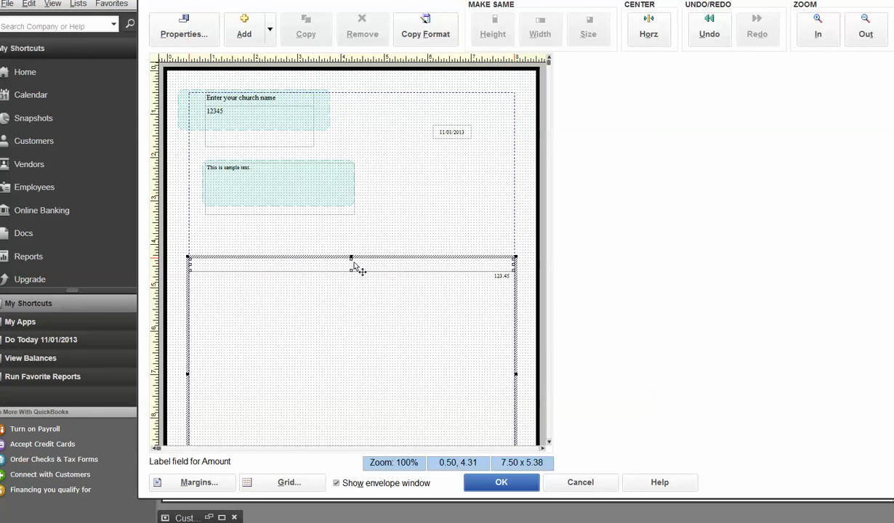
mouse_move(366, 270)
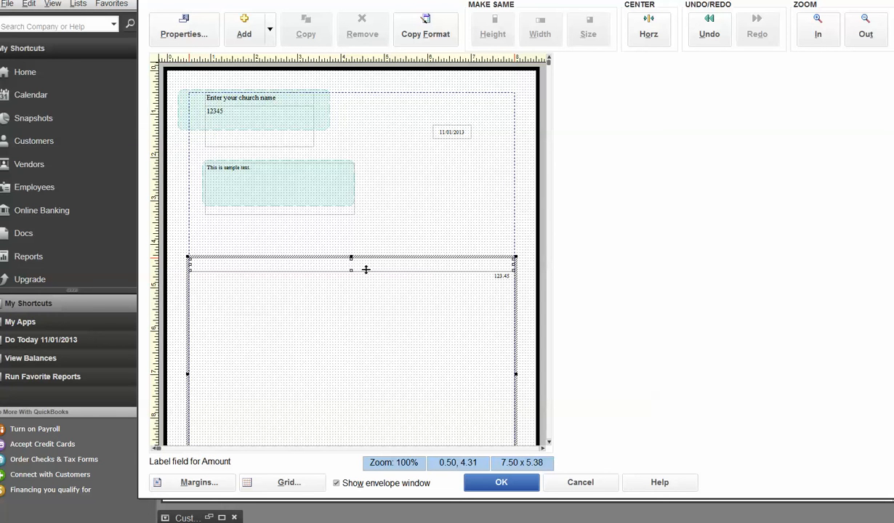
mouse_move(373, 268)
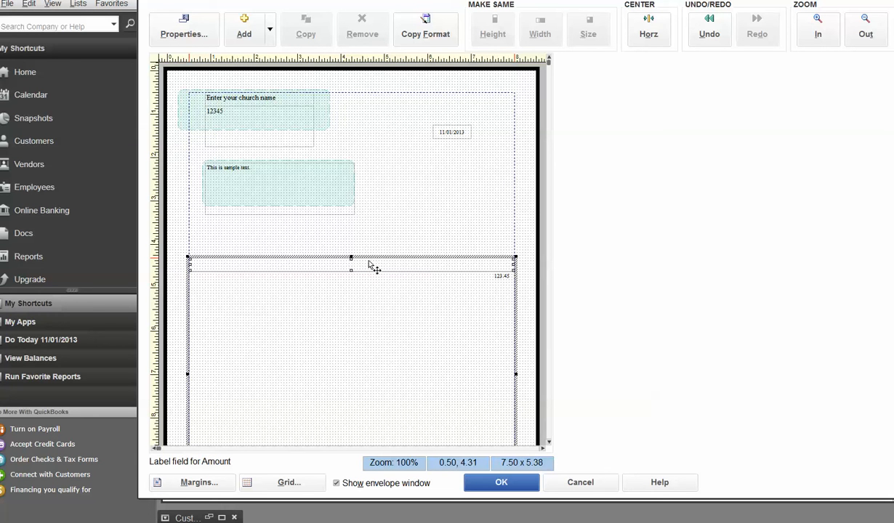
right_click(372, 264)
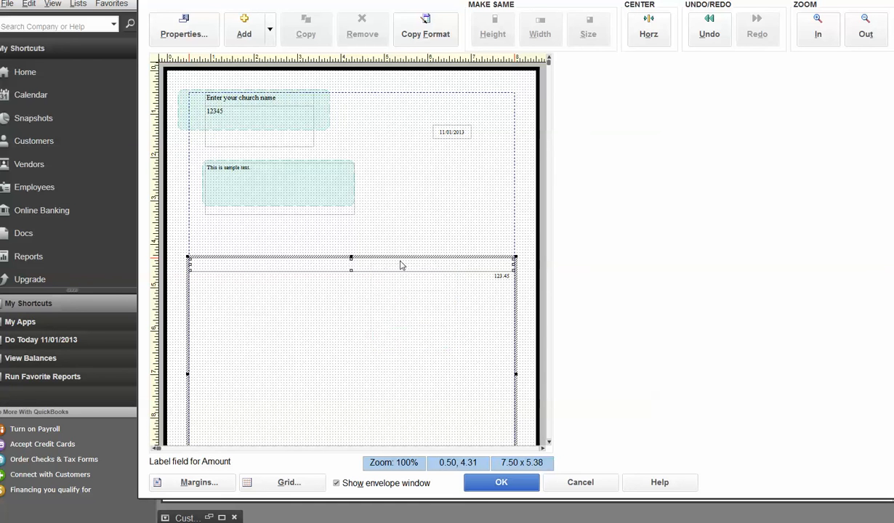
click(184, 29)
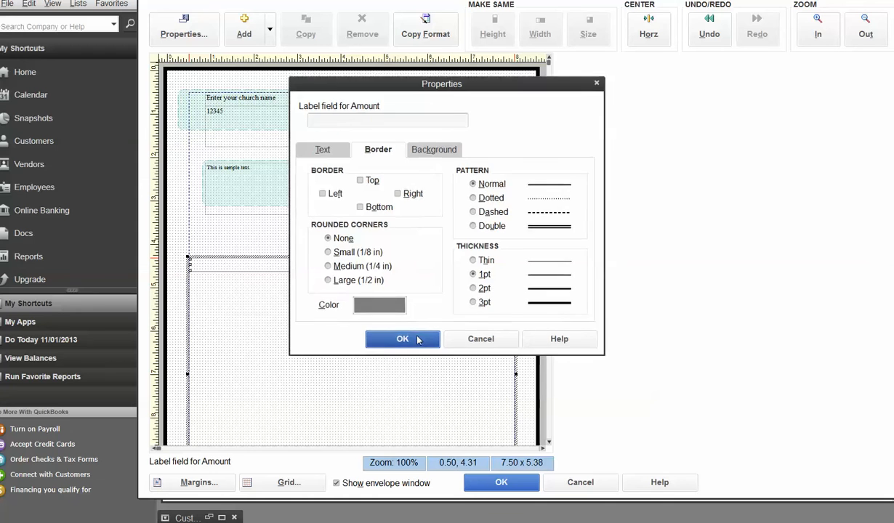
click(402, 339)
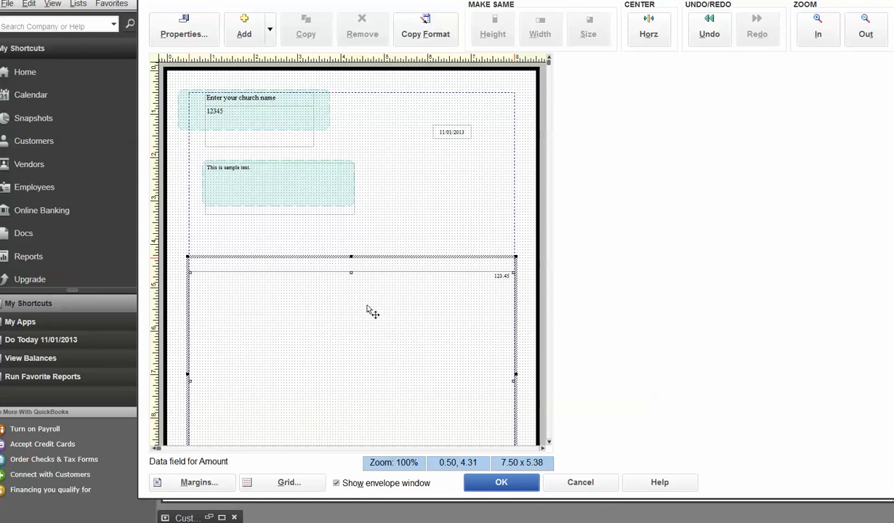
right_click(372, 310)
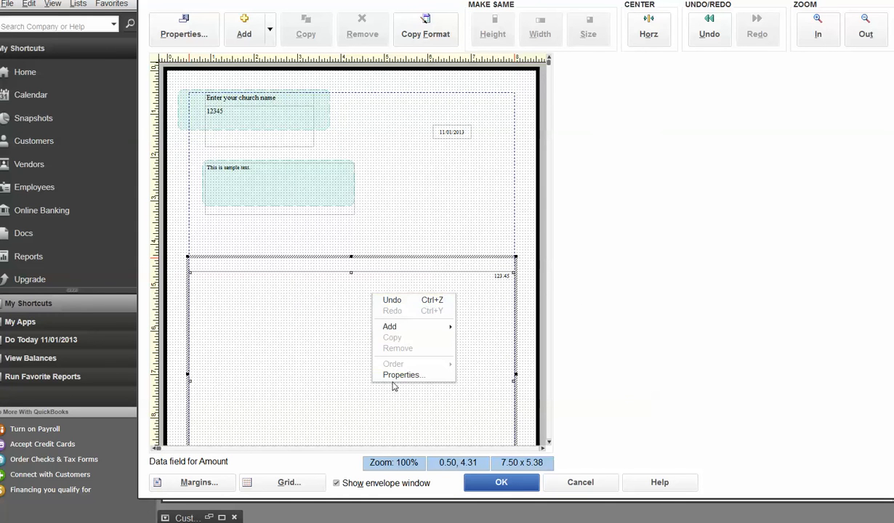
click(402, 375)
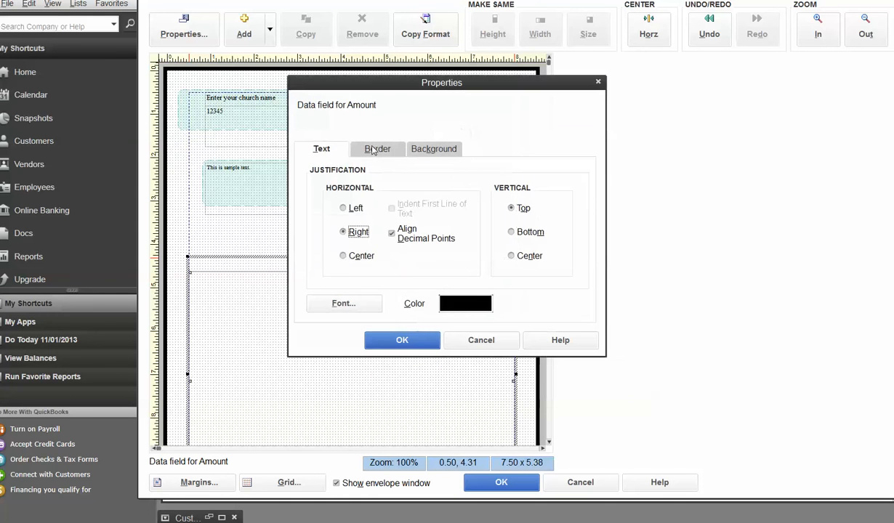
click(377, 149)
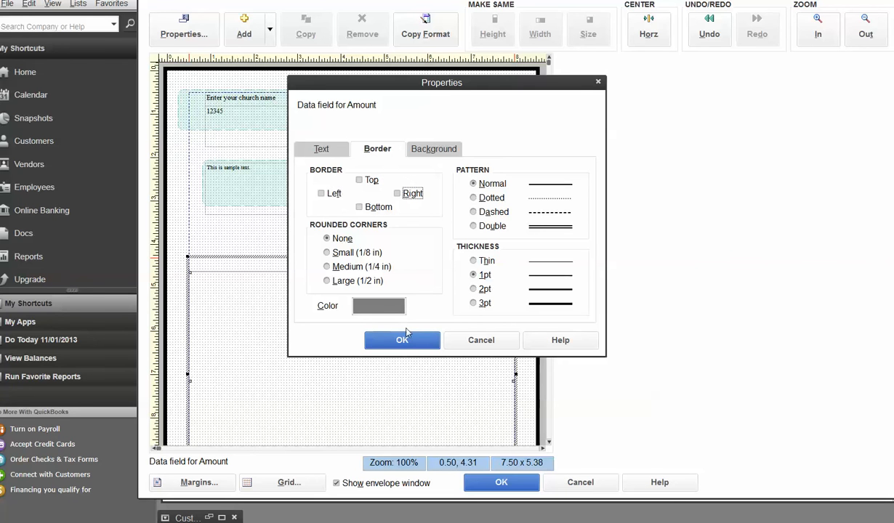
click(402, 339)
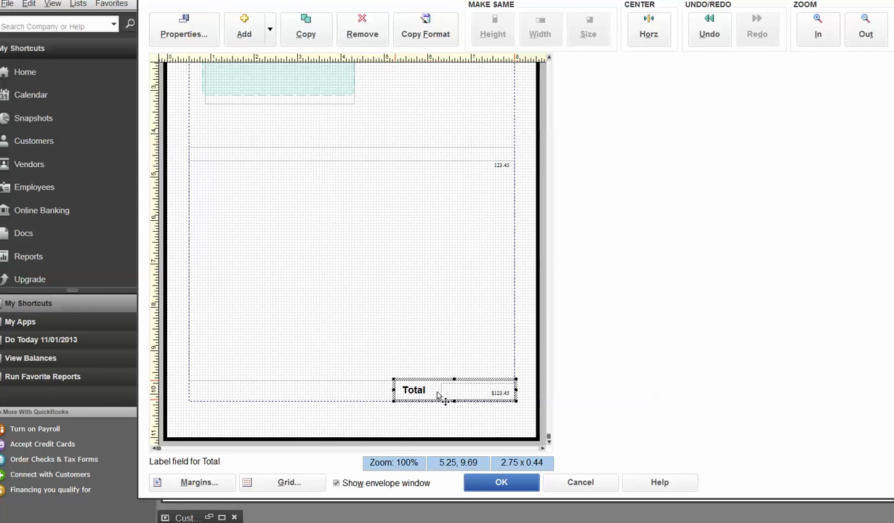
mouse_move(447, 397)
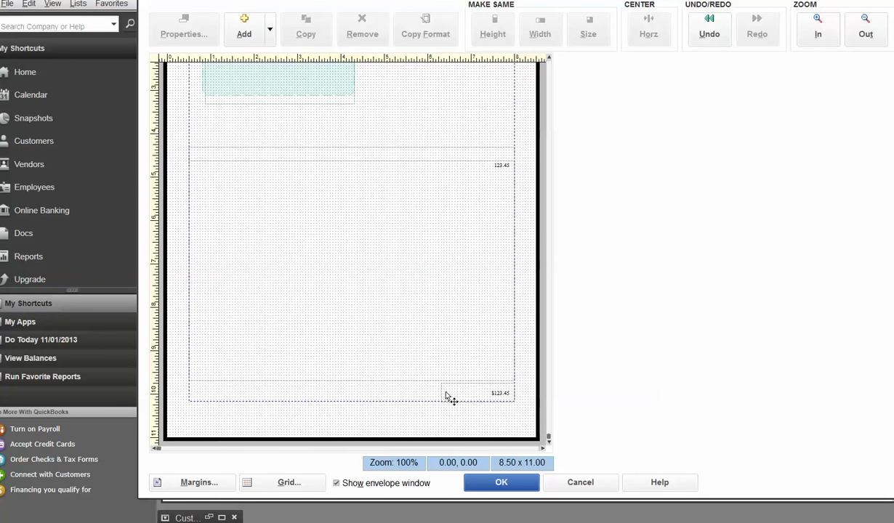
Step: Check the Total amount field's properties, leaving the footer without Total label or amount
right_click(449, 396)
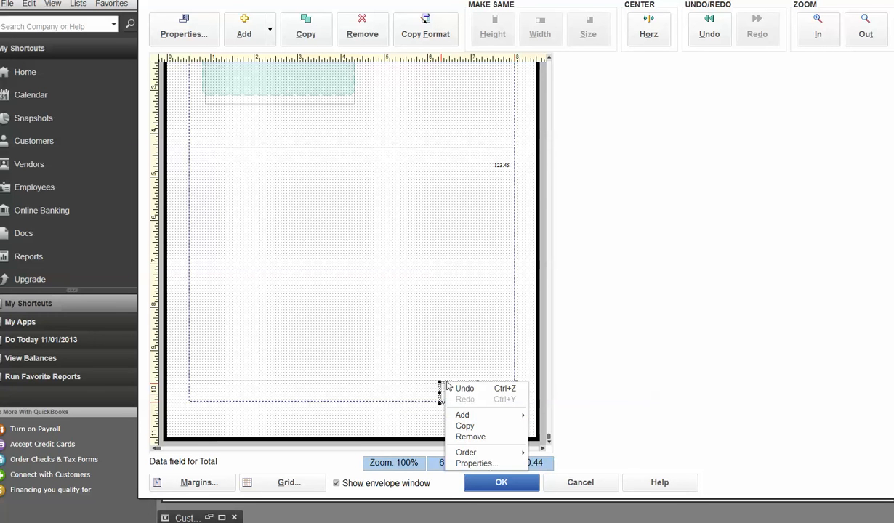
click(475, 464)
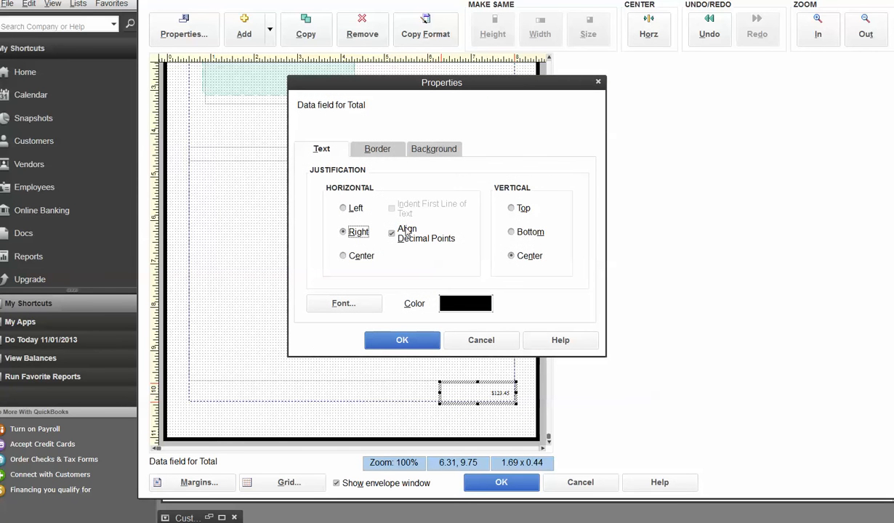
click(402, 340)
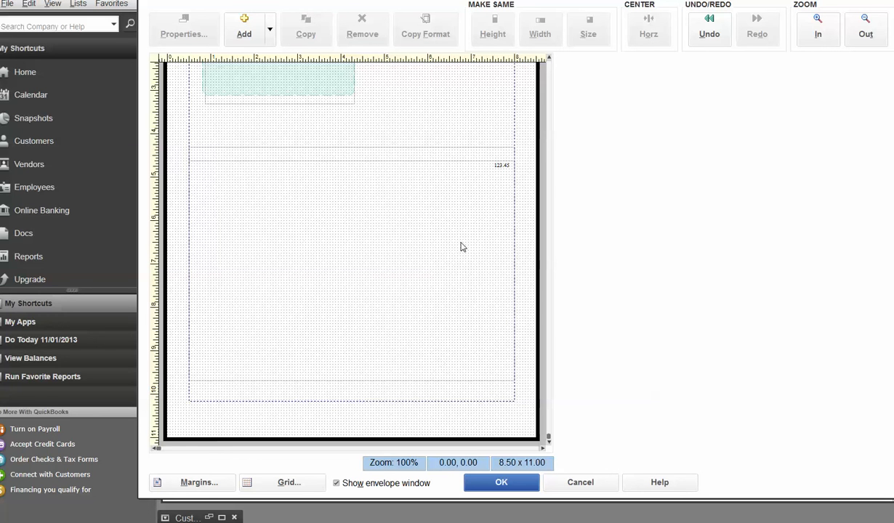
mouse_move(509, 278)
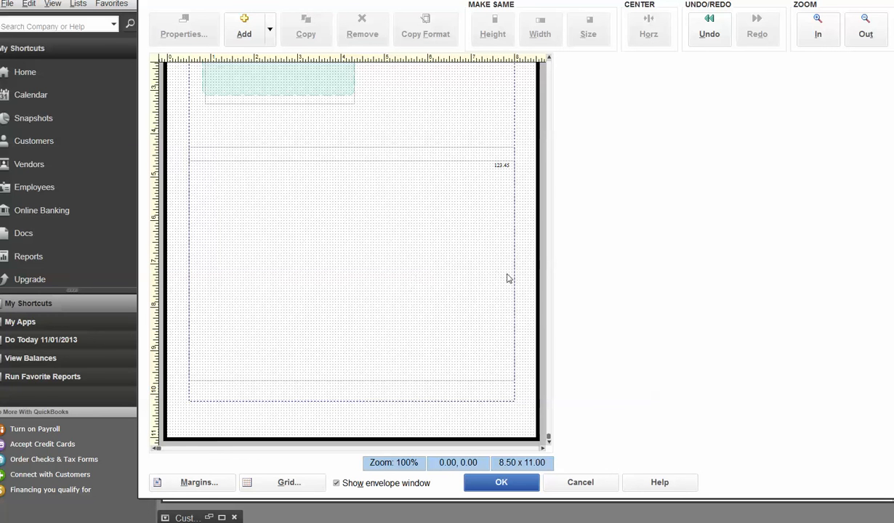
mouse_move(614, 277)
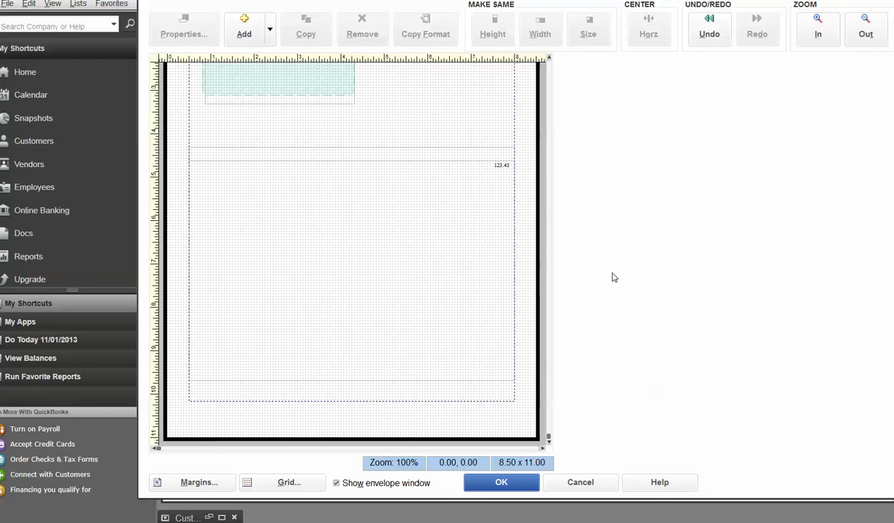
mouse_move(548, 67)
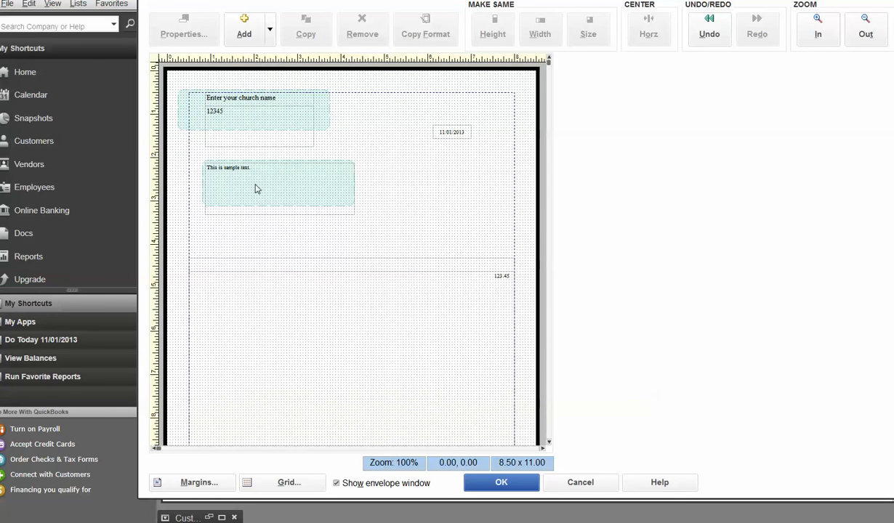
mouse_move(478, 286)
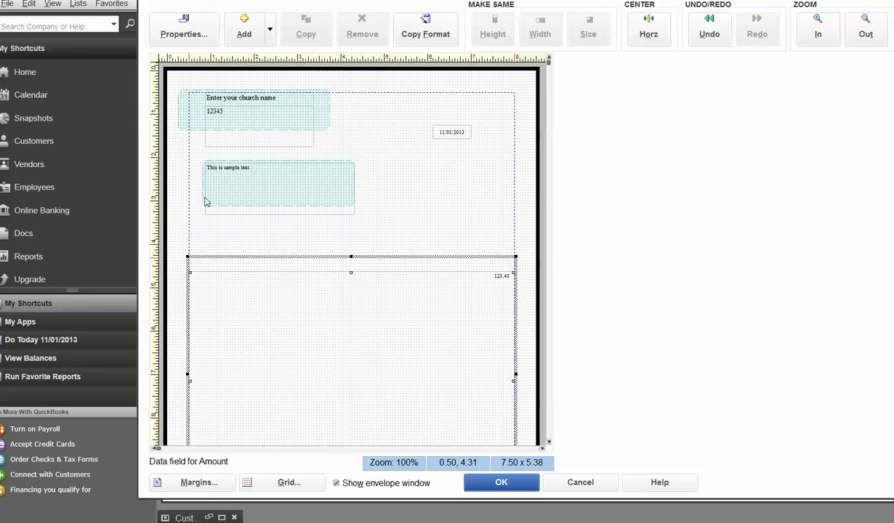
mouse_move(251, 191)
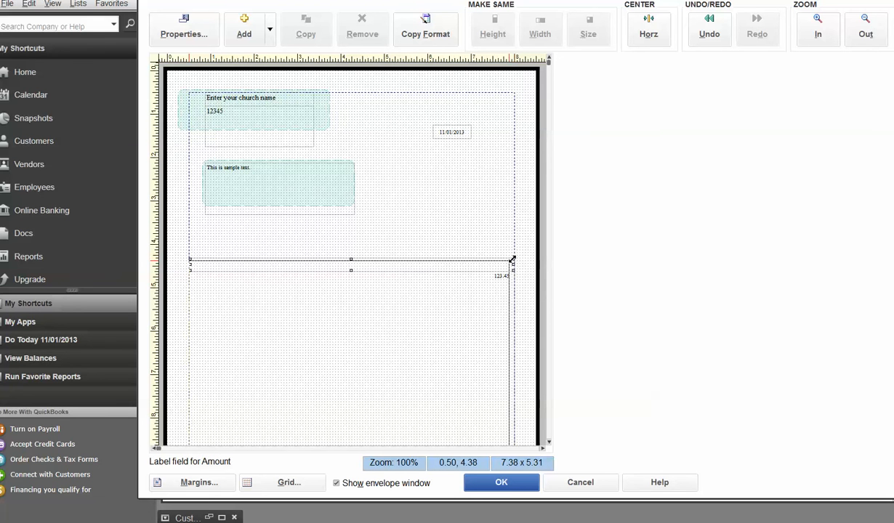
Step: Resize the Amount column into a compact box mid-page and narrow its value field
drag(512, 259, 253, 362)
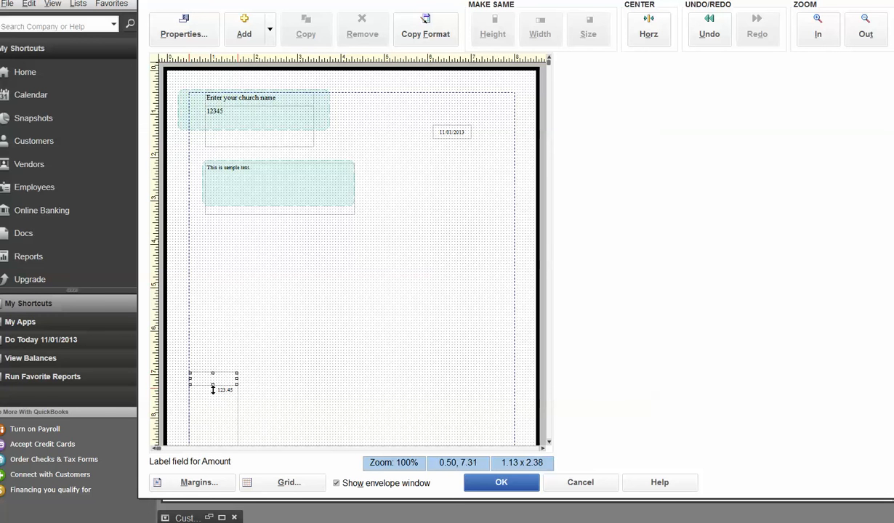
drag(213, 389, 416, 289)
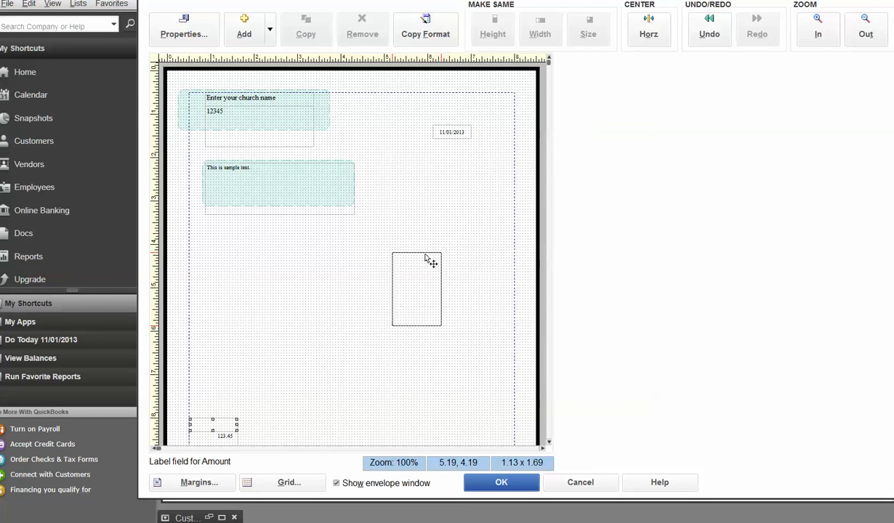
drag(213, 429, 416, 290)
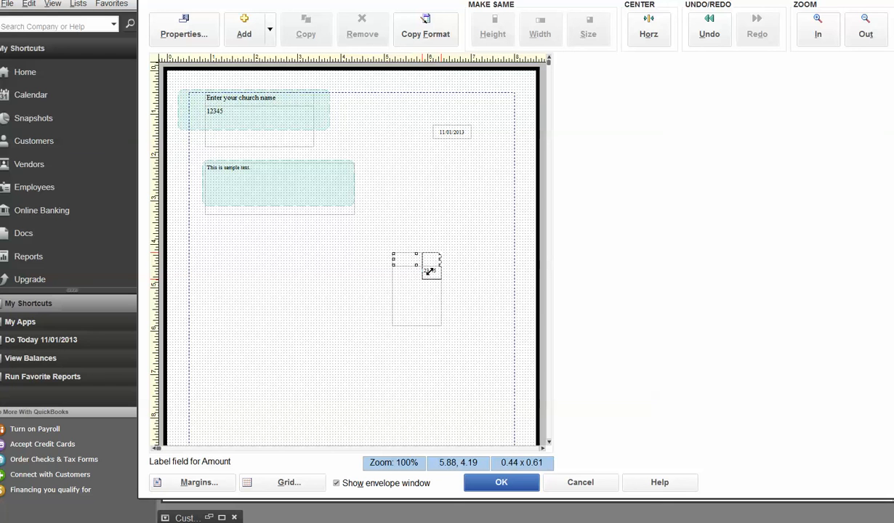
drag(429, 269, 447, 285)
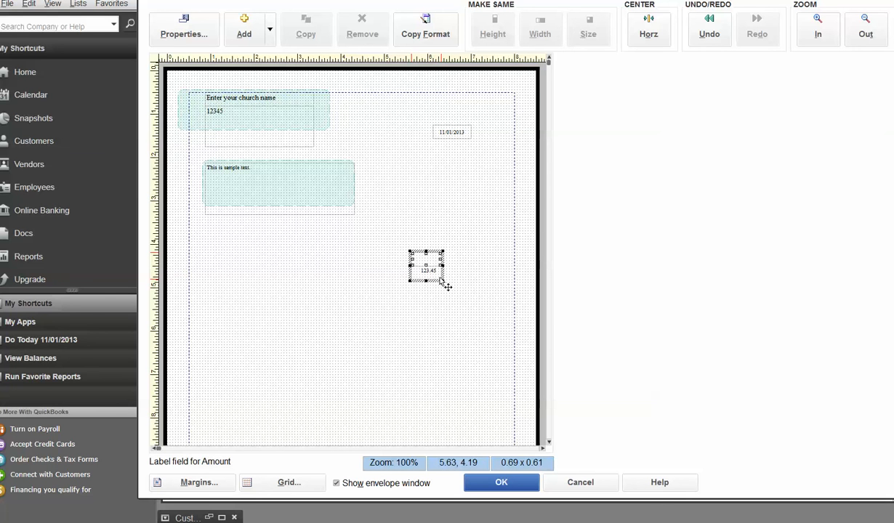
click(427, 271)
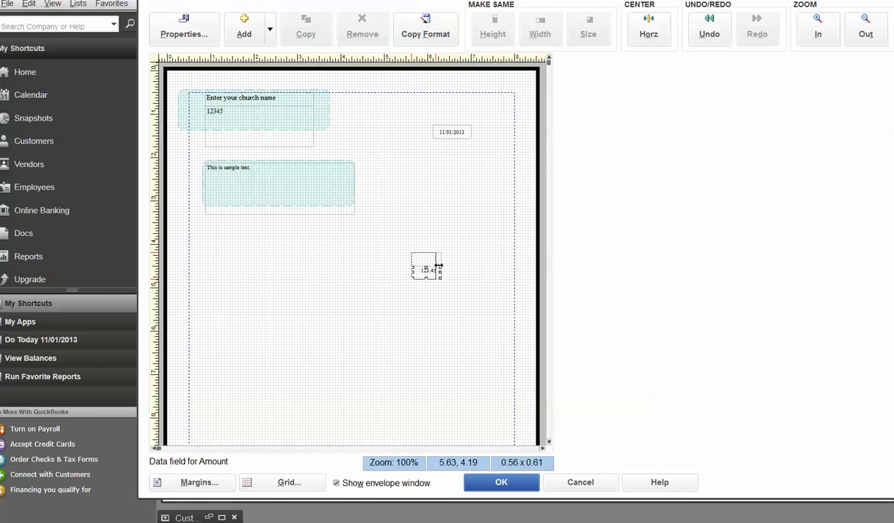
drag(441, 266, 447, 266)
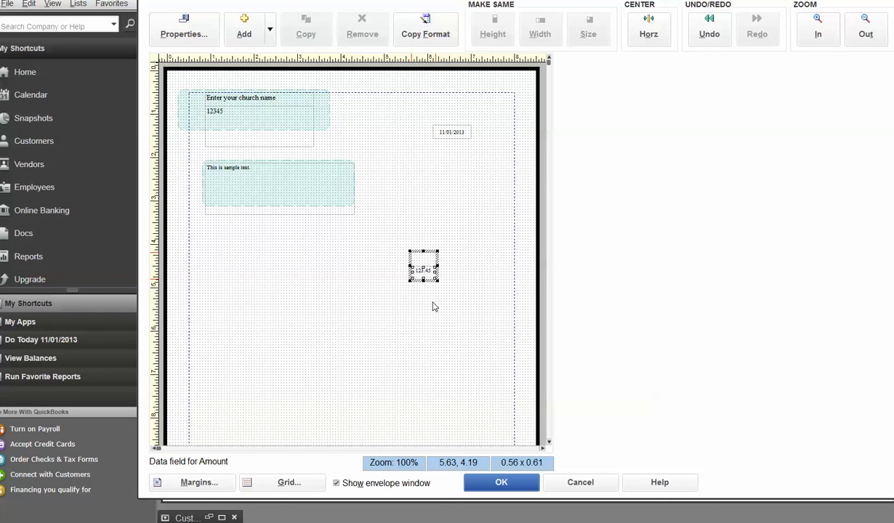
click(306, 292)
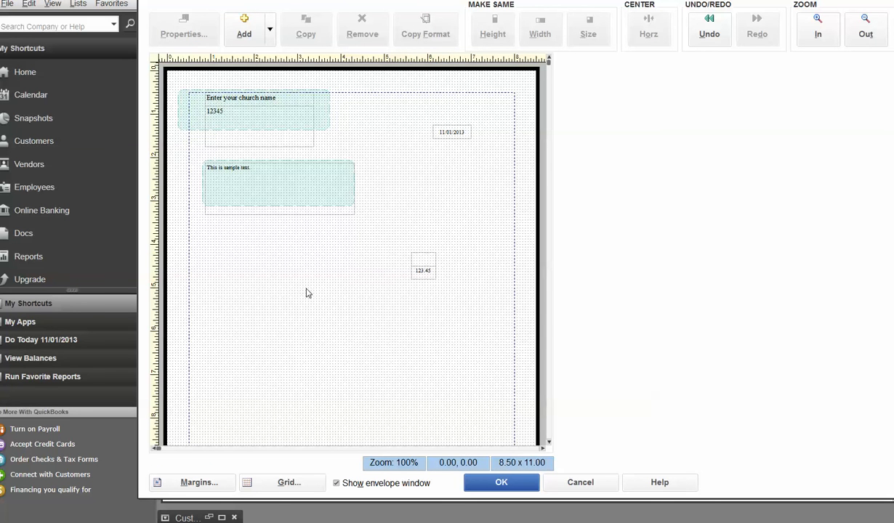
mouse_move(229, 133)
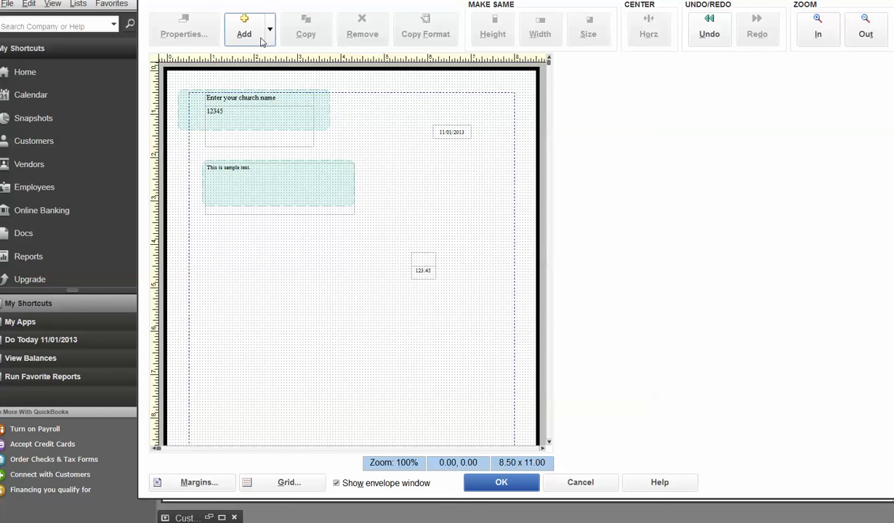
Step: Add a text box reading 'Your continued support is appreciated. Thank you for your donation of'
click(270, 34)
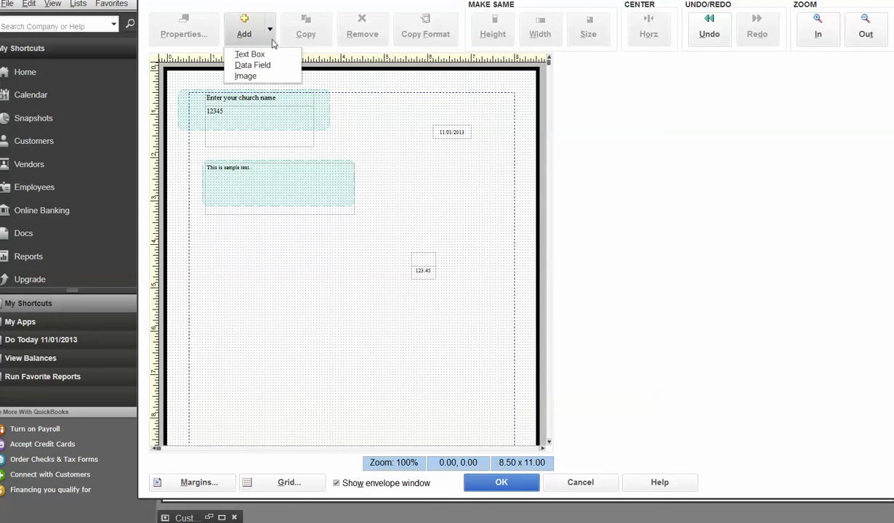
click(184, 34)
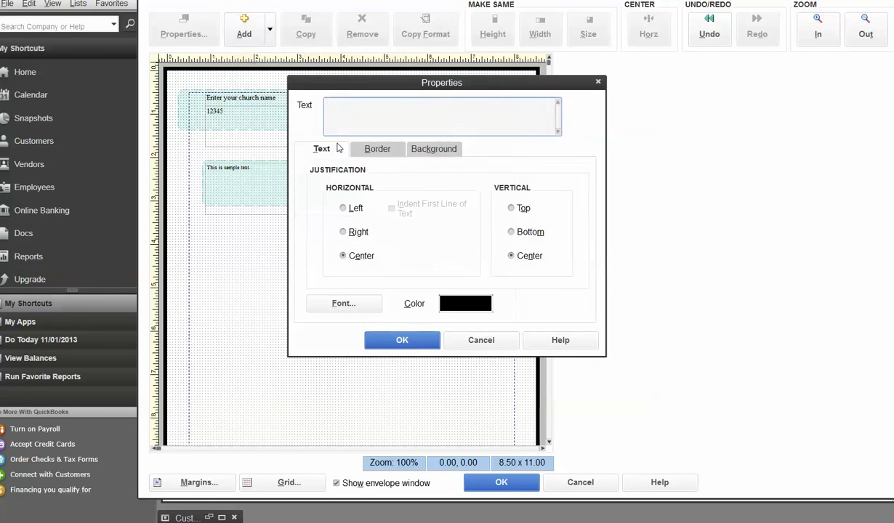
click(442, 115)
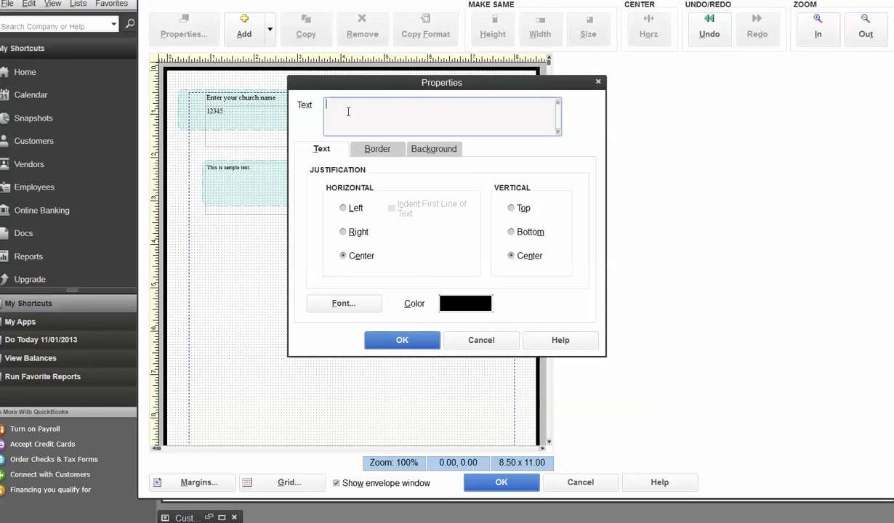
text(Your continued support is appre)
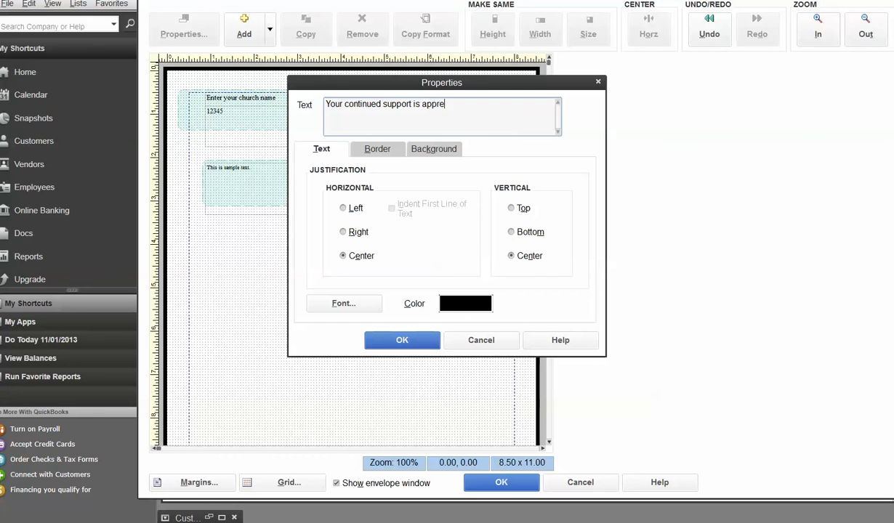
text(ciated.)
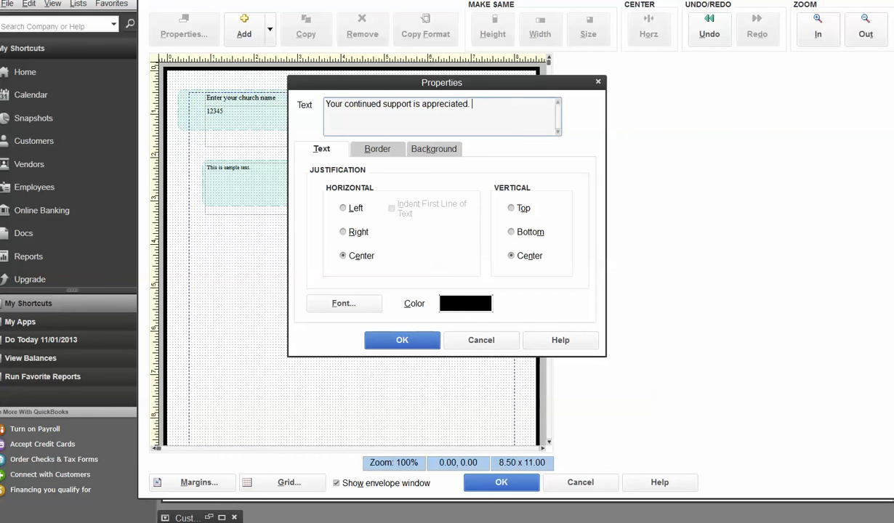
text(Thank you for your donation of)
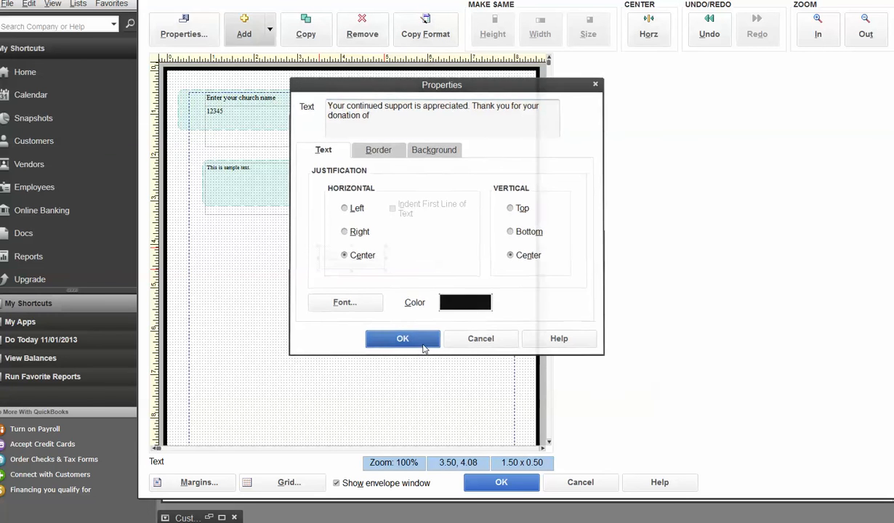
click(402, 339)
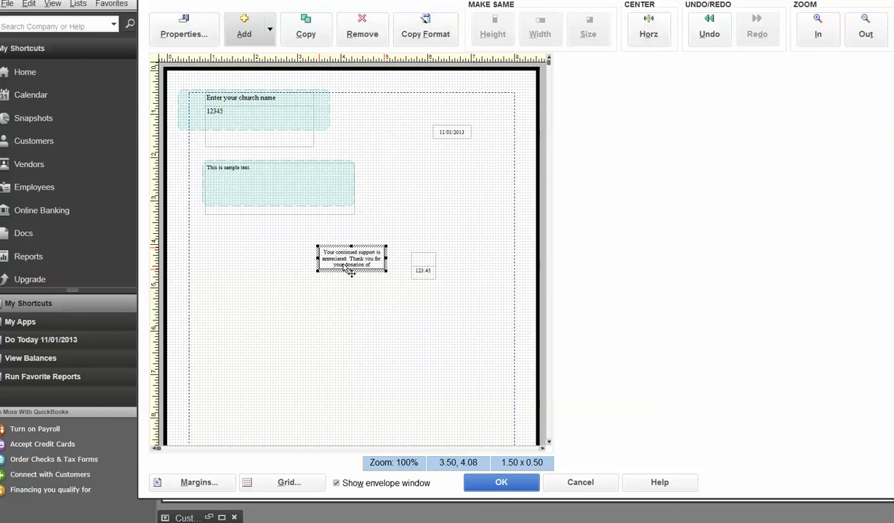
Step: Clear the thank-you text box's right and bottom borders, then select the amount field
right_click(352, 260)
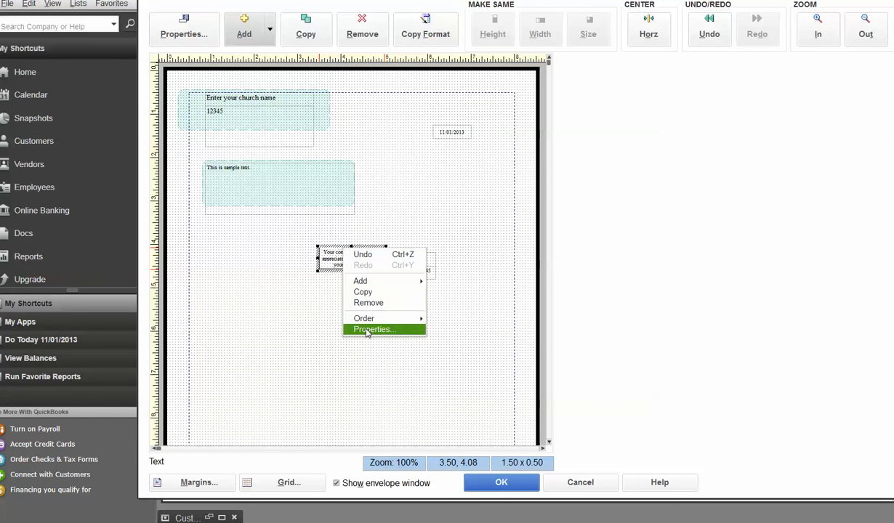
click(374, 329)
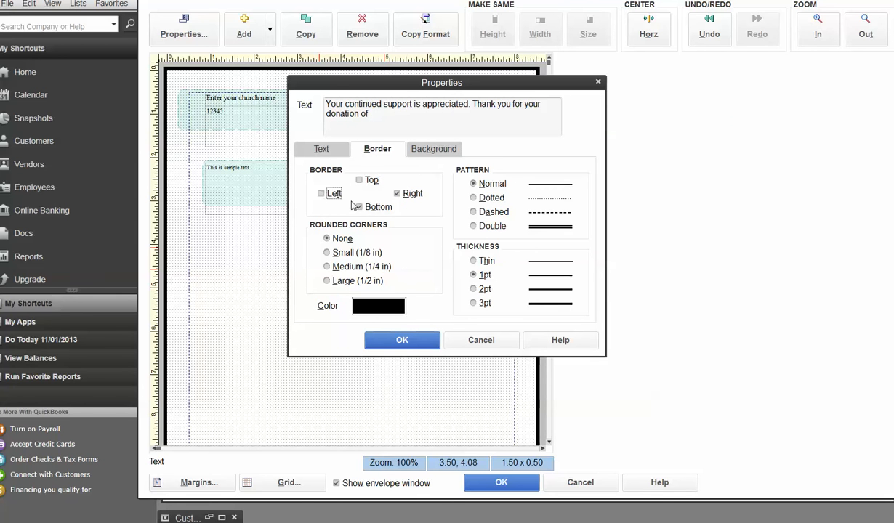
click(397, 194)
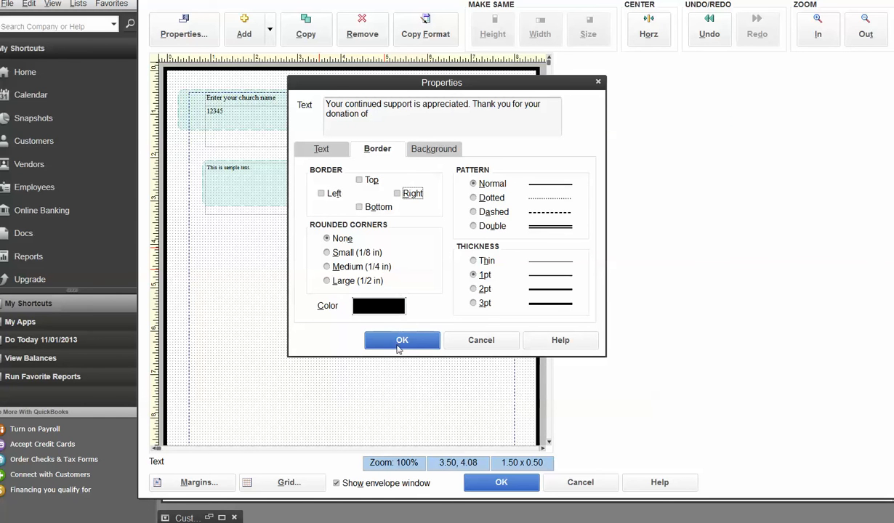
click(402, 341)
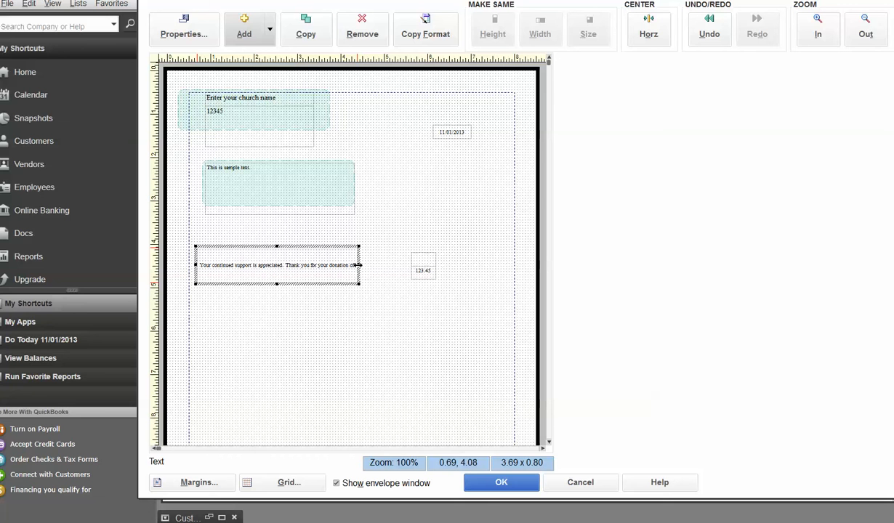
click(411, 272)
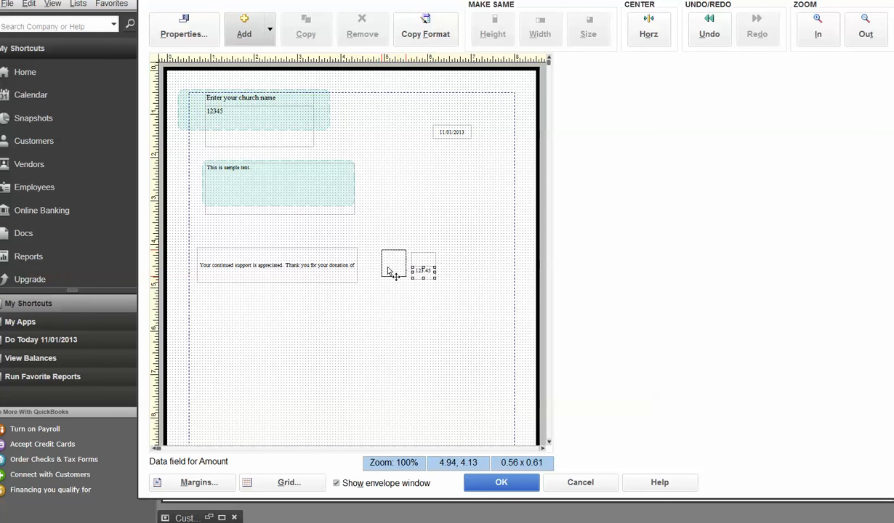
Step: Add a dollar sign after 'donation of' in the thank-you text box
drag(423, 269, 377, 264)
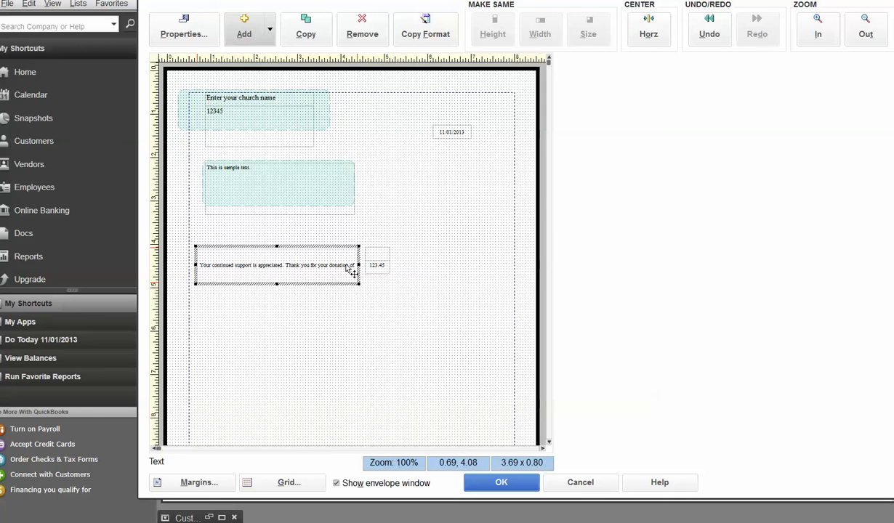
click(183, 29)
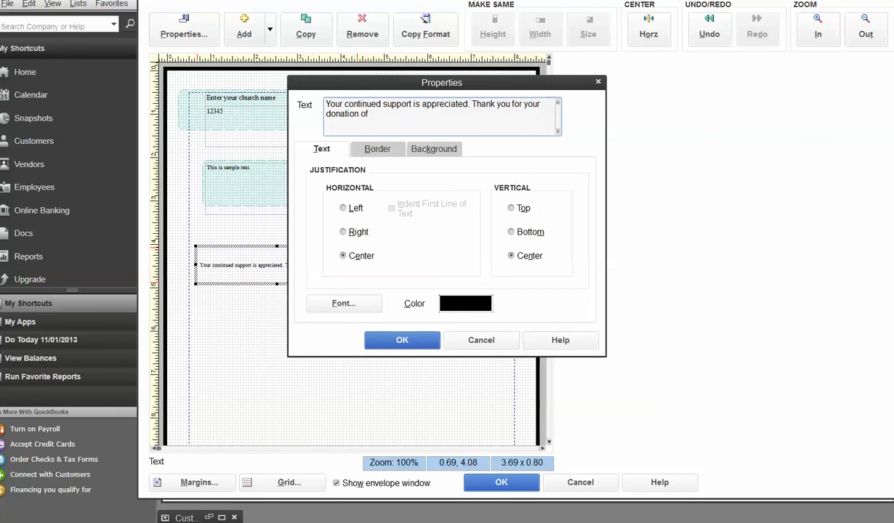
text($)
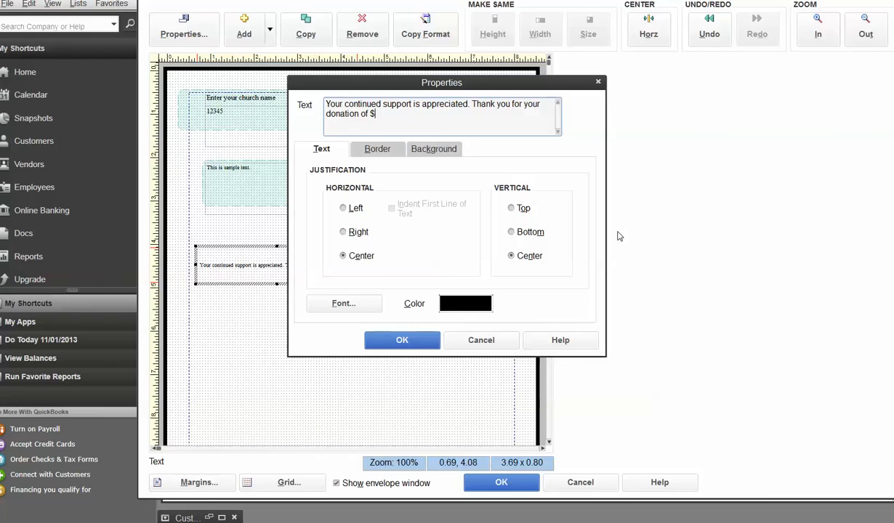
click(402, 340)
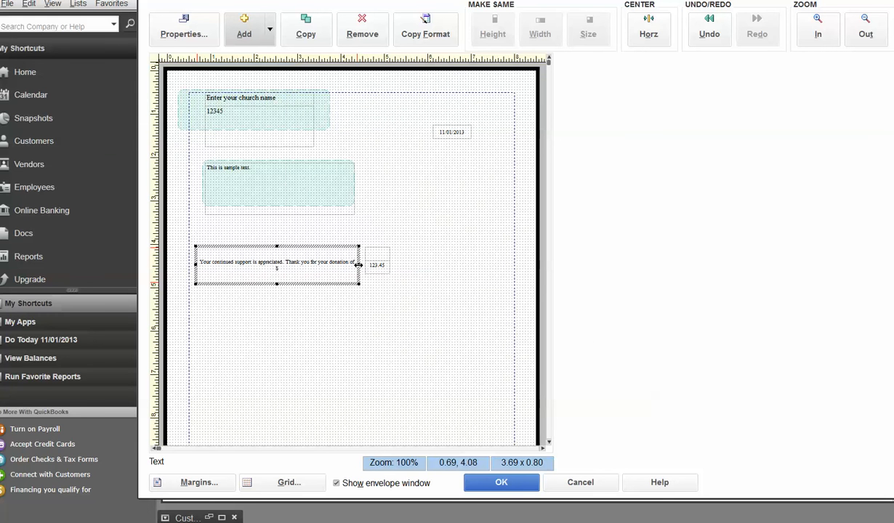
Step: Widen the thank-you box and place the Amount field right after the dollar sign
drag(359, 265, 362, 266)
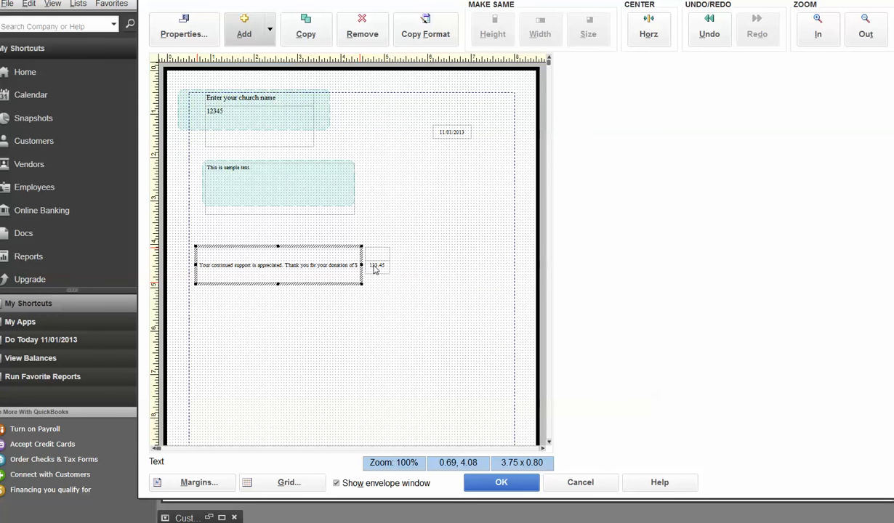
click(377, 265)
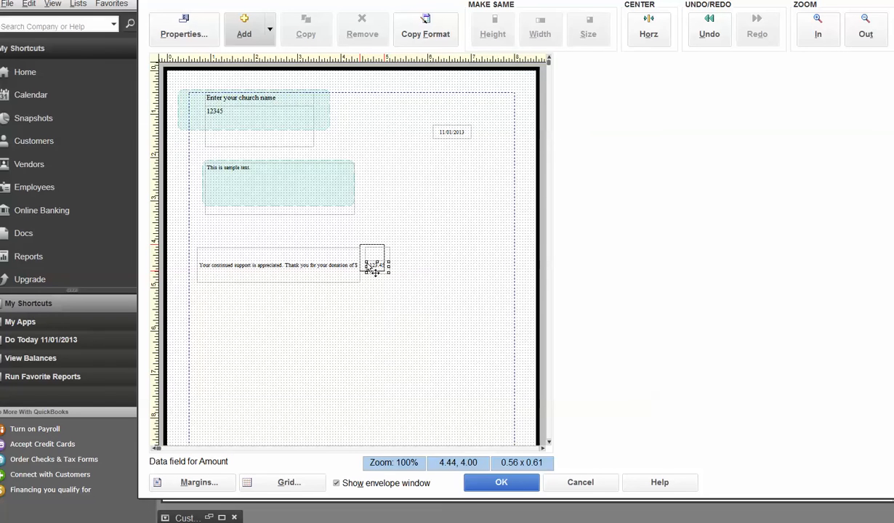
drag(374, 265, 373, 262)
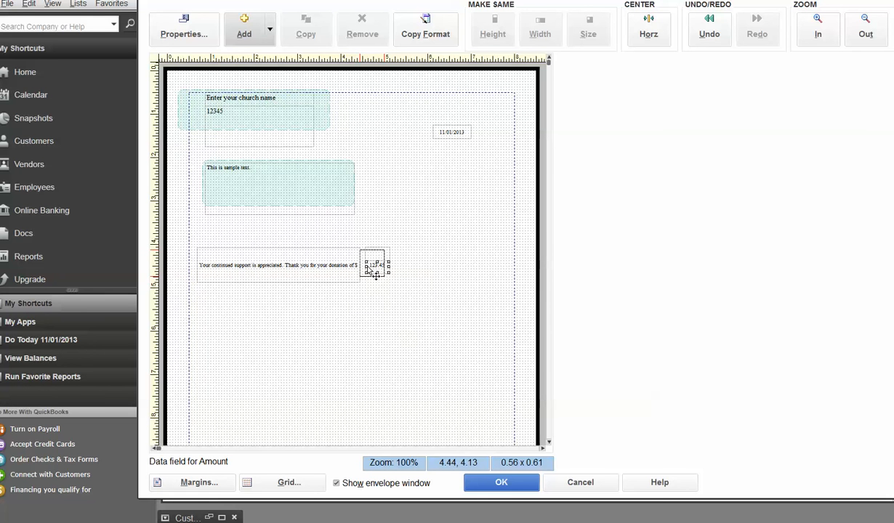
drag(372, 265, 371, 260)
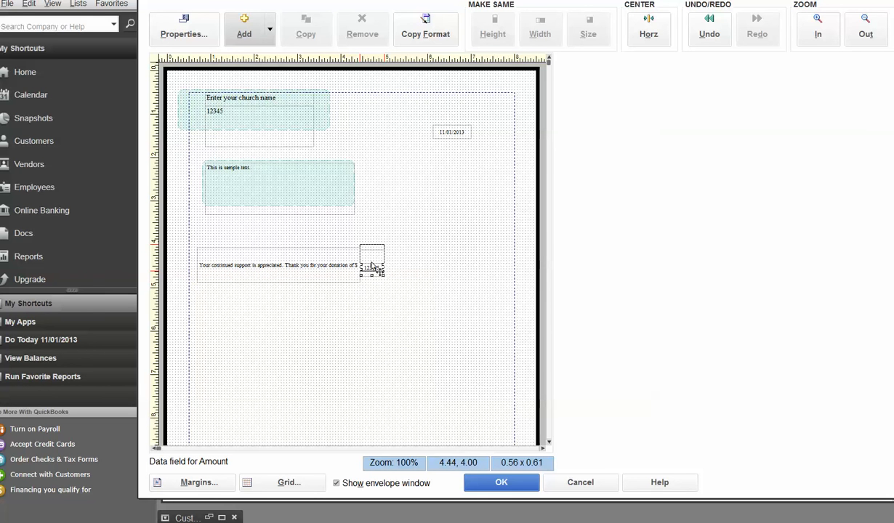
click(372, 261)
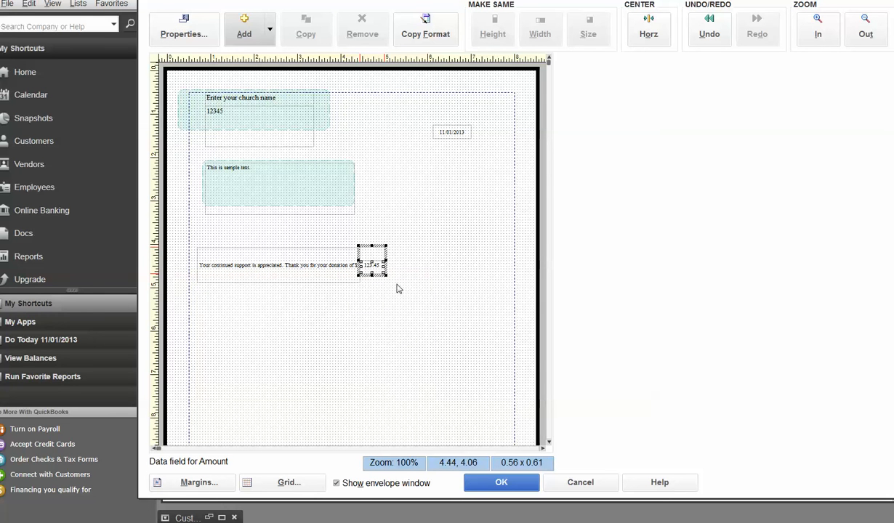
click(398, 289)
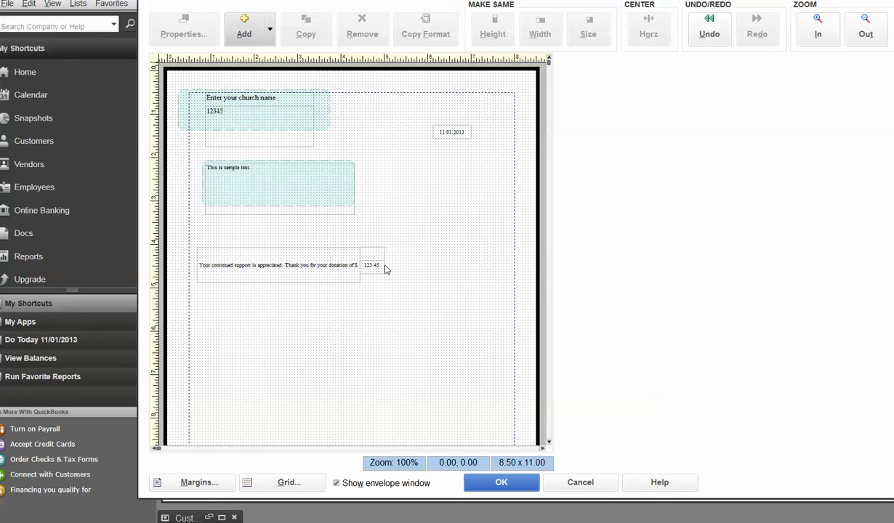
Step: Add a new left-justified empty text box to the layout
click(244, 29)
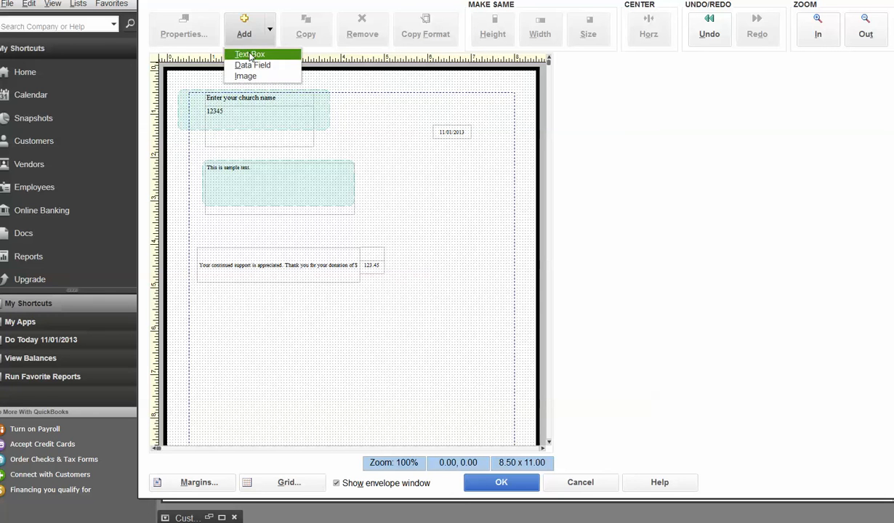
click(249, 54)
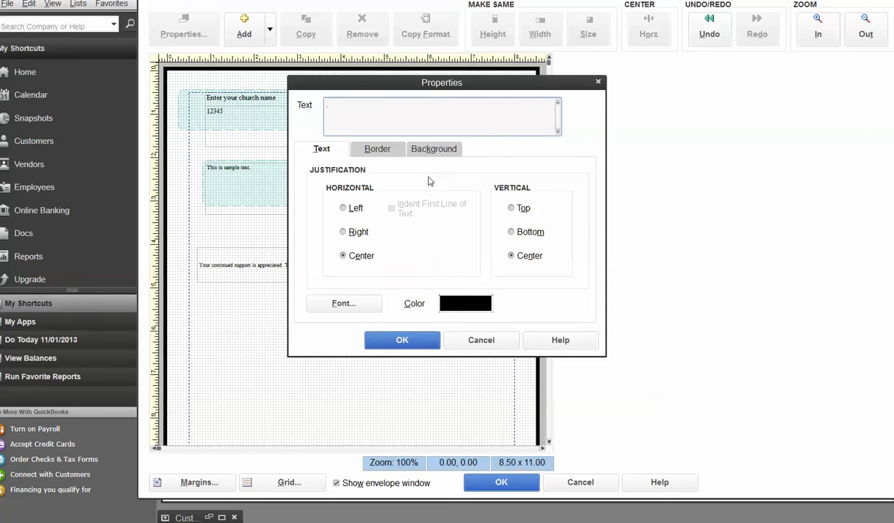
click(343, 208)
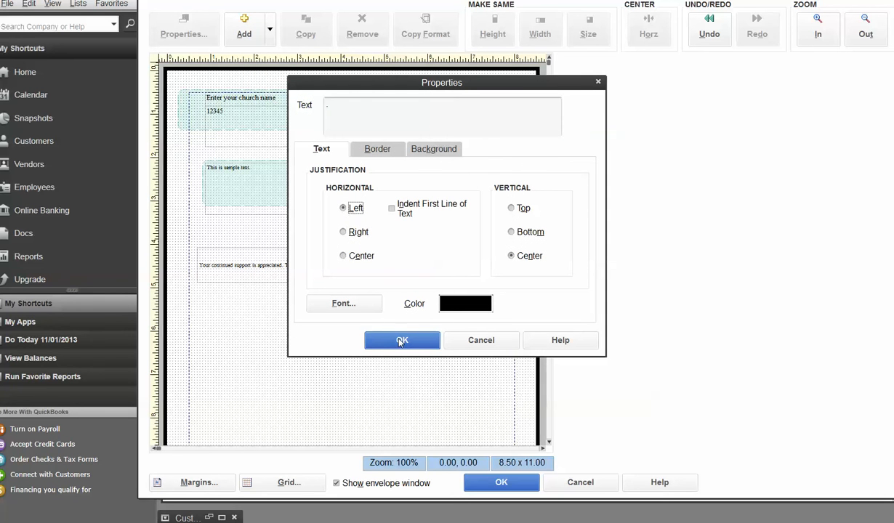
click(402, 340)
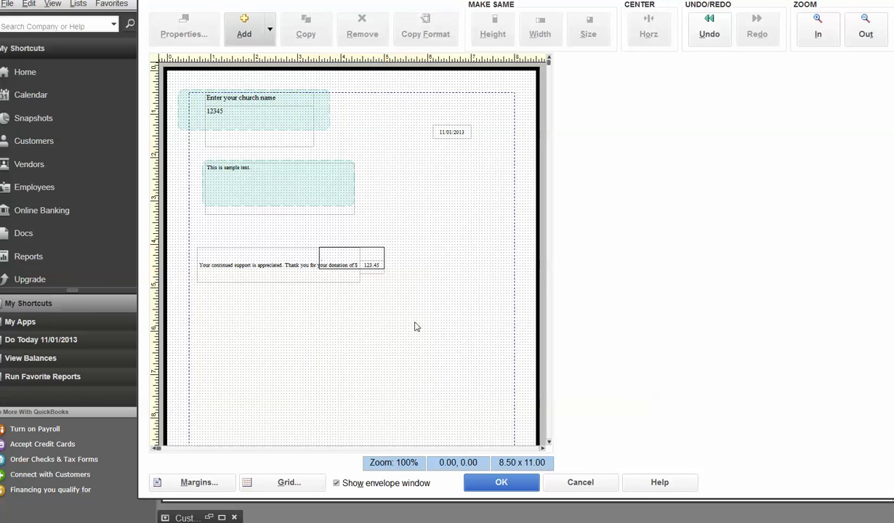
Step: Clear the new text box's borders and move it right of the amount field
click(351, 259)
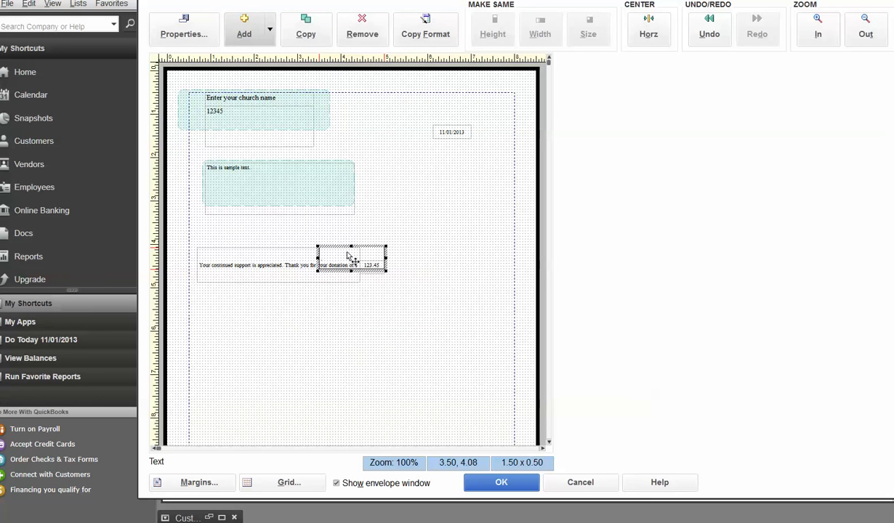
right_click(353, 258)
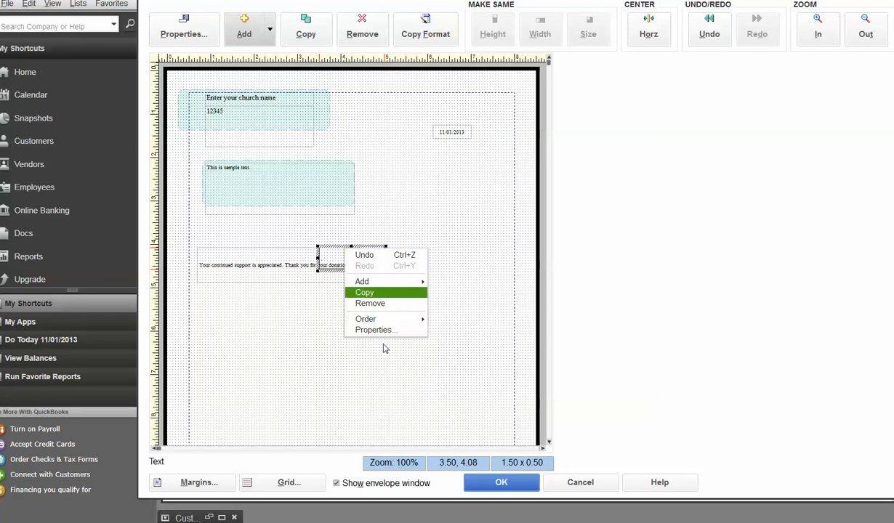
click(375, 330)
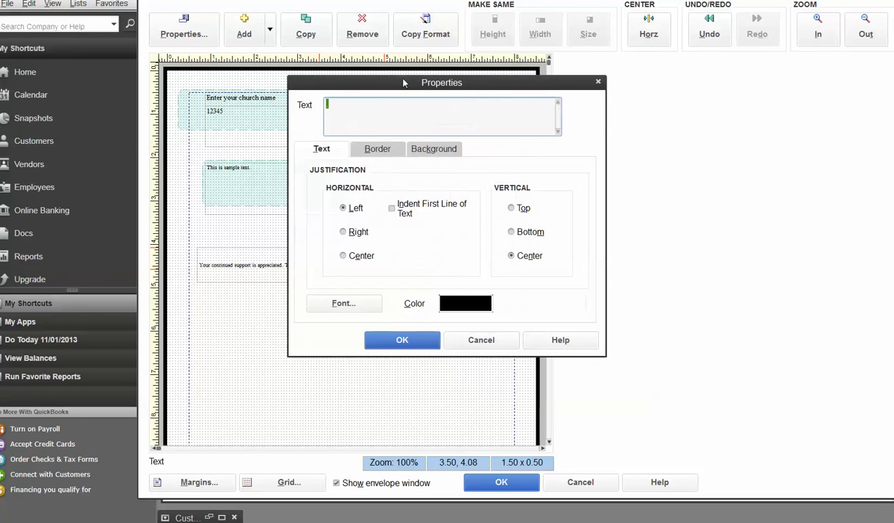
click(377, 149)
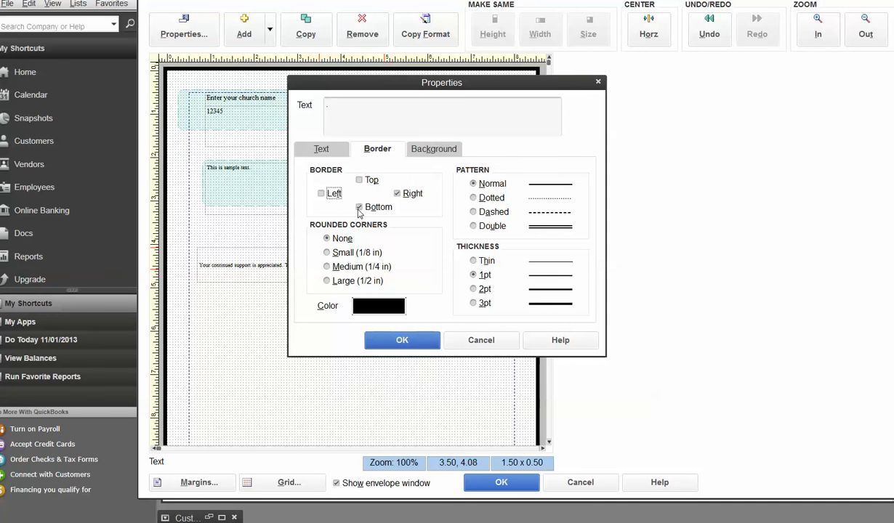
click(359, 207)
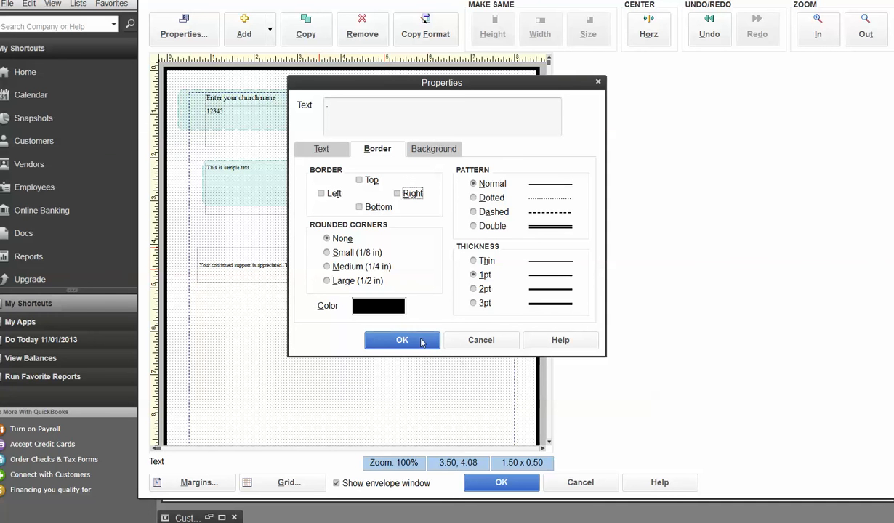
click(402, 340)
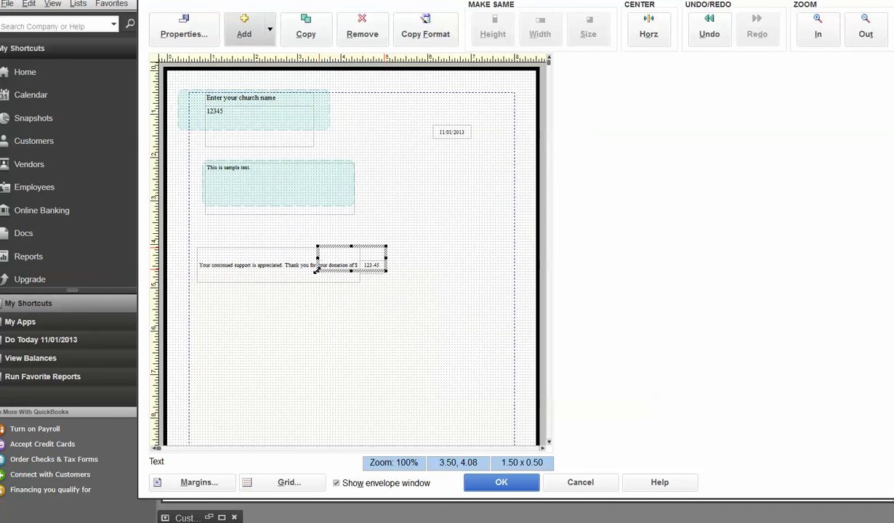
drag(351, 263, 389, 262)
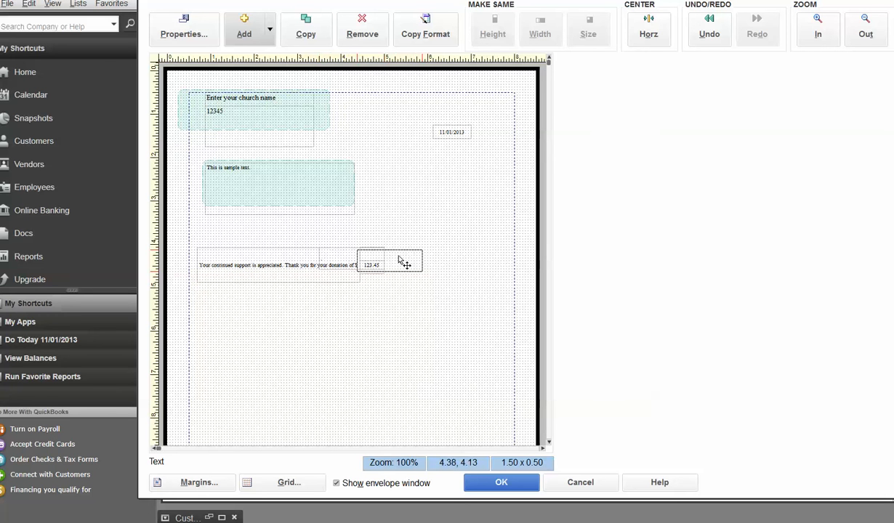
drag(389, 261, 415, 258)
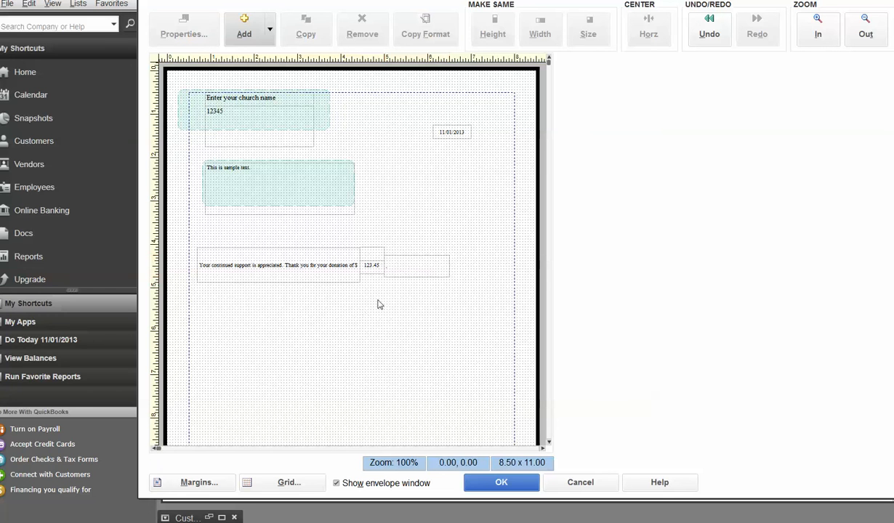
mouse_move(687, 326)
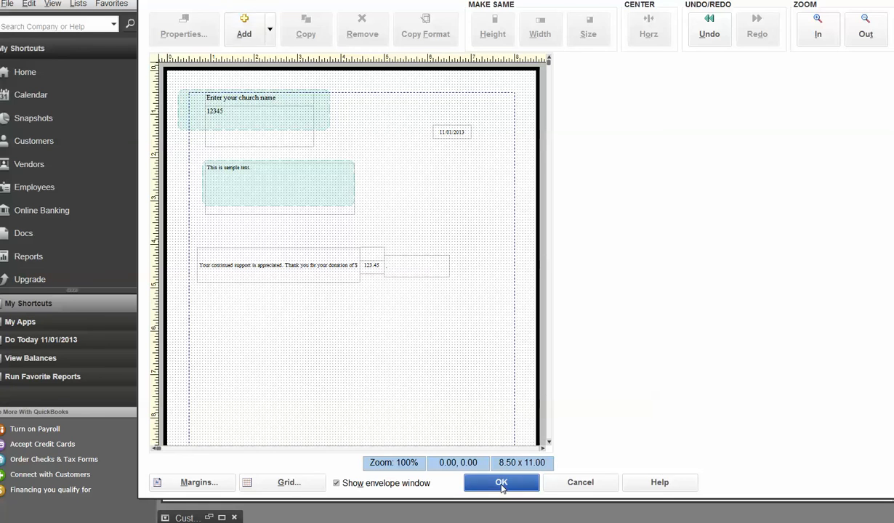
Step: Save the Thanks layout changes in Layout Designer
click(501, 482)
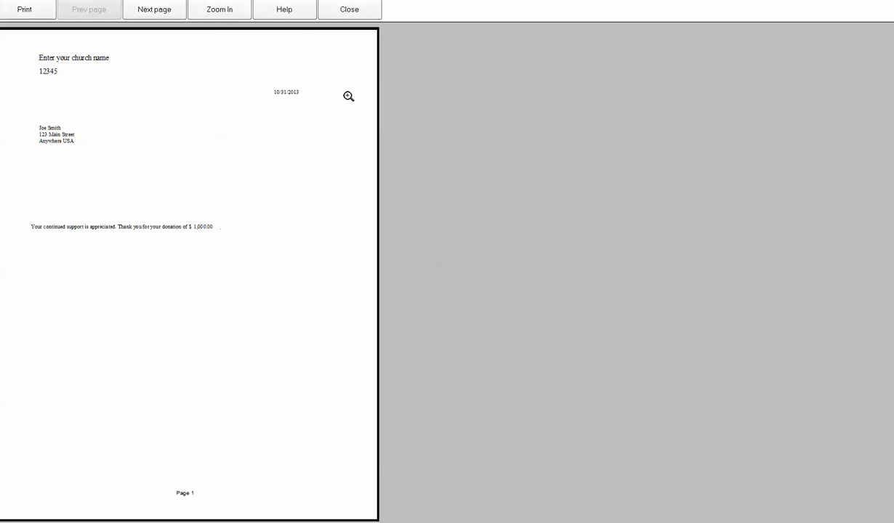
mouse_move(192, 274)
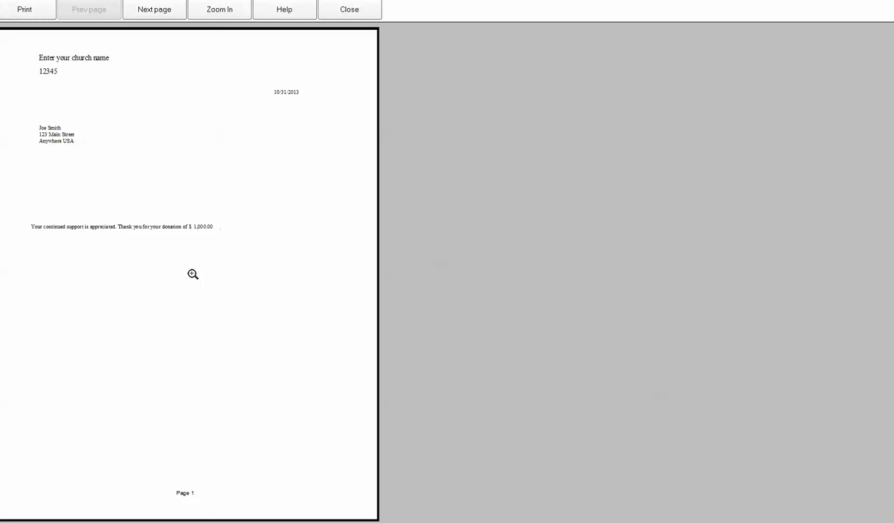
mouse_move(287, 270)
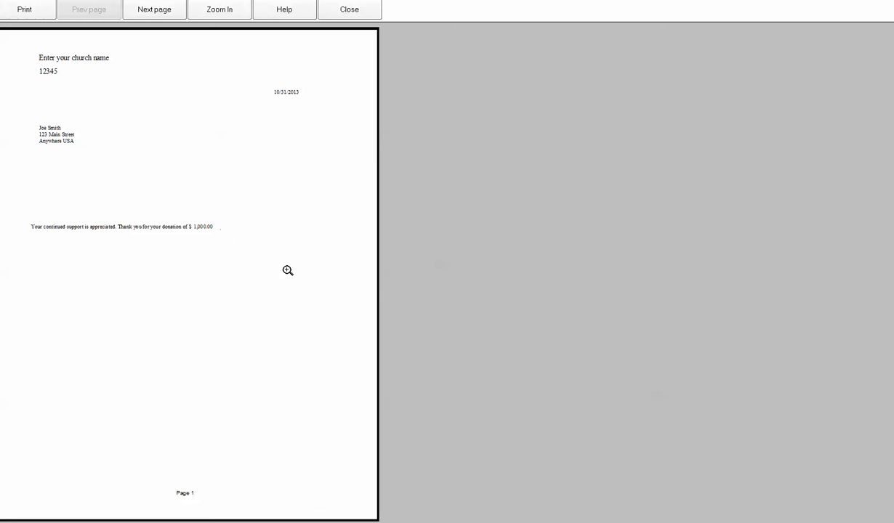
mouse_move(227, 233)
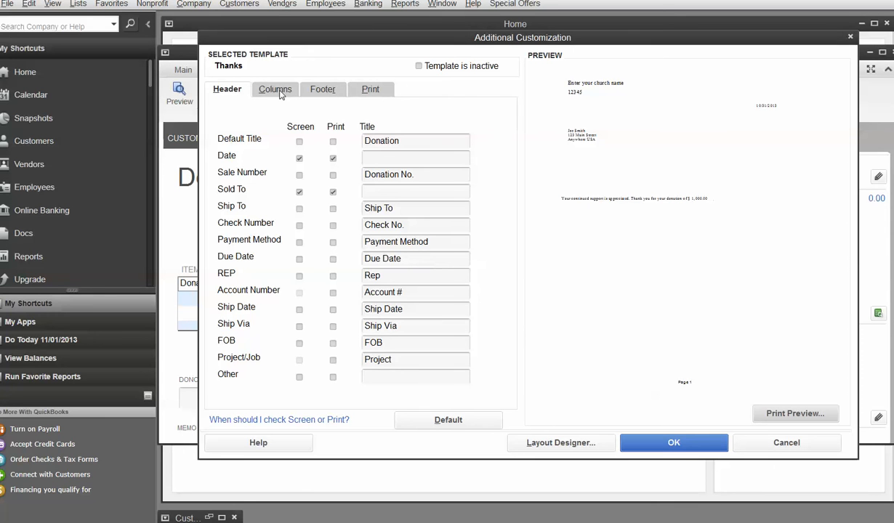
Step: Review the Footer and Print settings, then reopen the Thanks layout for editing
click(323, 89)
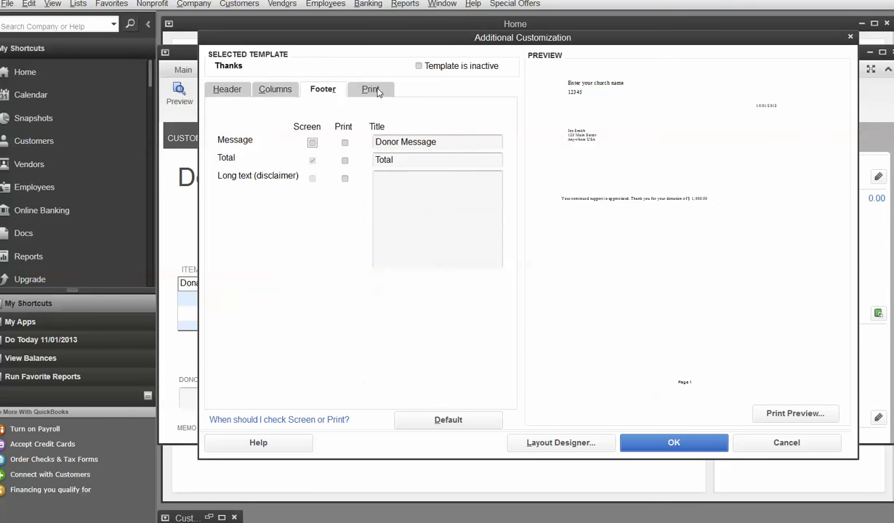
click(370, 89)
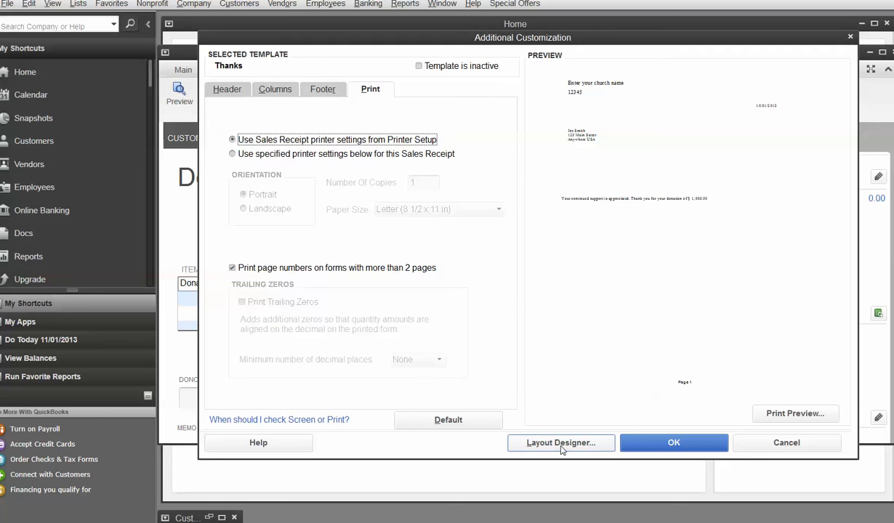
click(227, 89)
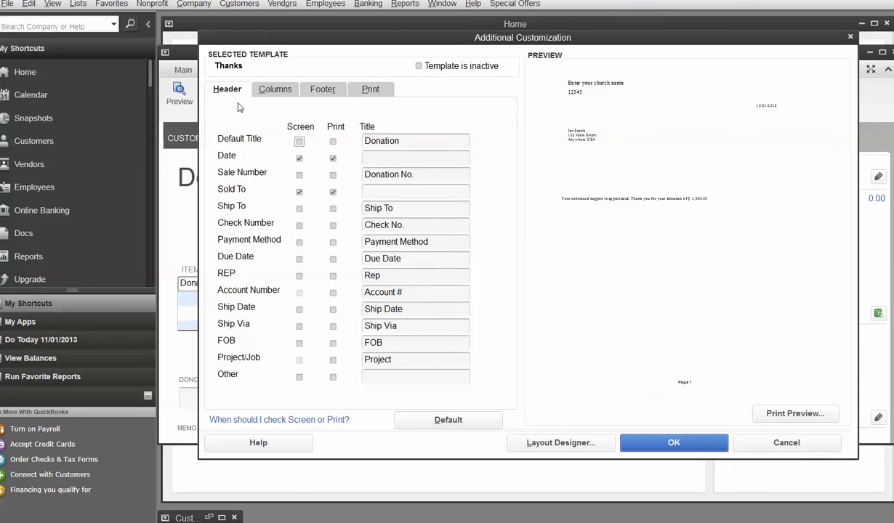
click(559, 443)
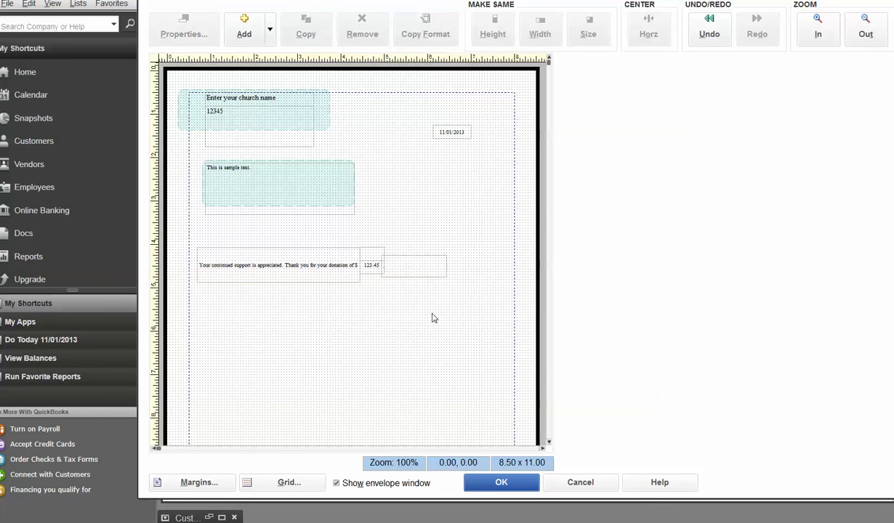
mouse_move(437, 373)
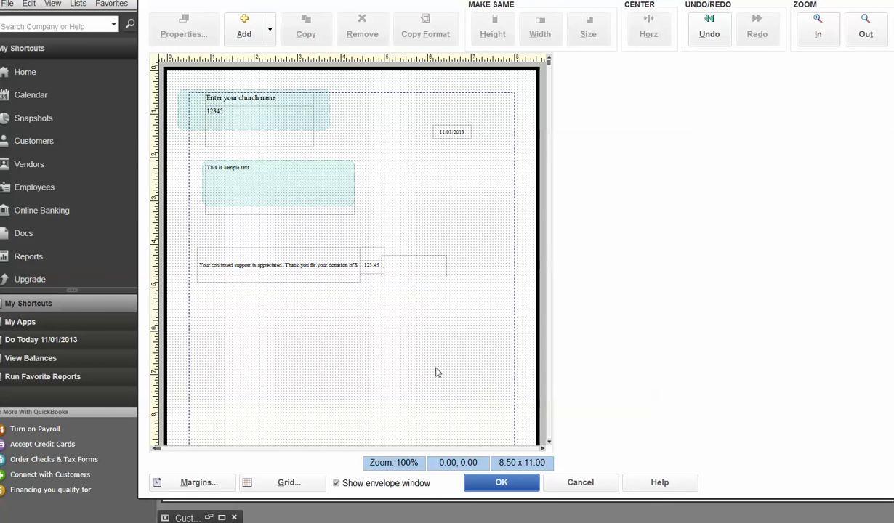
Step: Review the date field's font settings and close its Properties unchanged
click(451, 133)
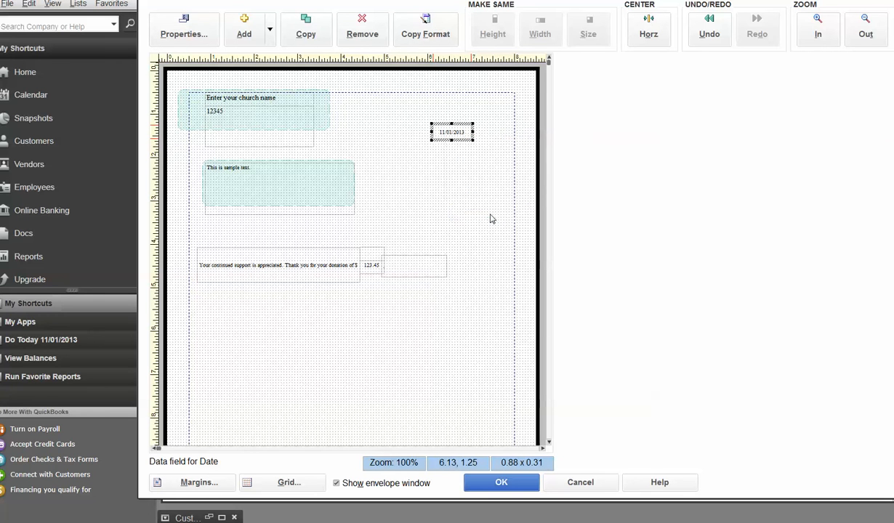
click(184, 29)
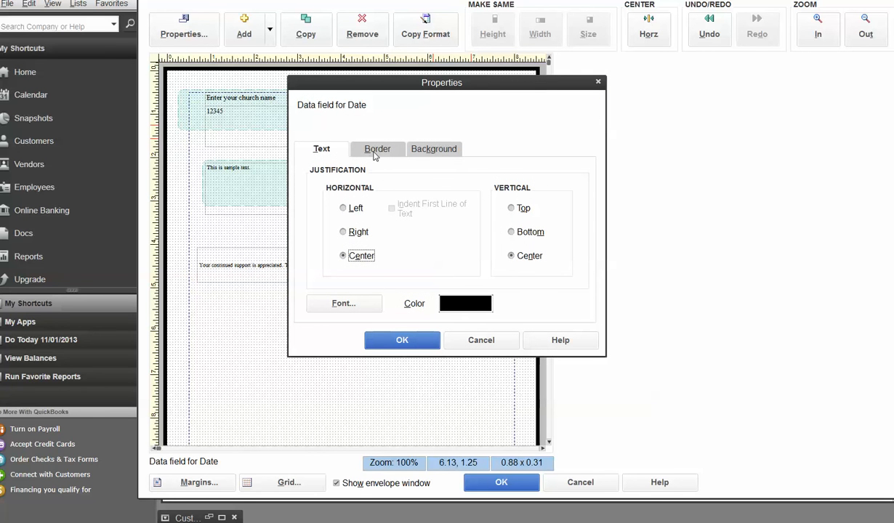
mouse_move(384, 159)
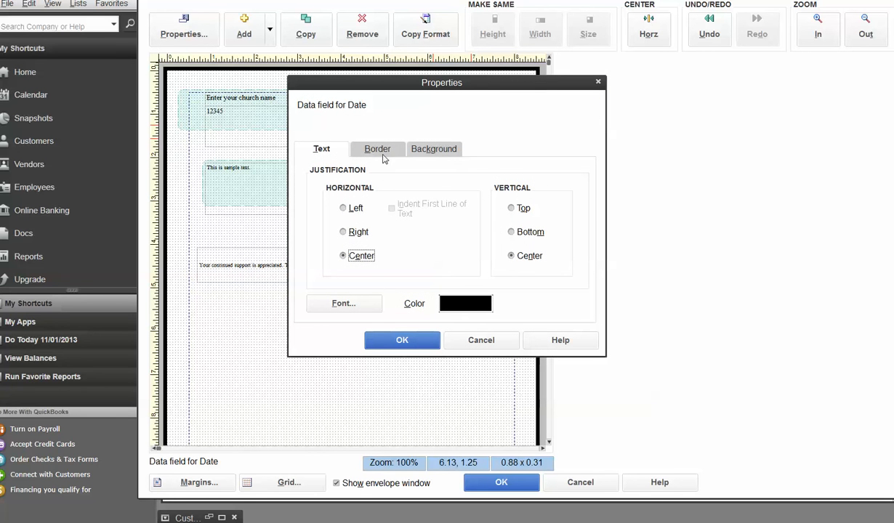
click(343, 303)
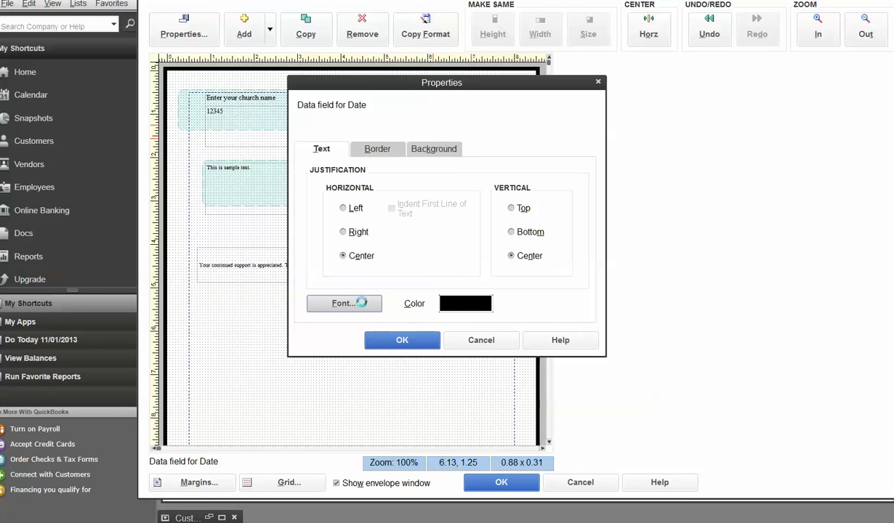
click(341, 304)
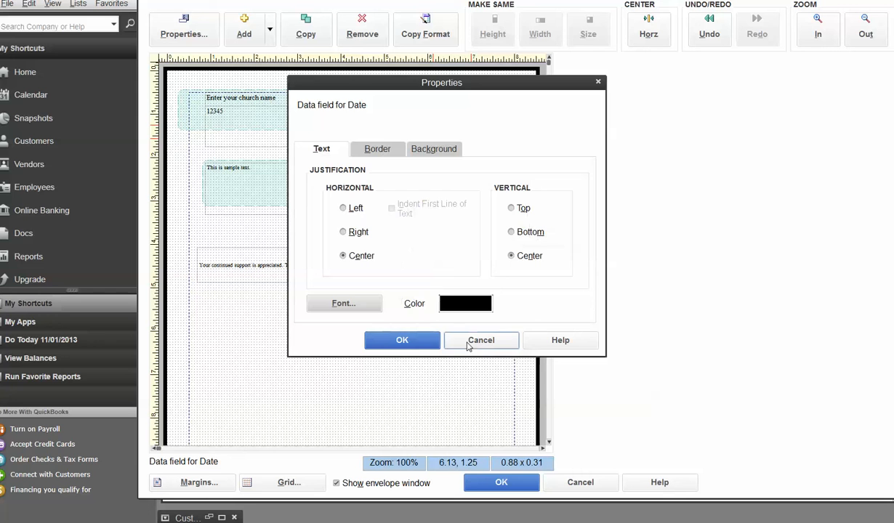
click(480, 340)
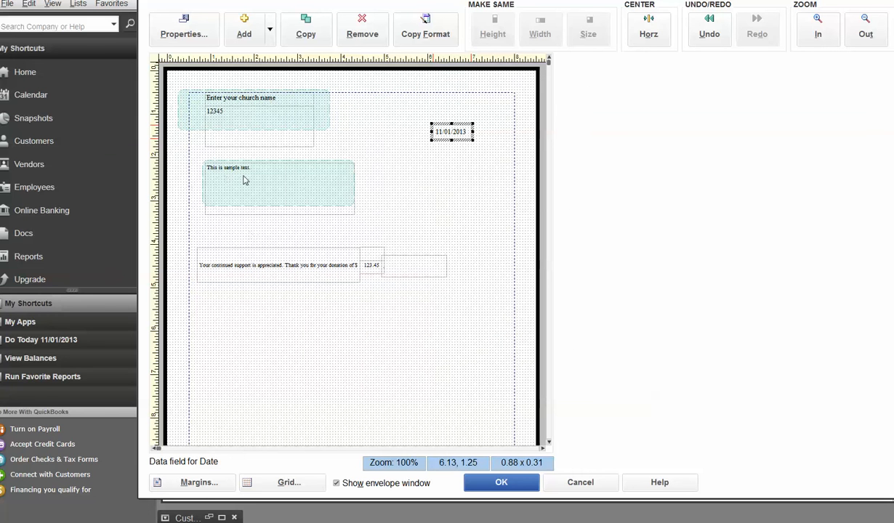
mouse_move(271, 240)
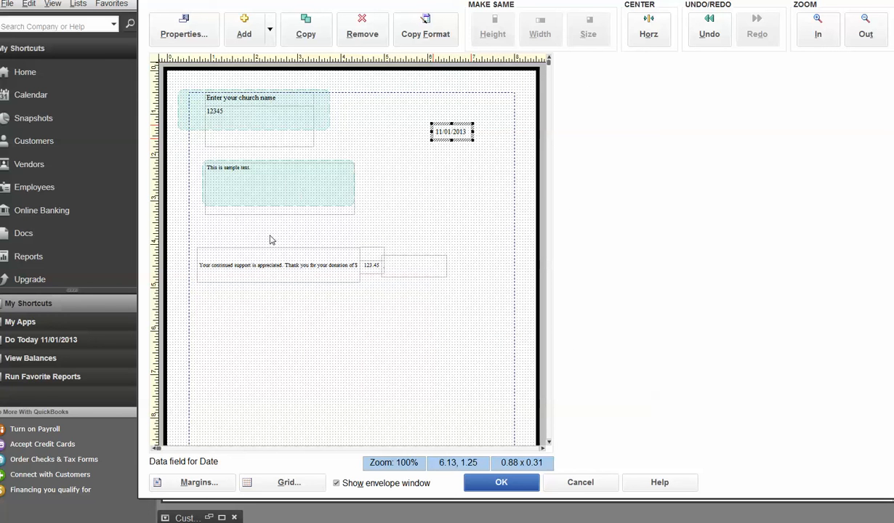
right_click(278, 186)
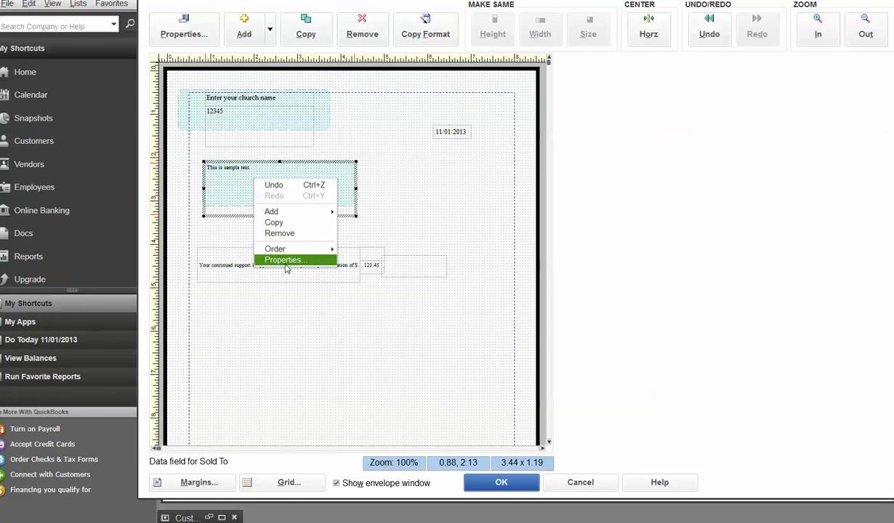
Step: Enlarge the Sold To field's font and bring up the thank-you message's font settings
click(284, 261)
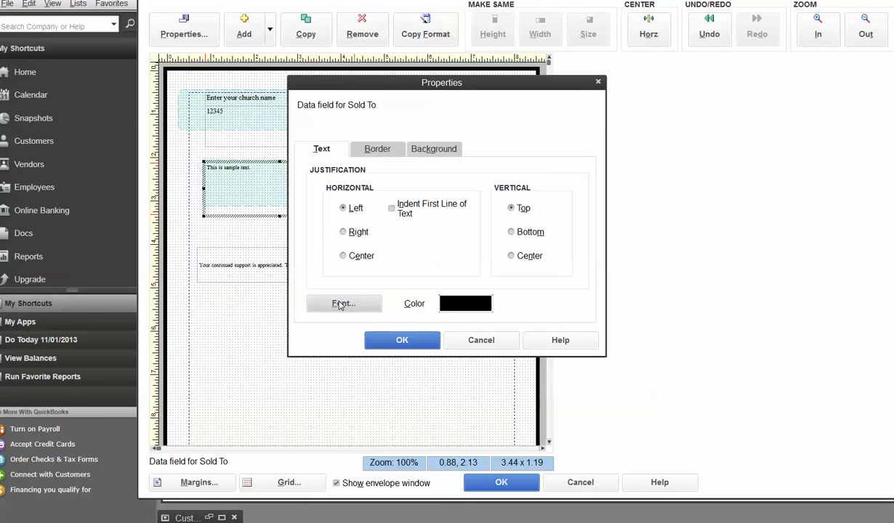
click(343, 303)
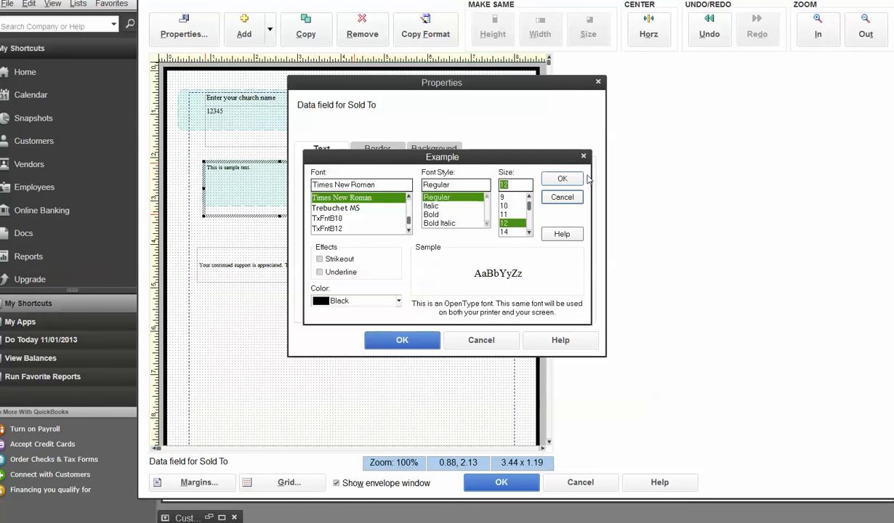
click(562, 178)
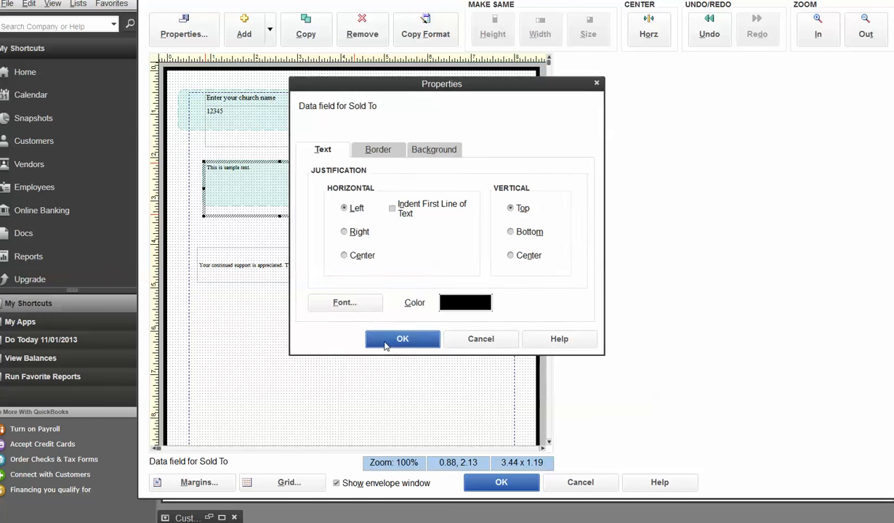
click(402, 339)
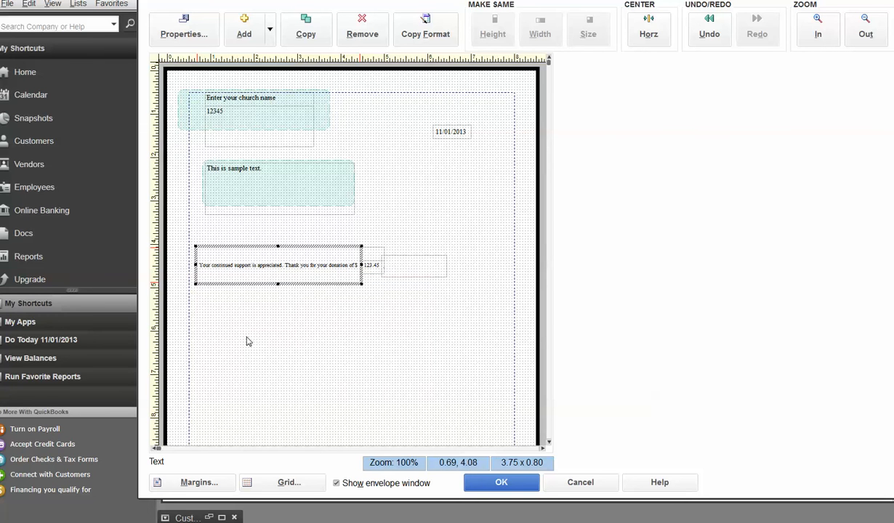
click(184, 29)
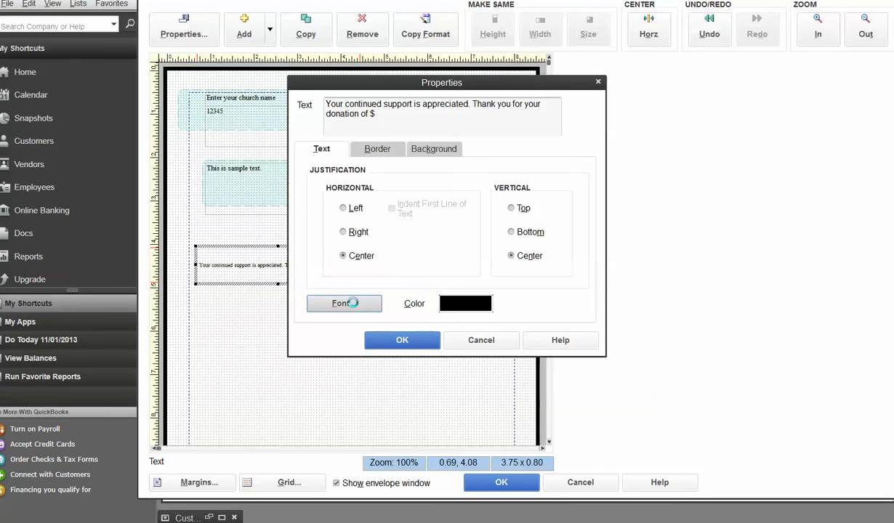
click(340, 303)
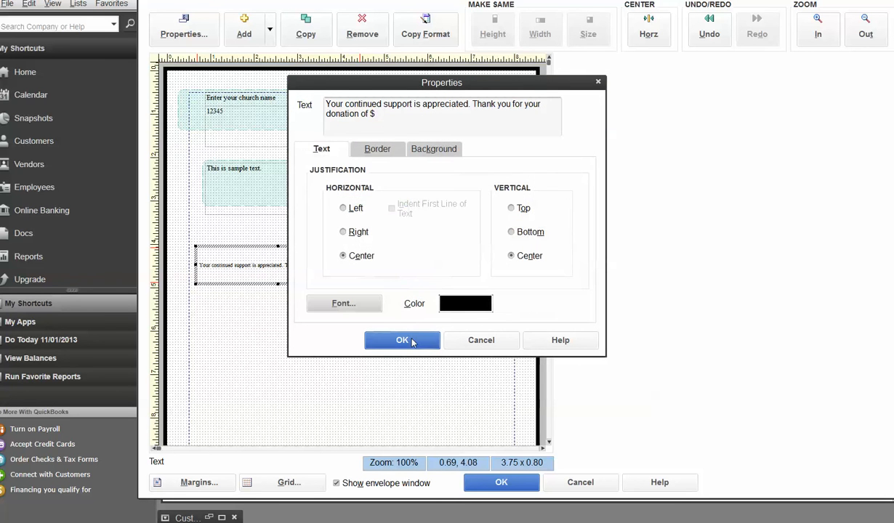
Step: Apply the thank-you message font change and confirm the Amount field's properties
click(402, 340)
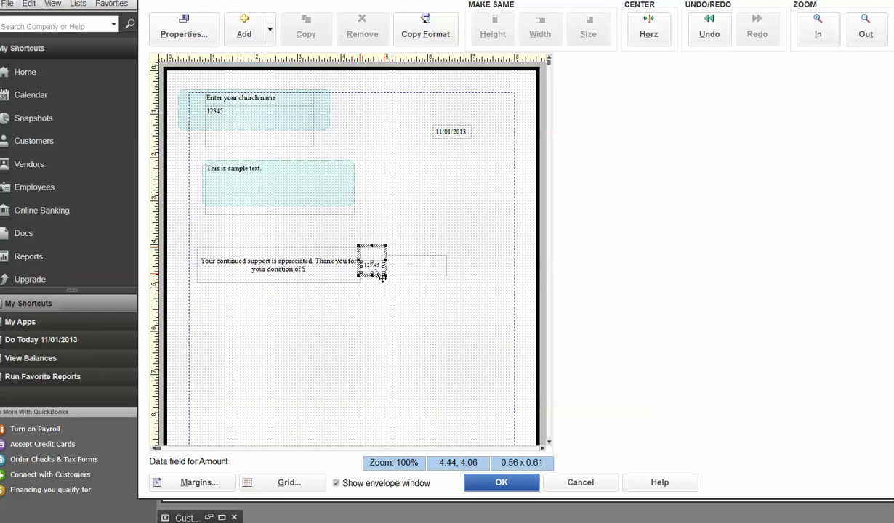
mouse_move(403, 356)
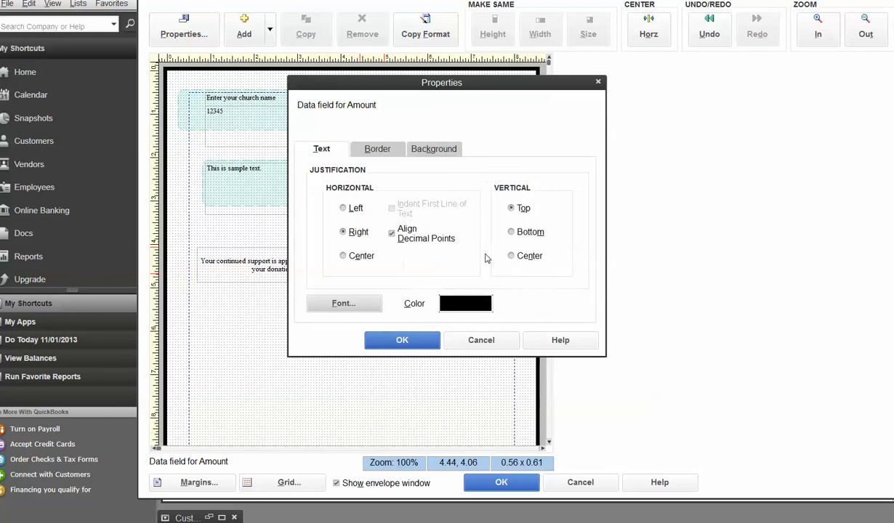
click(402, 340)
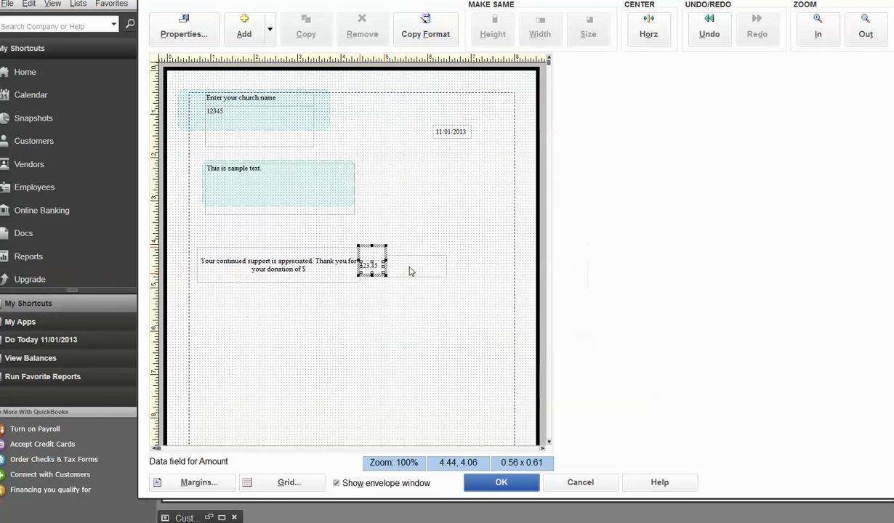
Step: Set the font of the blank text box beside the amount and save the layout
right_click(373, 263)
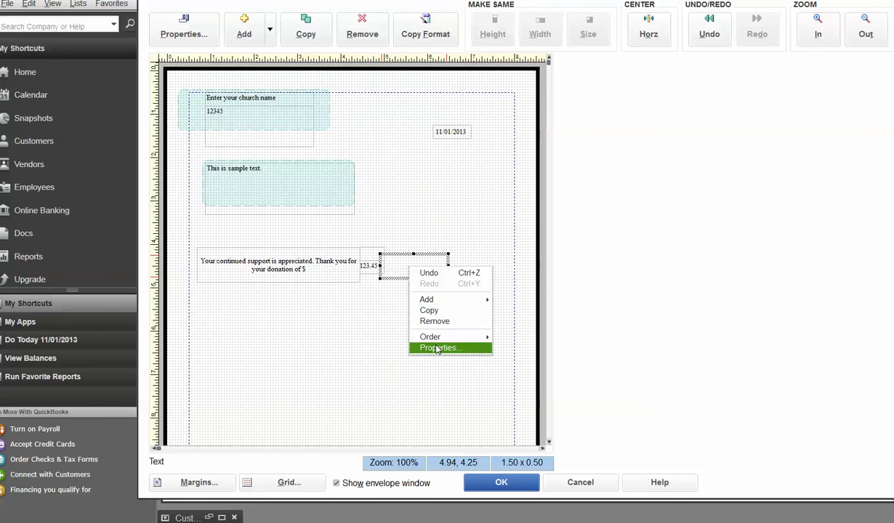
click(439, 347)
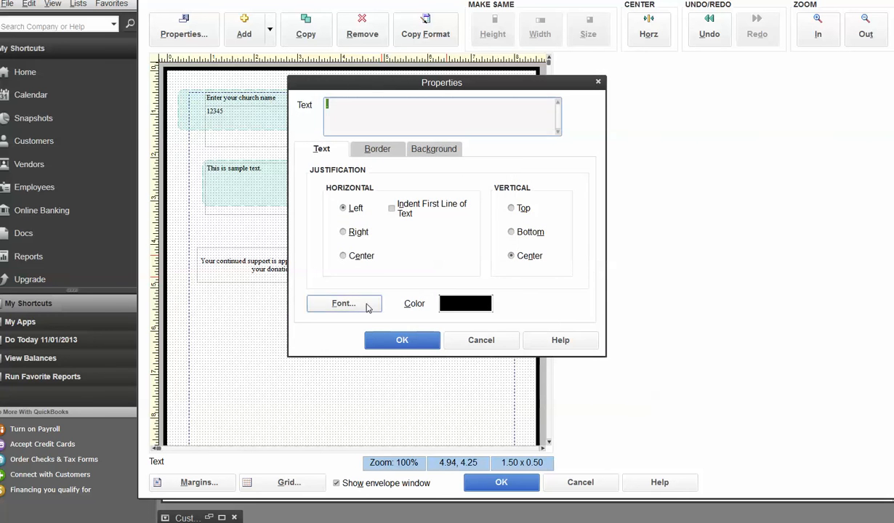
click(343, 303)
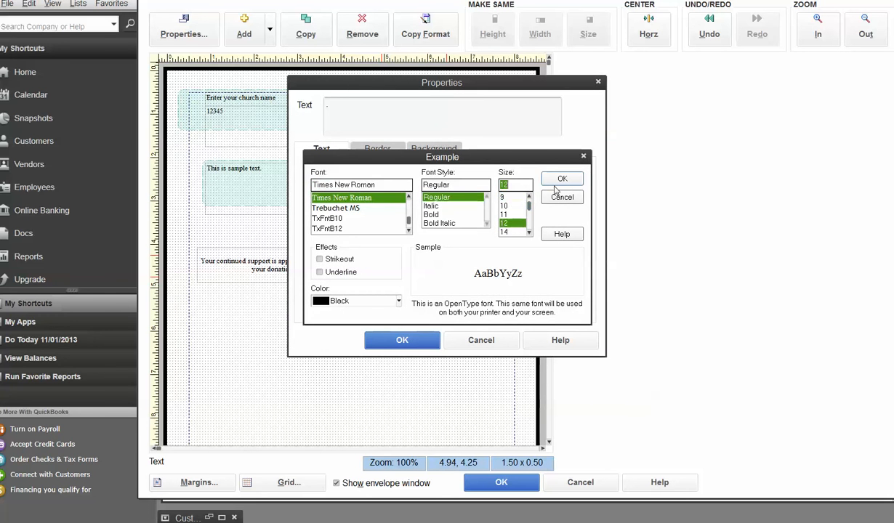
click(561, 179)
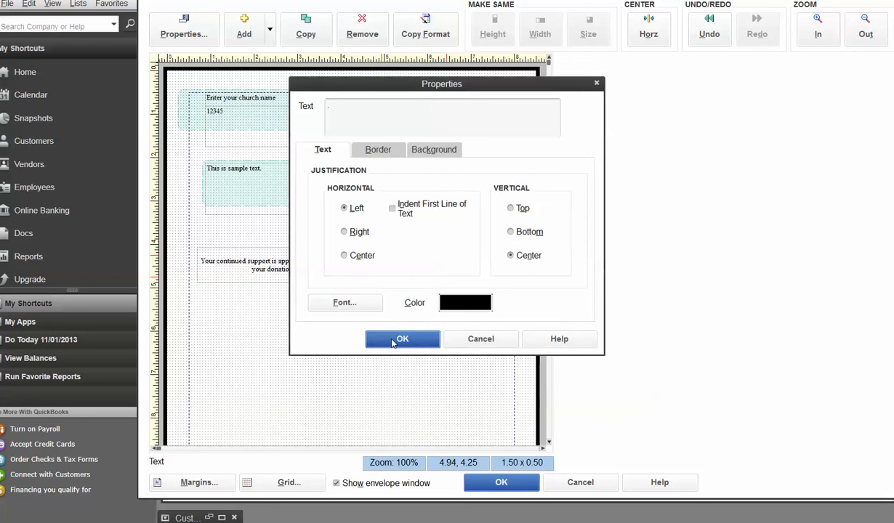
click(402, 338)
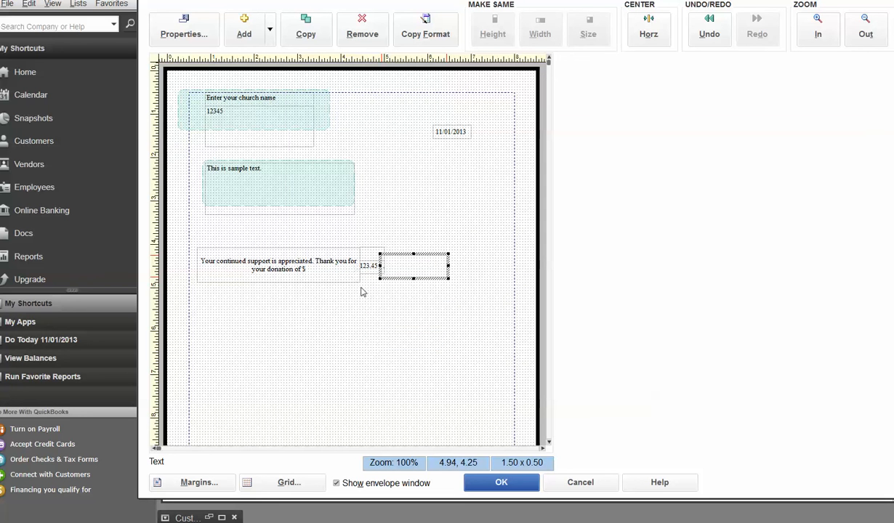
mouse_move(278, 269)
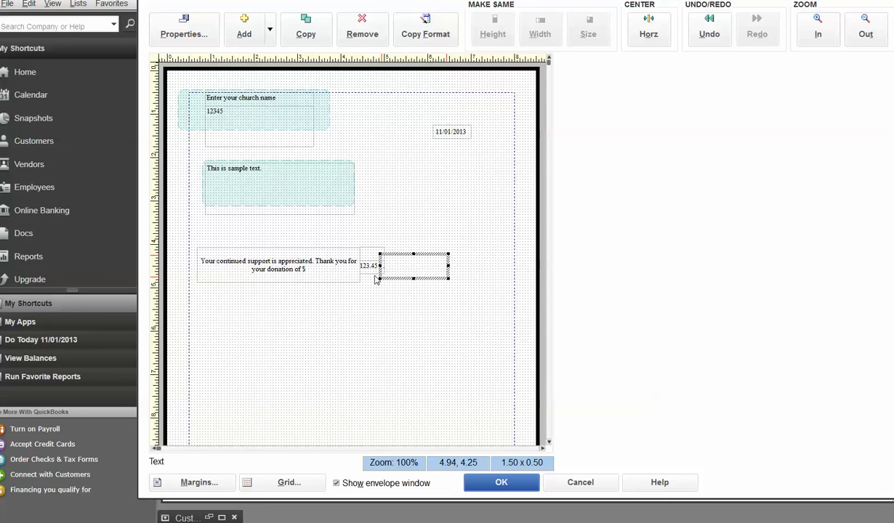
click(501, 482)
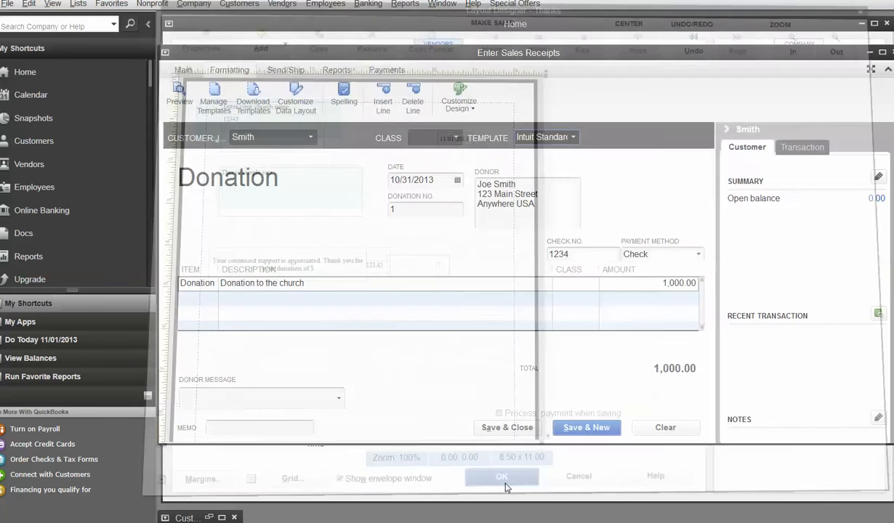
click(502, 476)
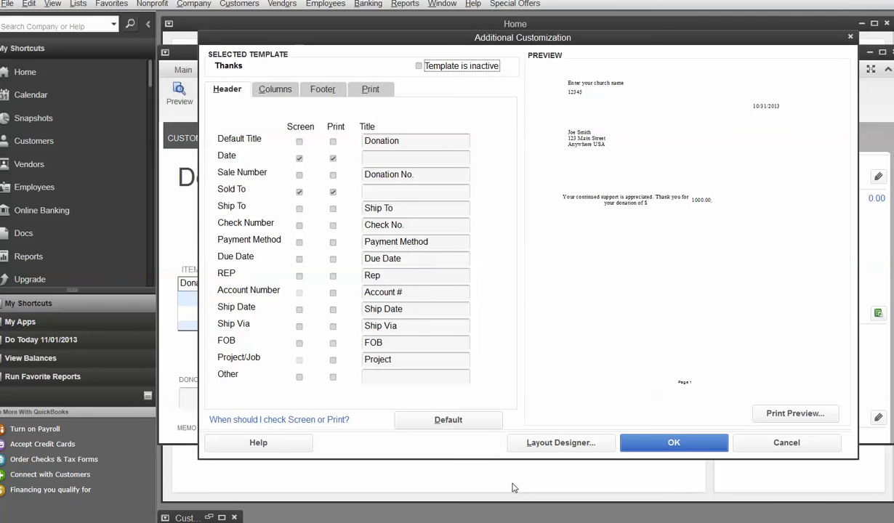
mouse_move(680, 382)
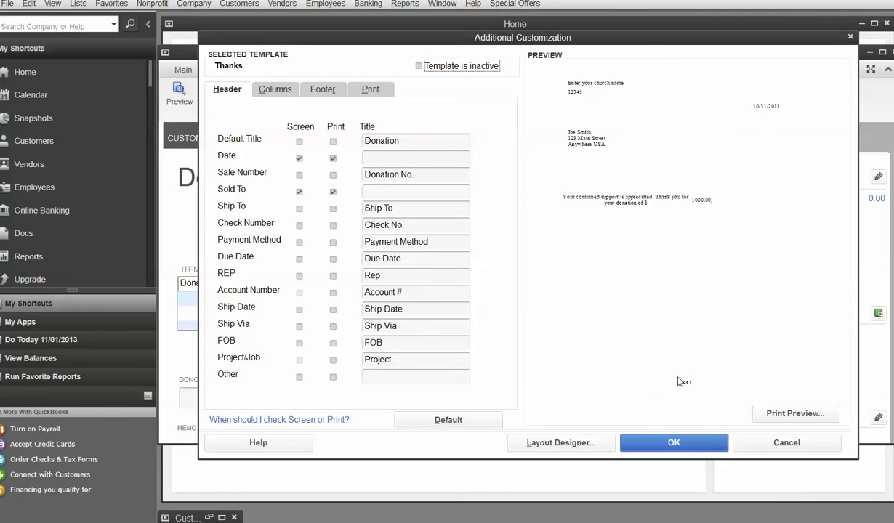
click(795, 413)
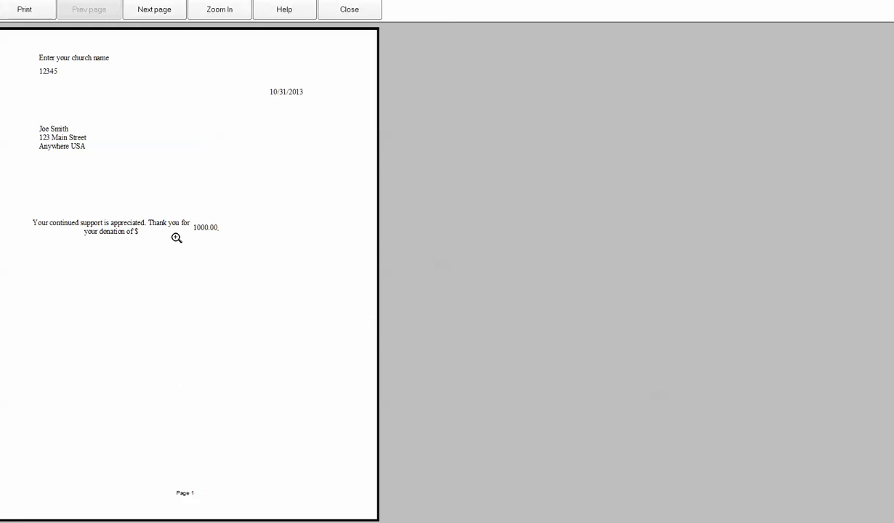
mouse_move(141, 226)
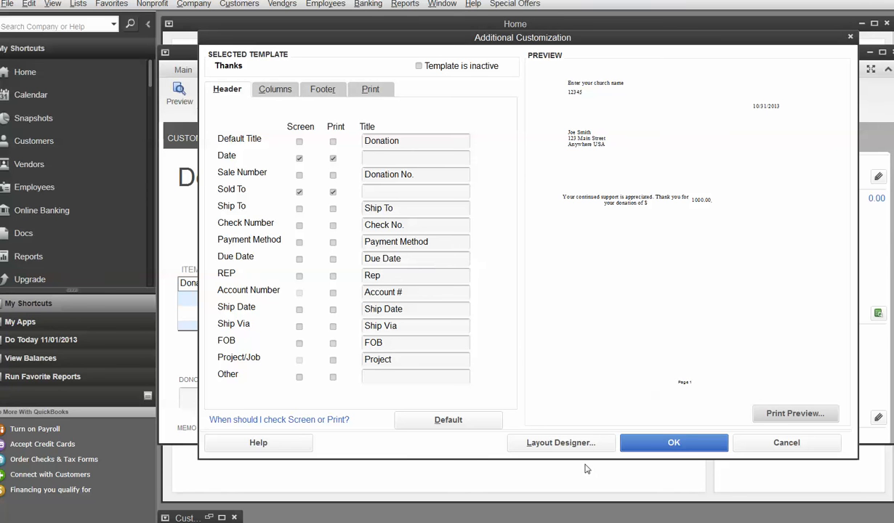
click(560, 443)
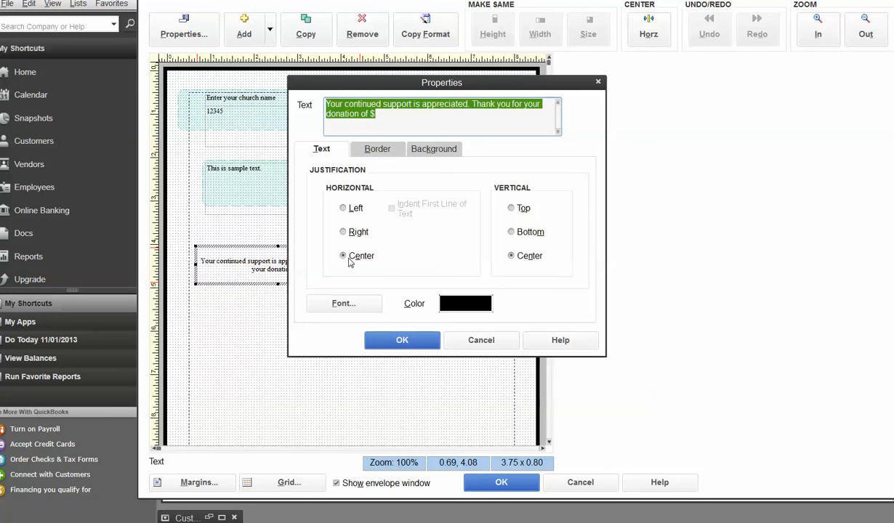
Step: Set the thank-you text box to Left justification and confirm
click(343, 208)
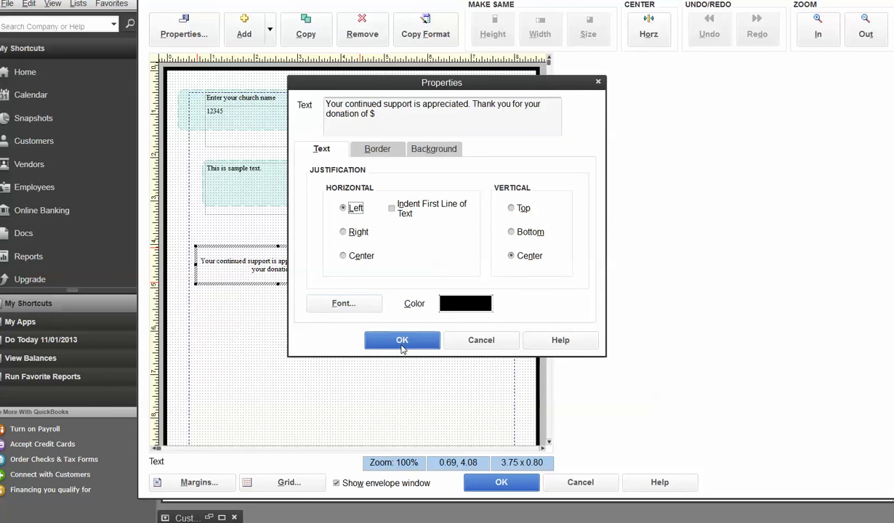
click(402, 340)
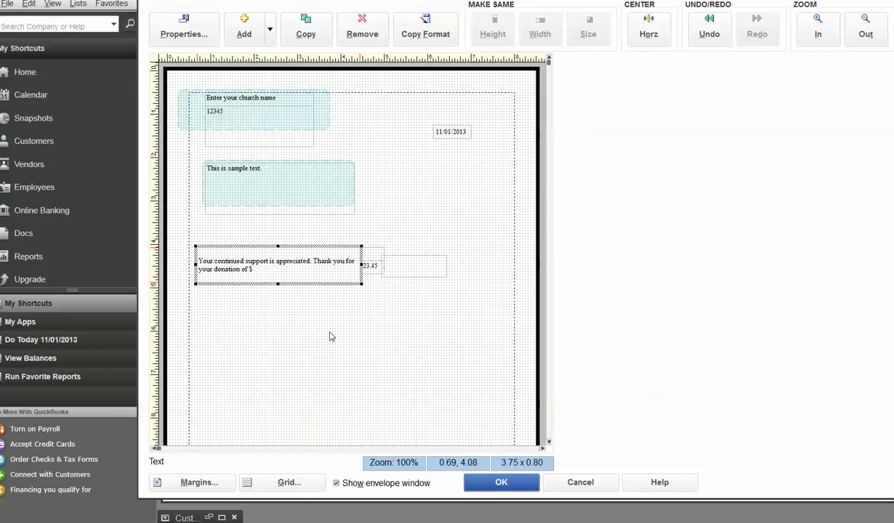
mouse_move(283, 273)
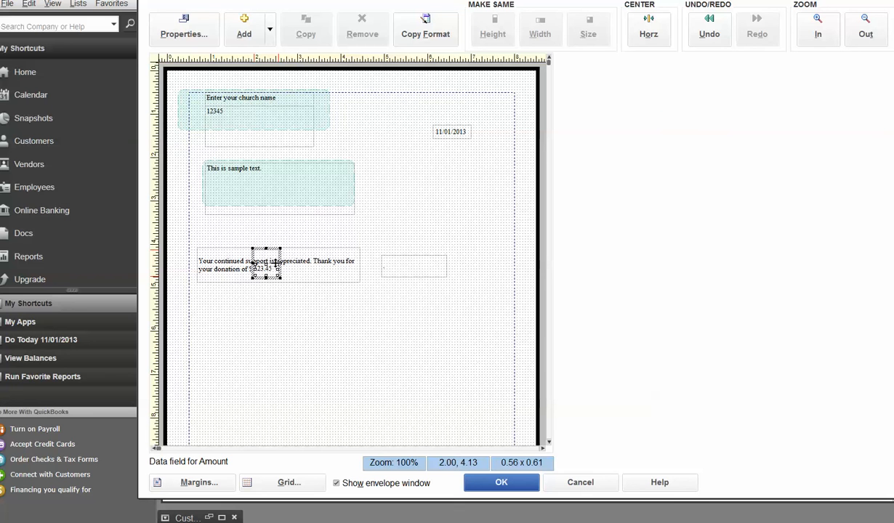
mouse_move(272, 279)
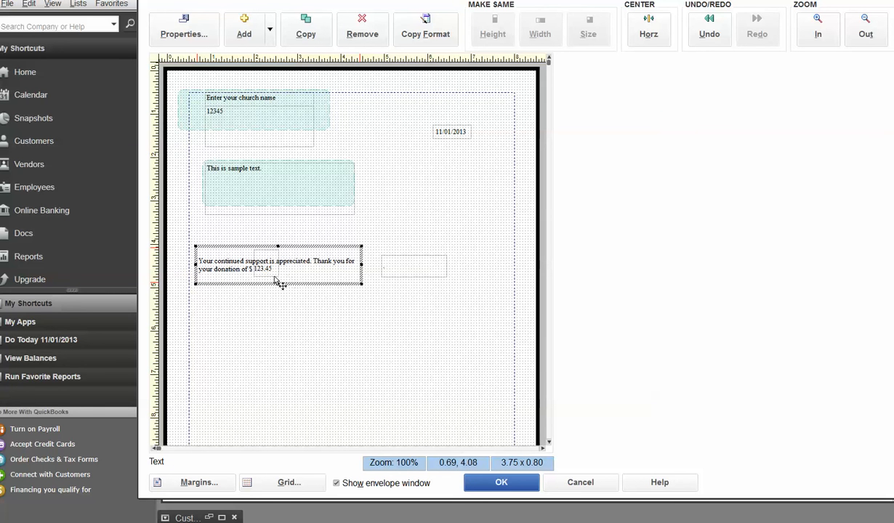
mouse_move(419, 268)
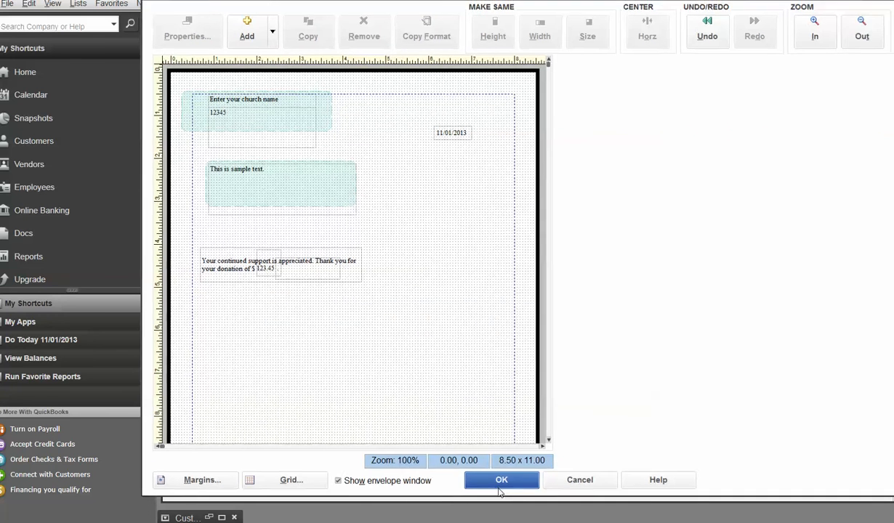
click(501, 480)
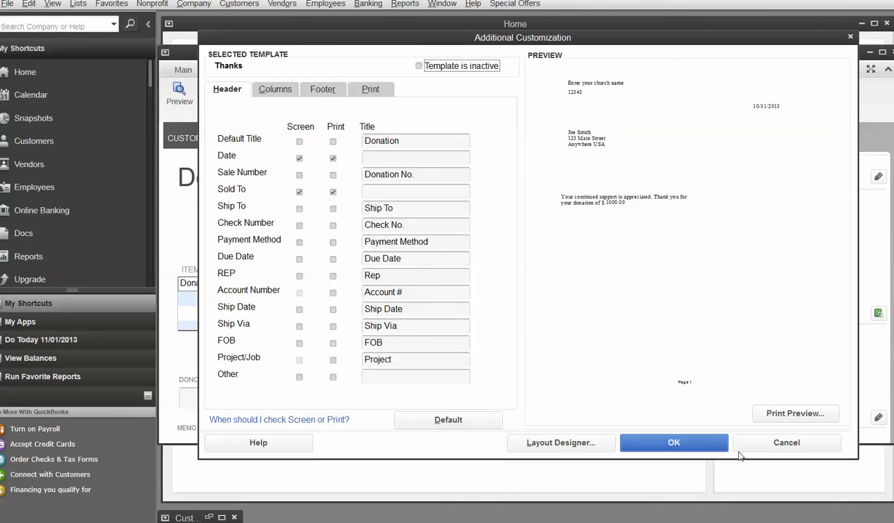
click(794, 413)
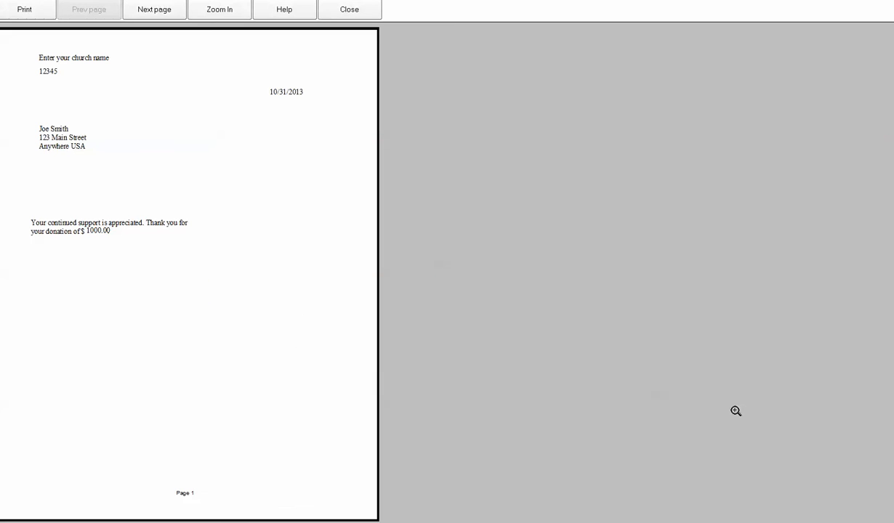
mouse_move(208, 331)
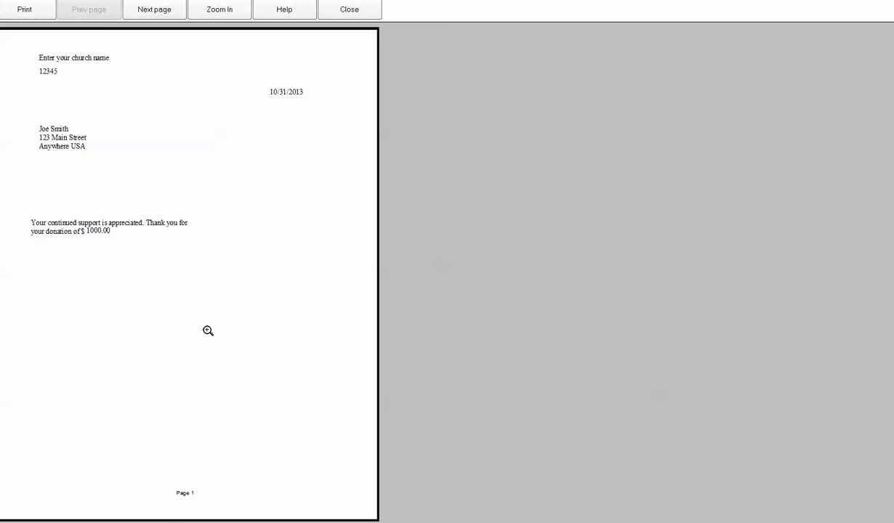
mouse_move(185, 318)
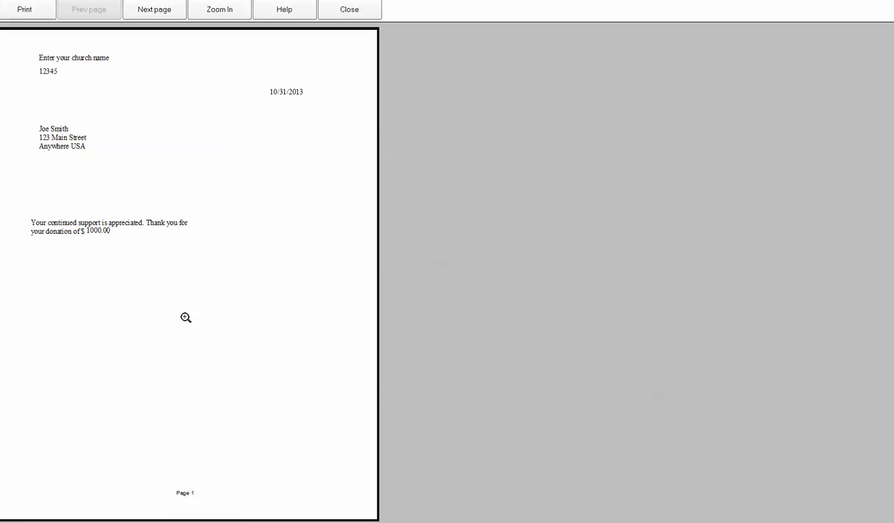
mouse_move(340, 118)
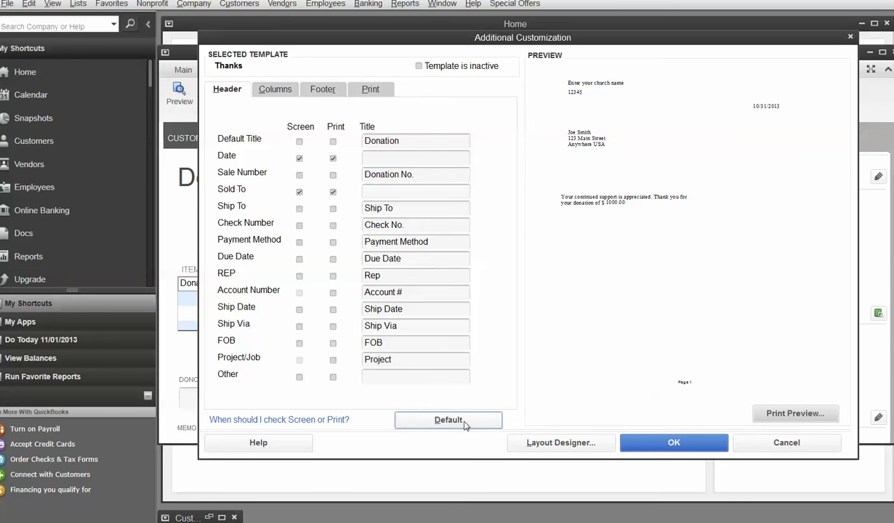
Step: Review the Footer tab and accept both Additional and Basic Customization windows
click(322, 89)
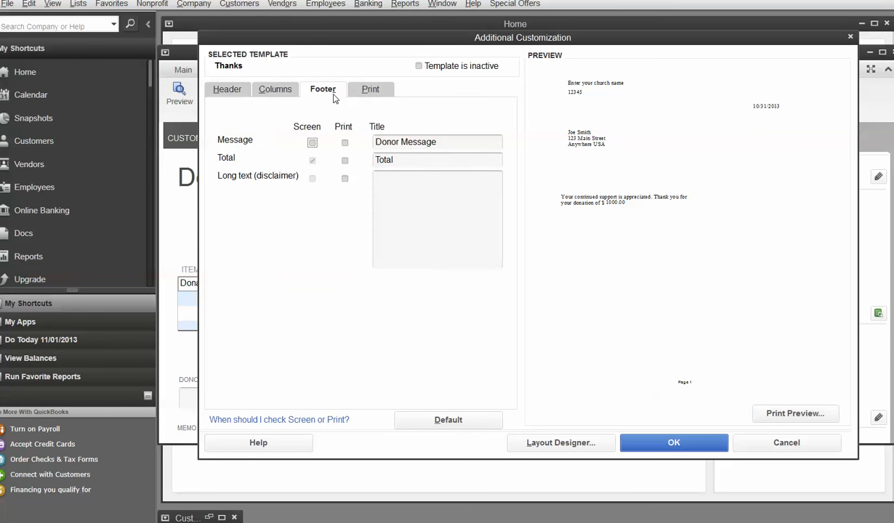
mouse_move(687, 495)
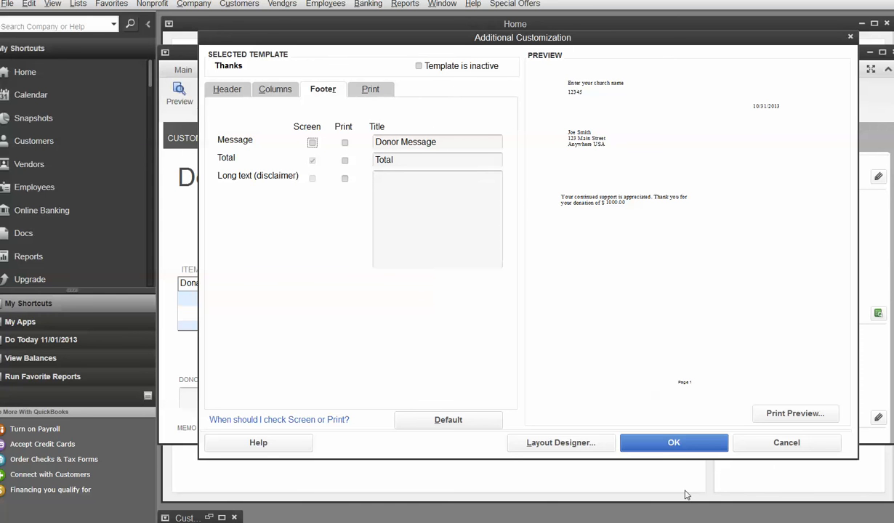
click(673, 442)
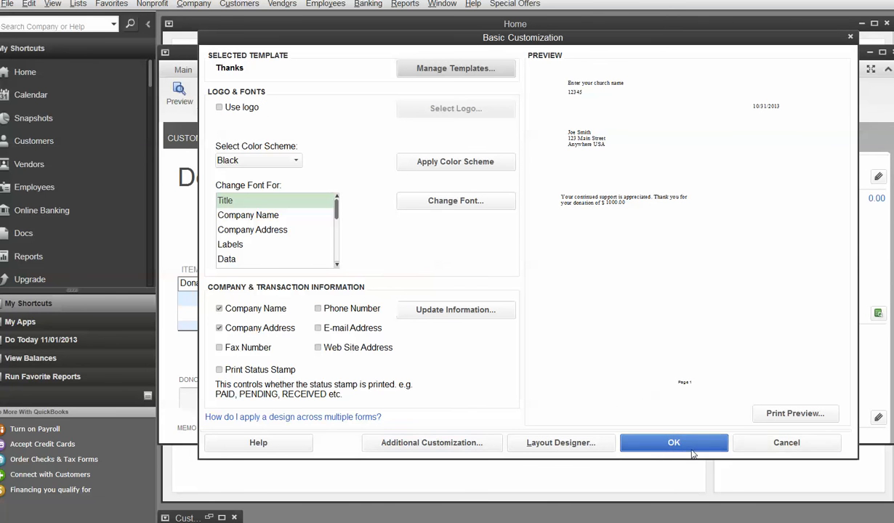
click(673, 443)
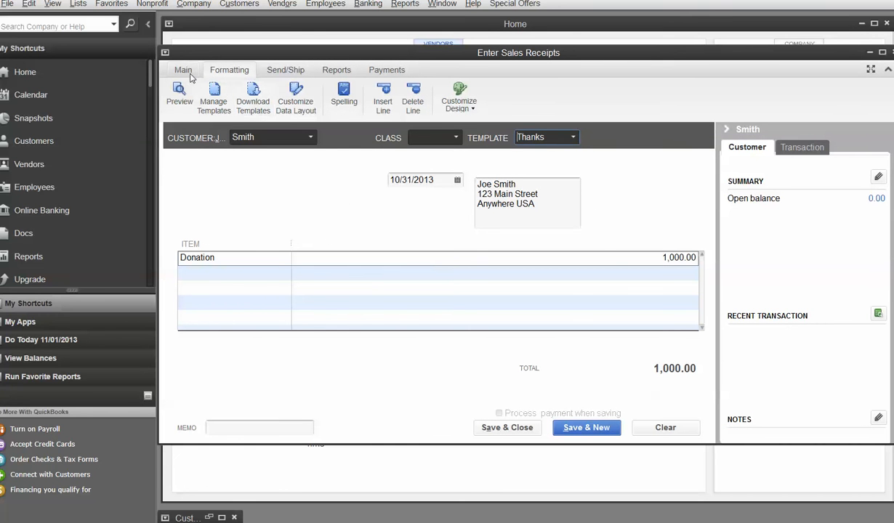
click(182, 70)
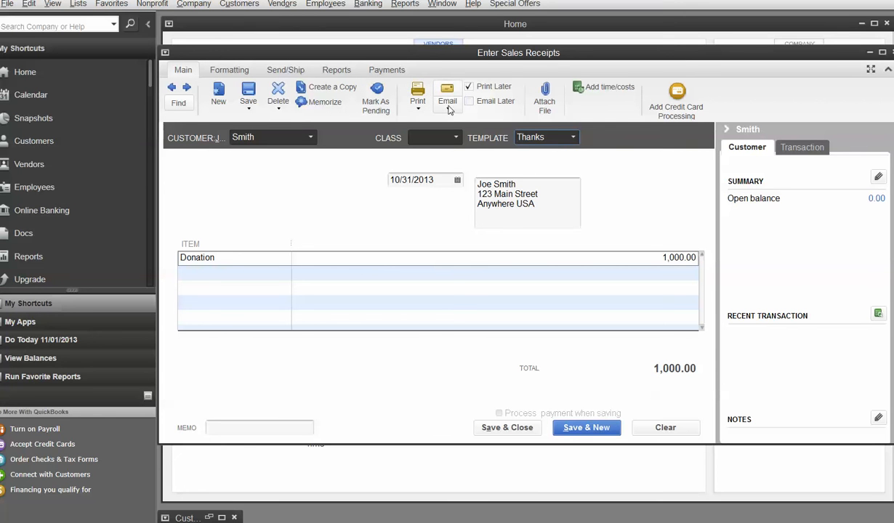
click(417, 101)
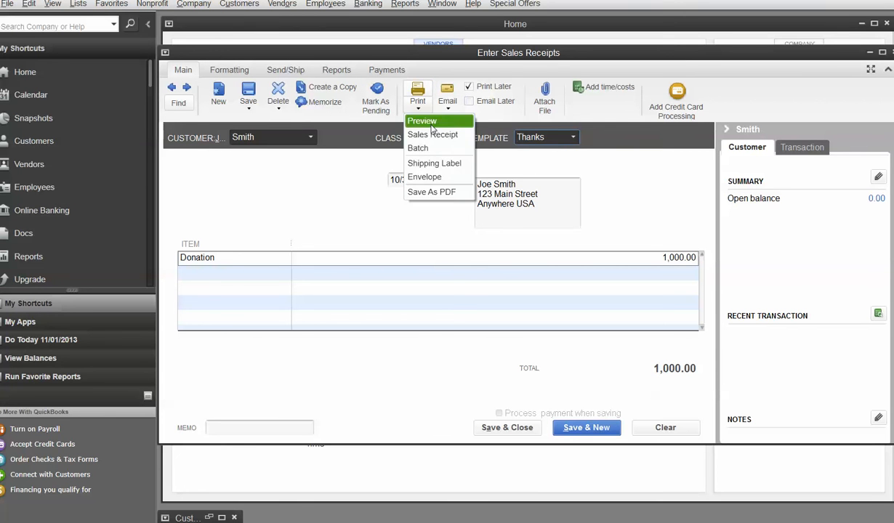
click(422, 121)
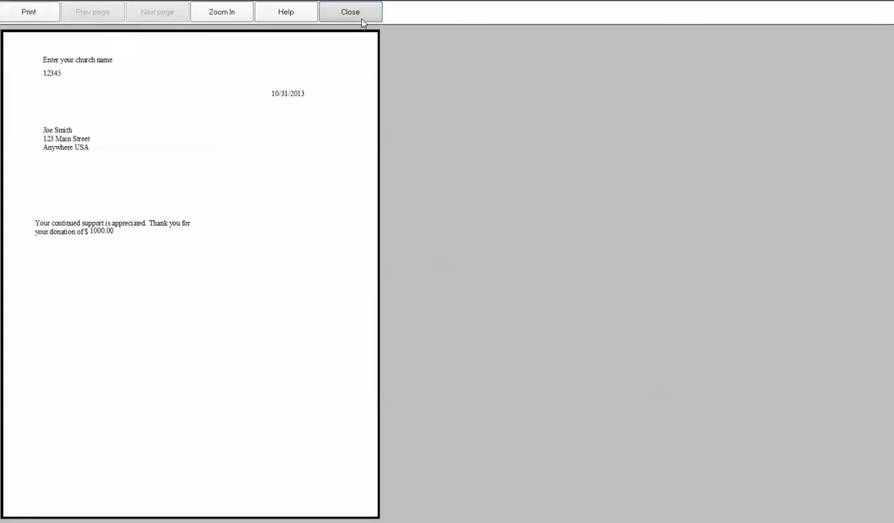
click(349, 11)
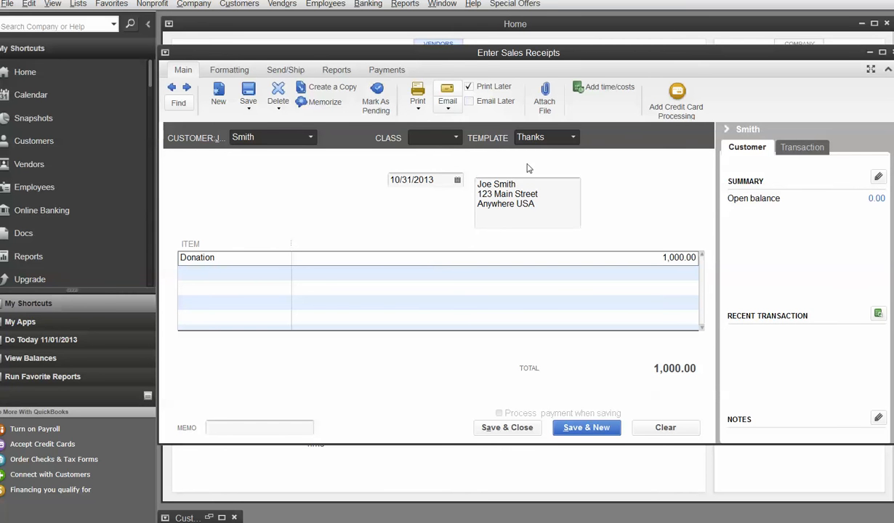
mouse_move(578, 145)
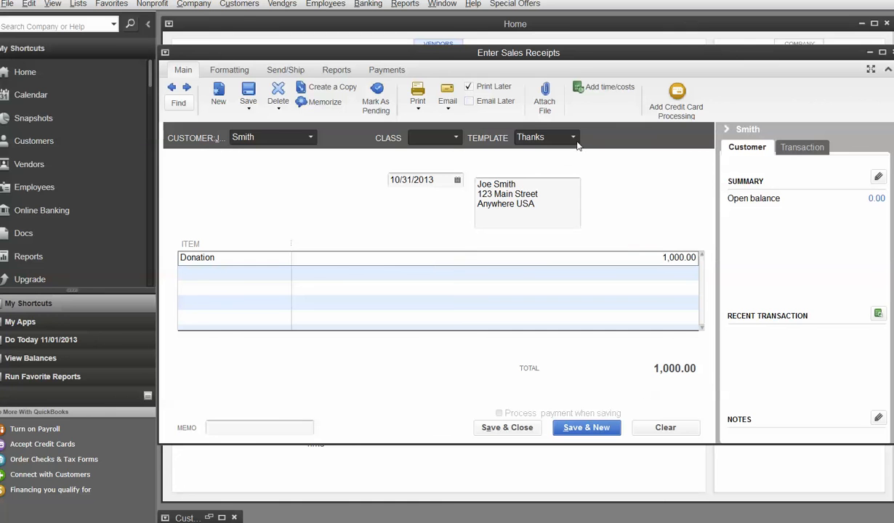
Step: Apply the Intuit Standard Donation template to Joe Smith's receipt and check its print preview
click(572, 137)
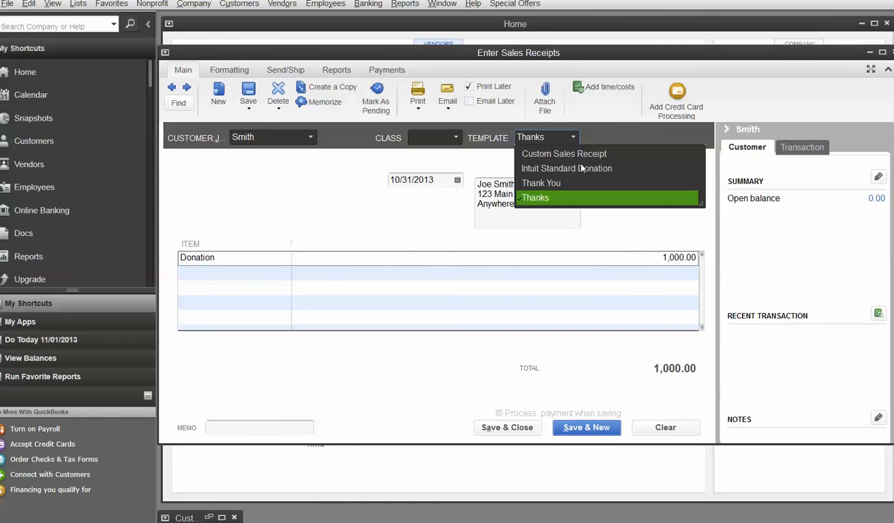
click(566, 168)
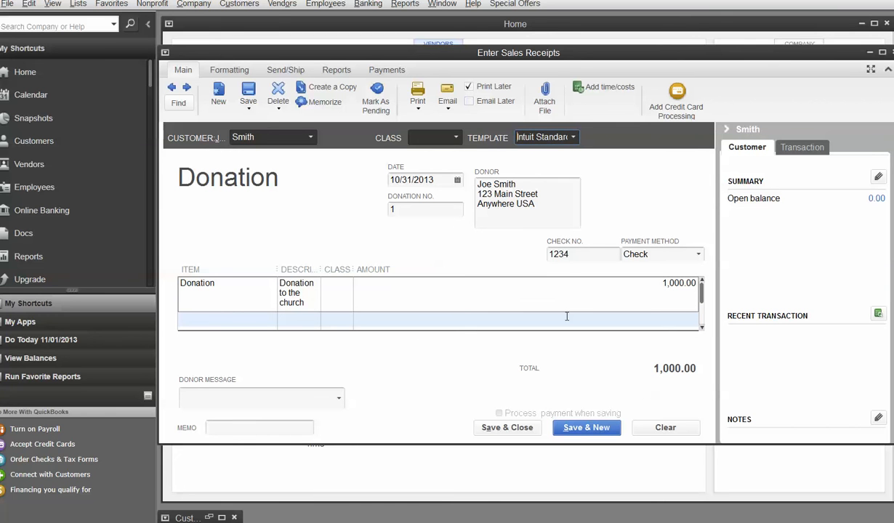
click(417, 107)
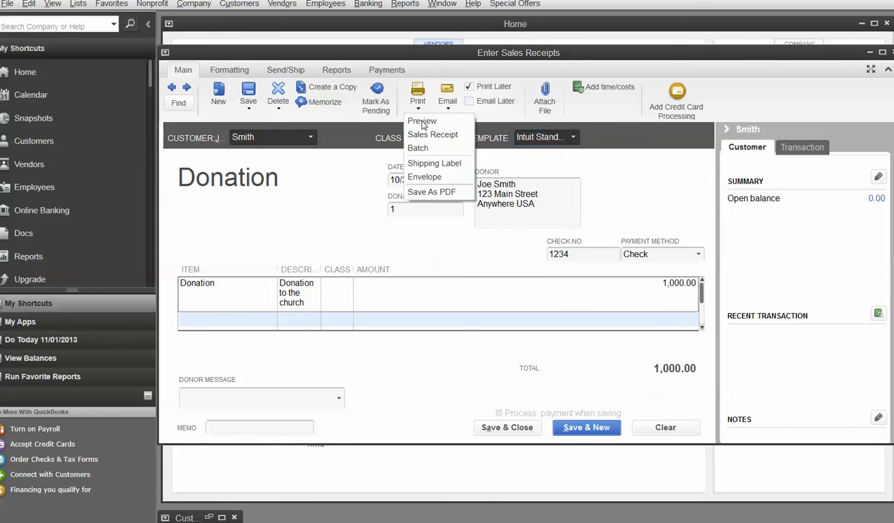
click(422, 121)
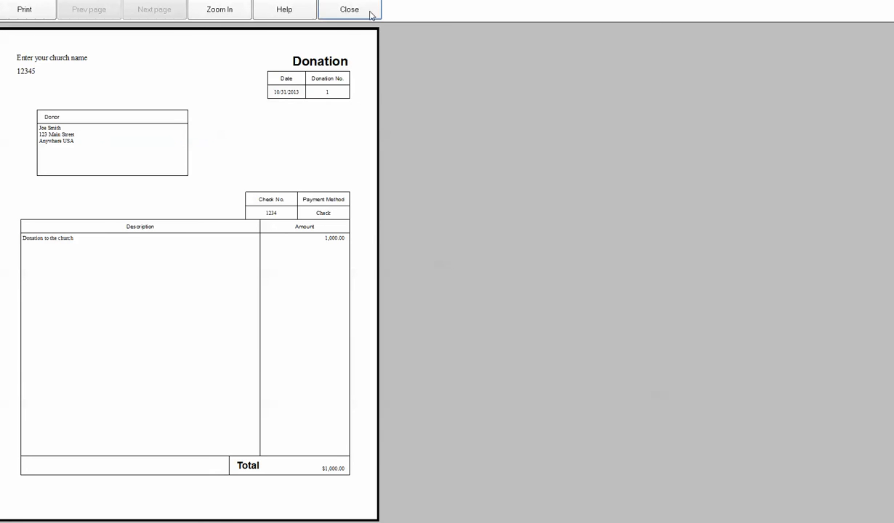
click(349, 9)
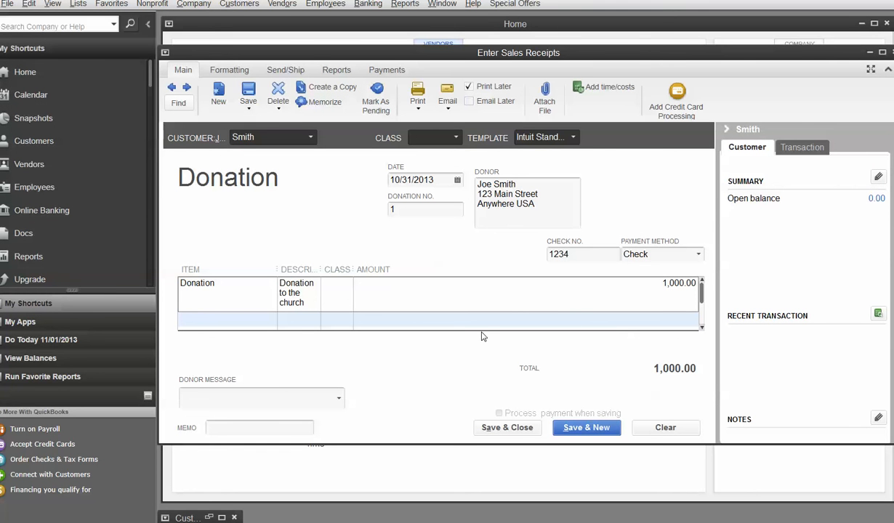